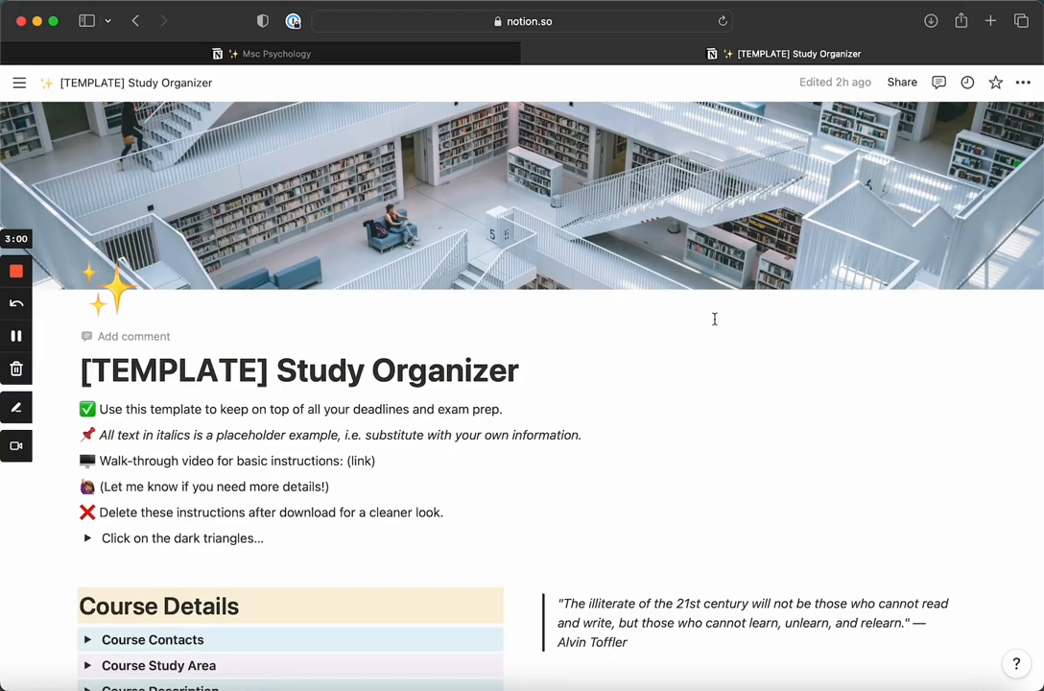
Scroll down, then show and hide the instruction about the toggle triangles
scroll(down, 3)
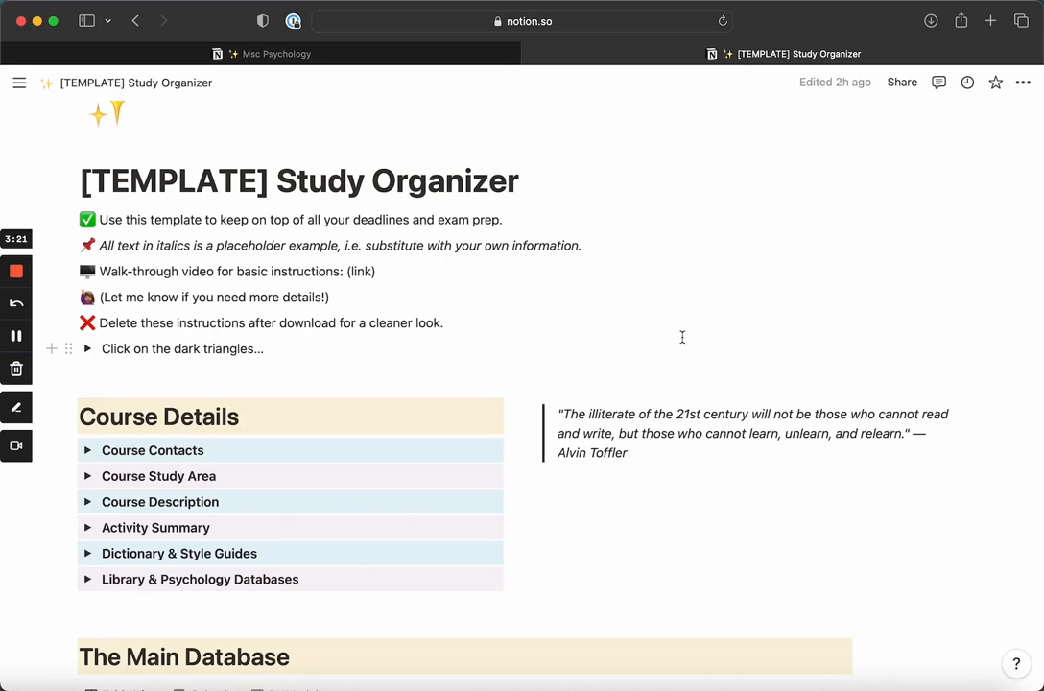
mouse_move(703, 302)
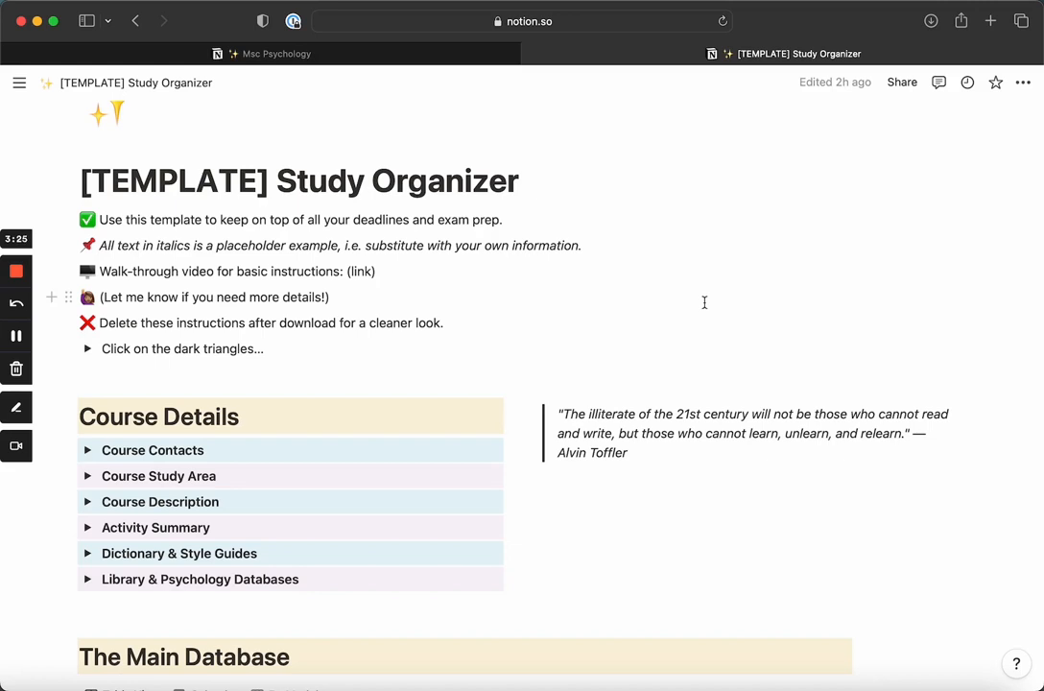
mouse_move(696, 299)
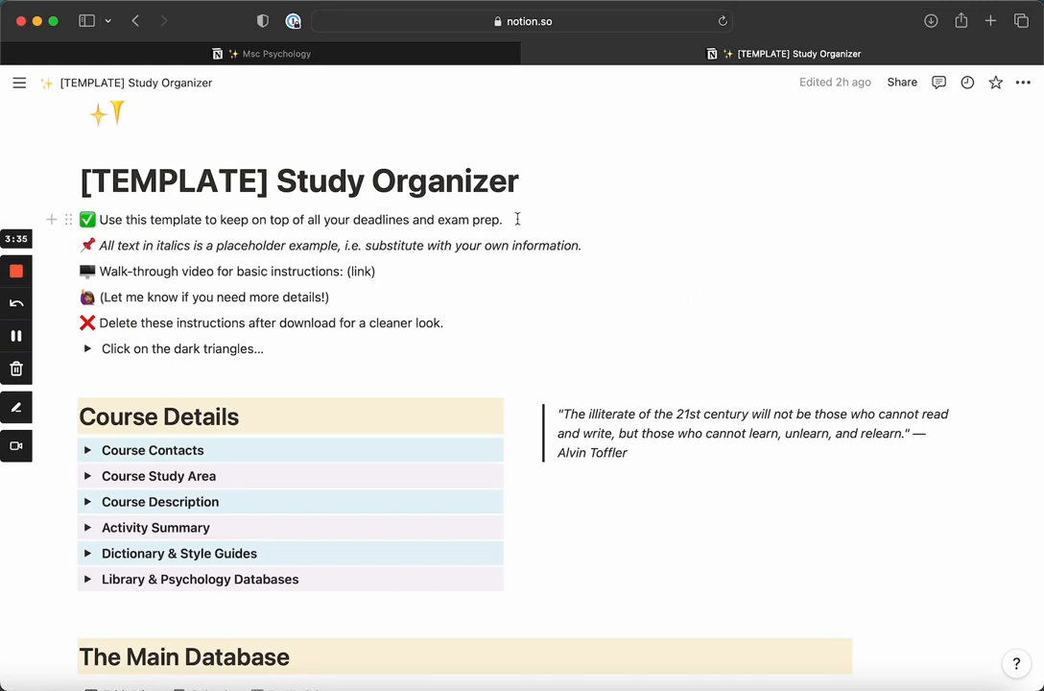
mouse_move(243, 244)
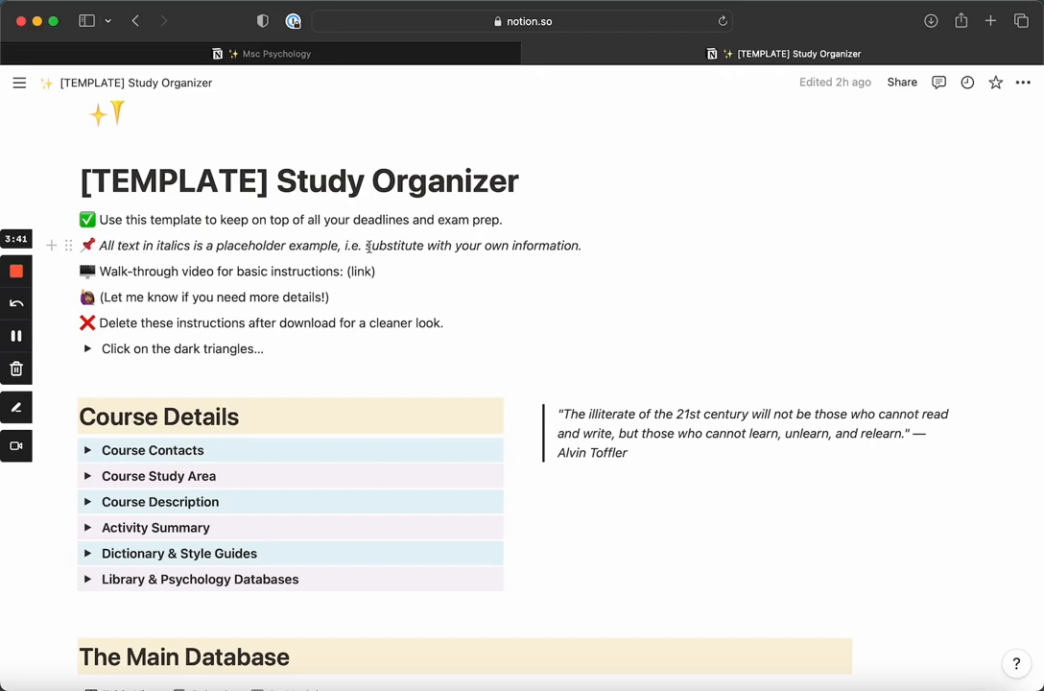
mouse_move(400, 246)
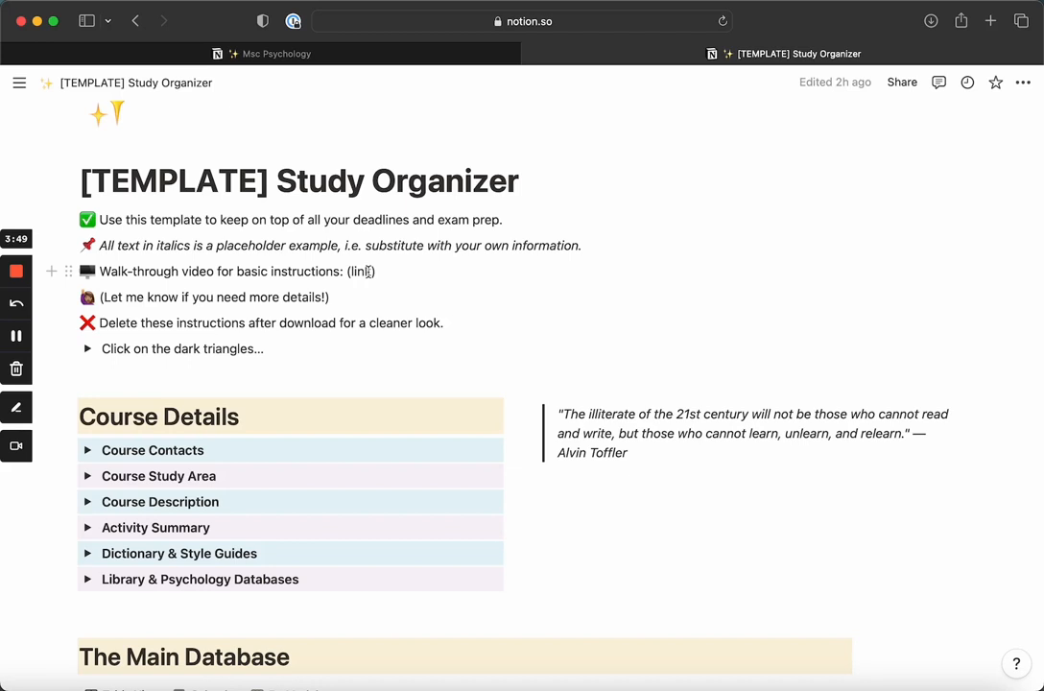
scroll(down, 3)
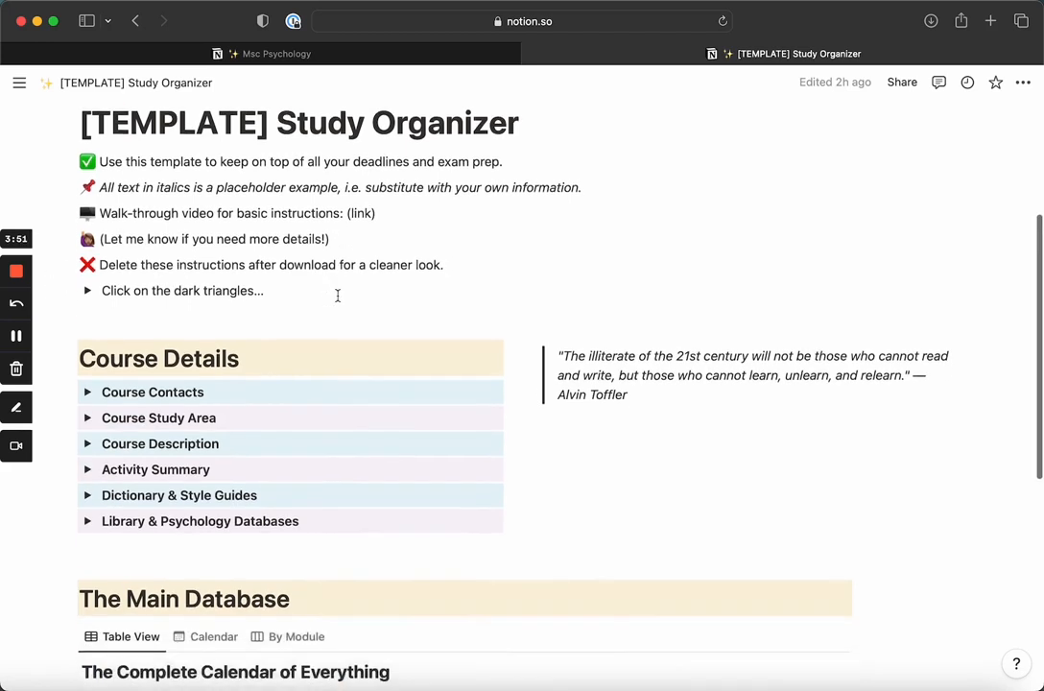
scroll(down, 3)
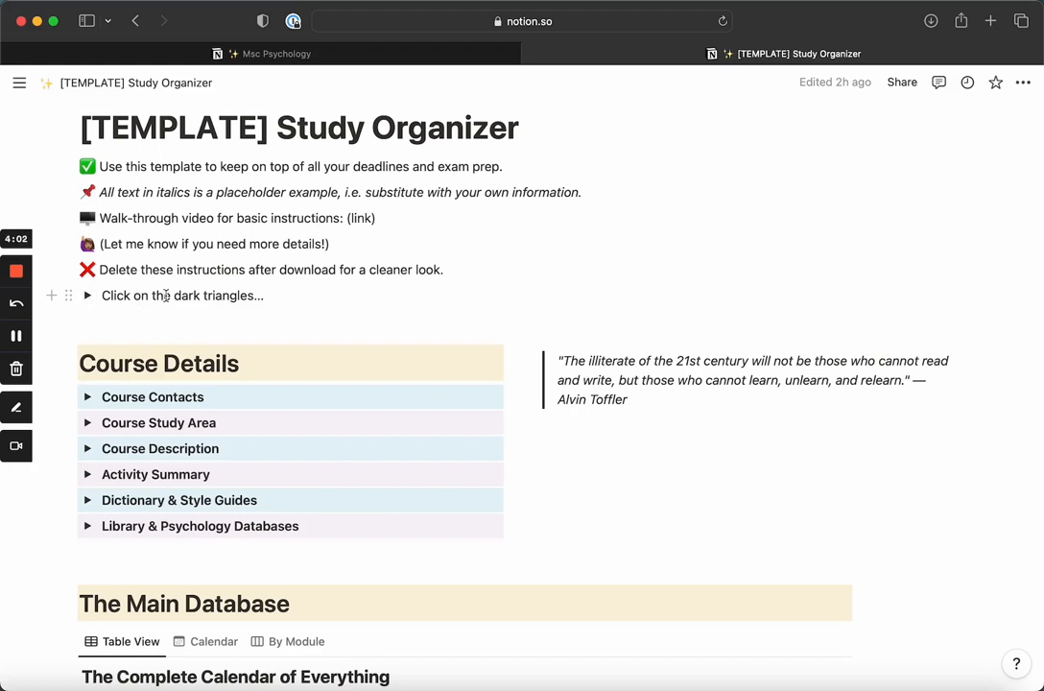
click(87, 295)
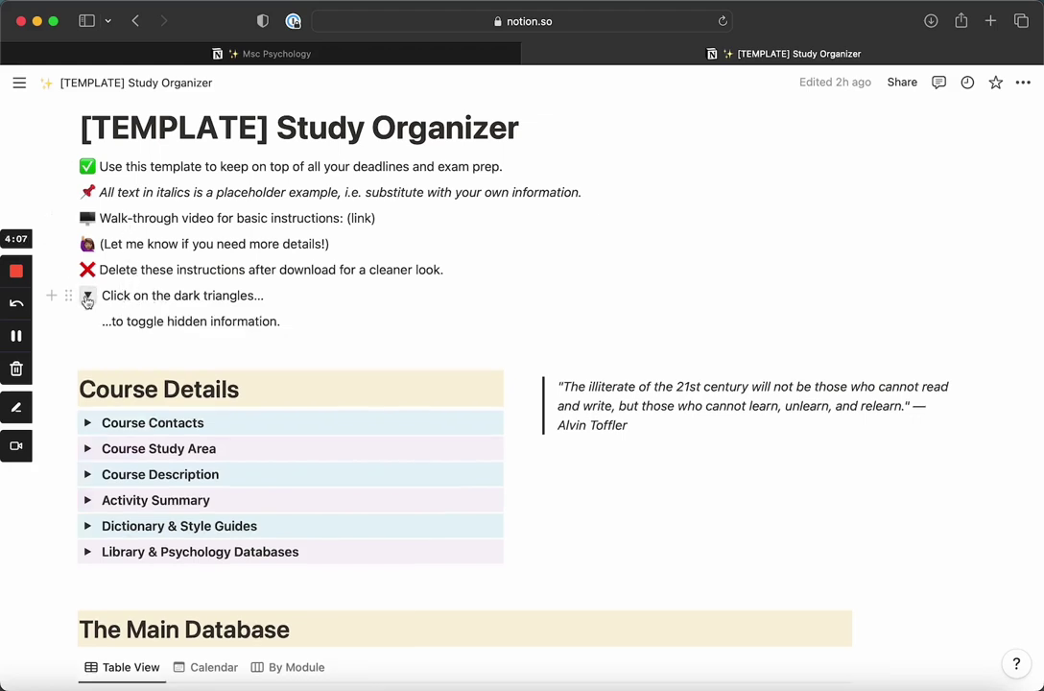
click(87, 296)
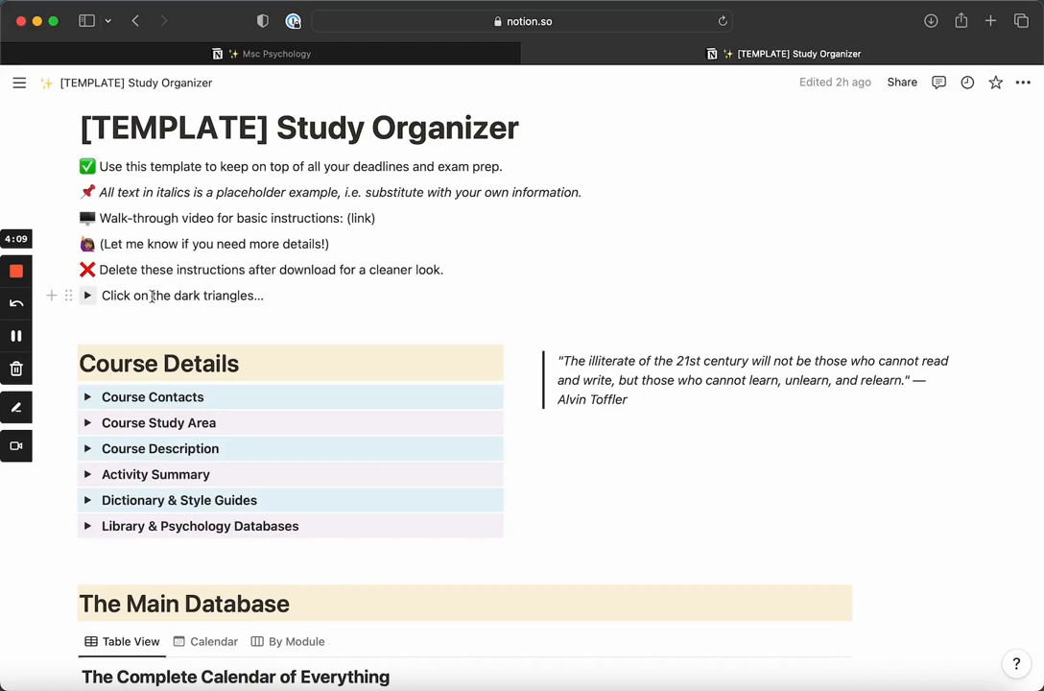
Expand and collapse the Course Contacts, Course Study Area and Course Description toggles
scroll(down, 3)
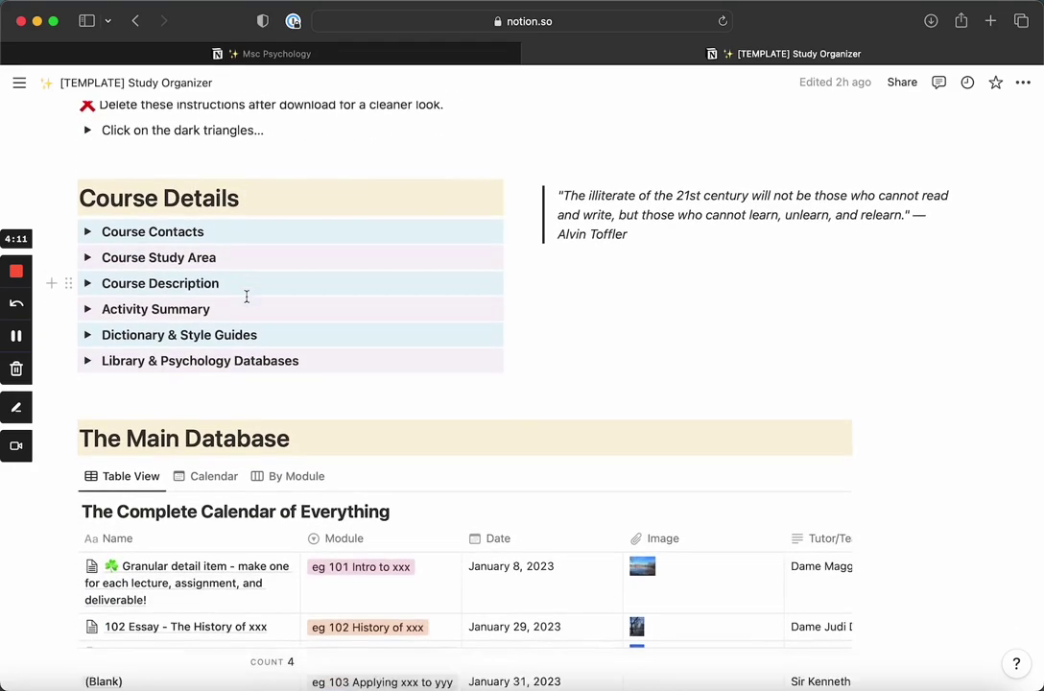
scroll(down, 3)
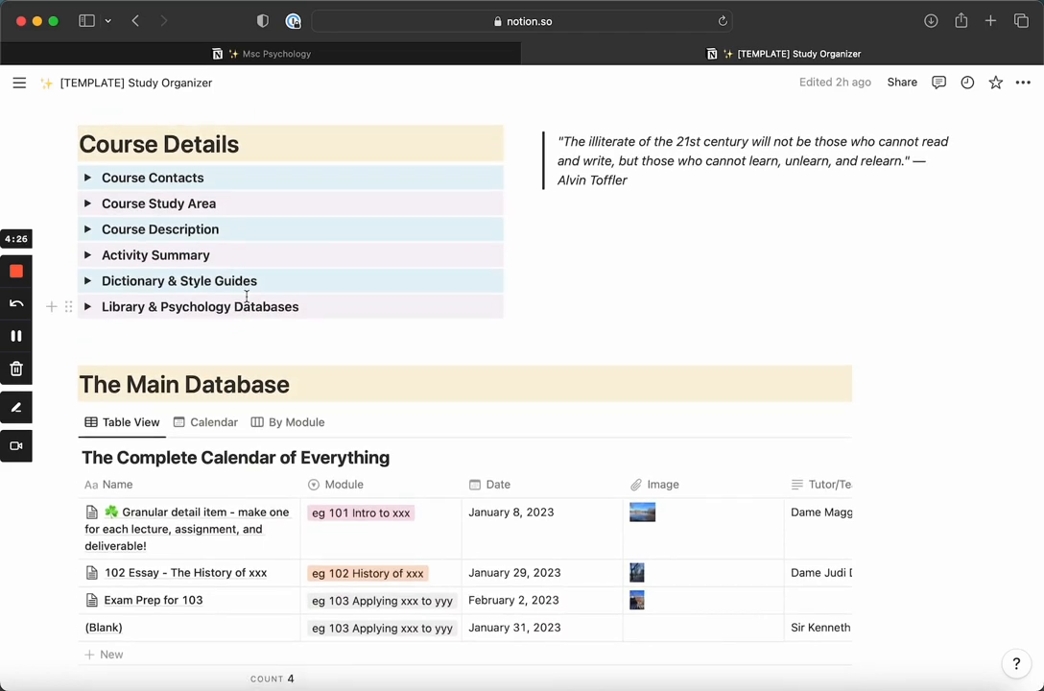
mouse_move(618, 192)
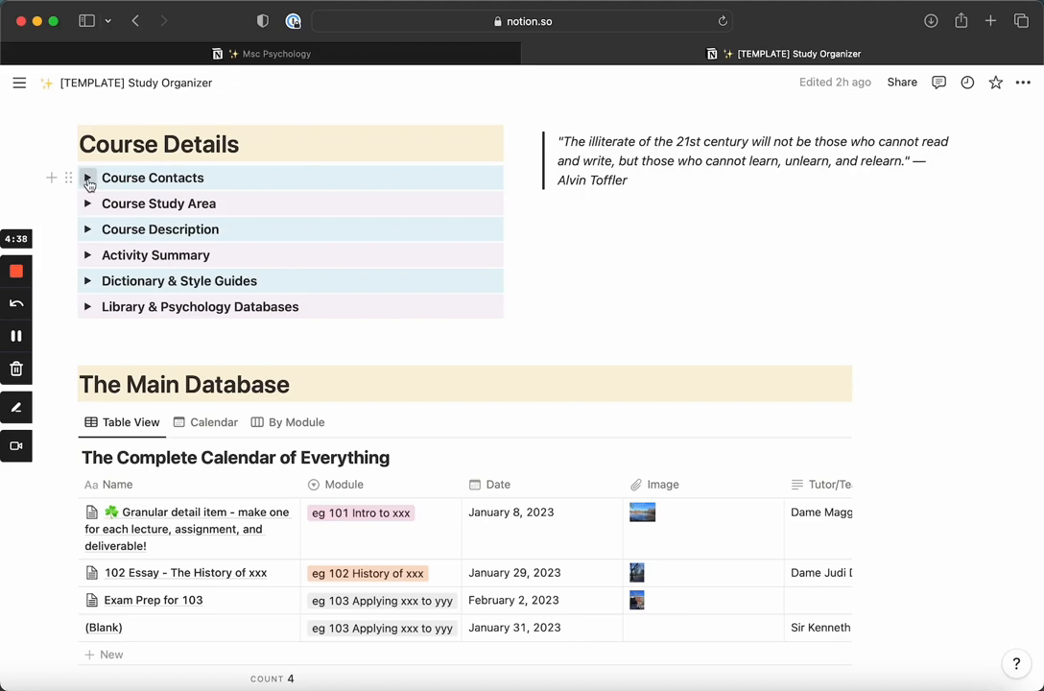
click(87, 177)
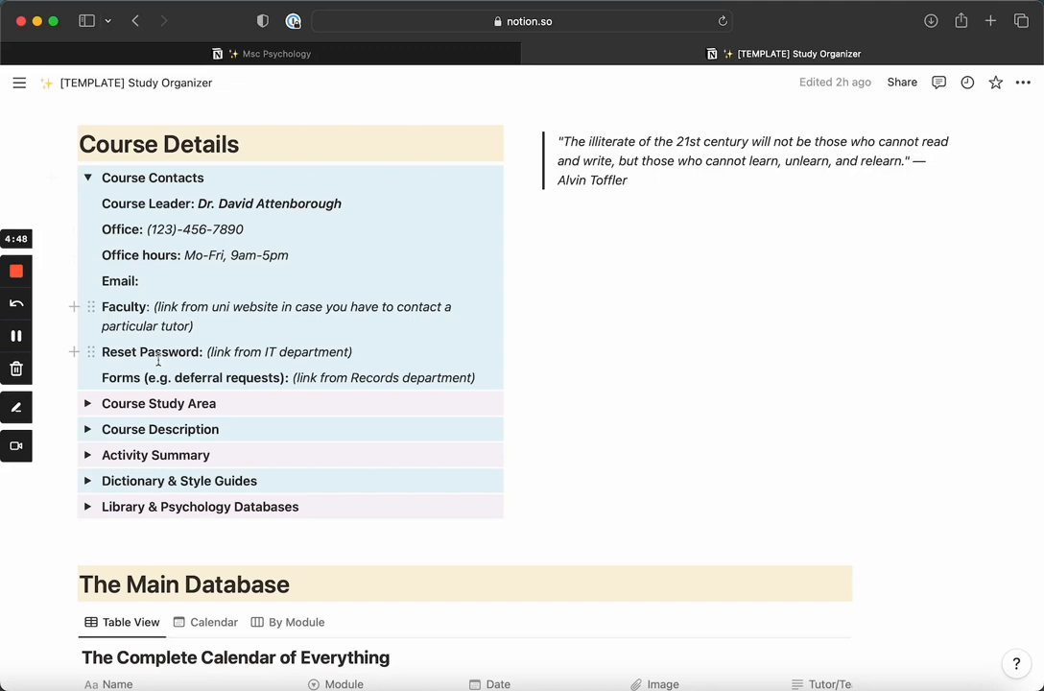
double_click(192, 378)
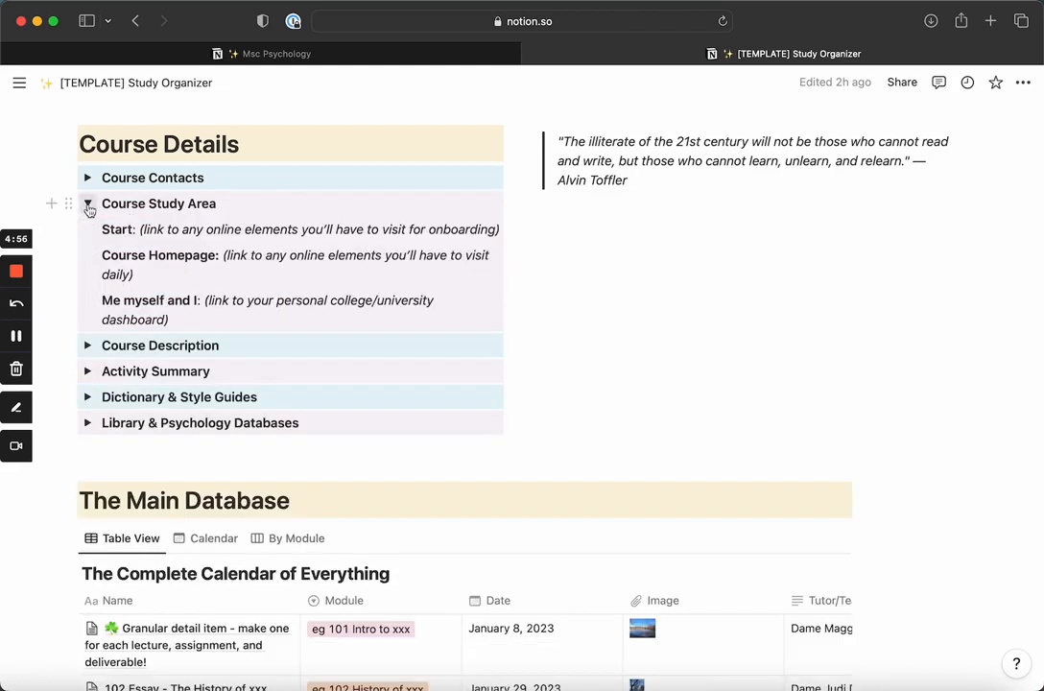
click(88, 203)
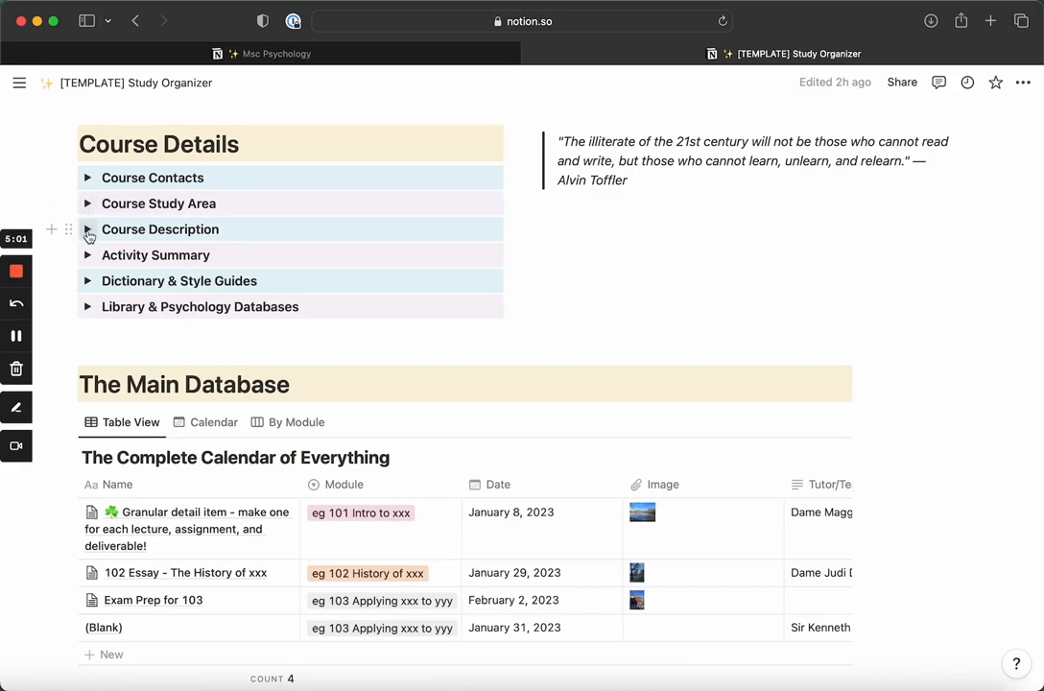
click(88, 229)
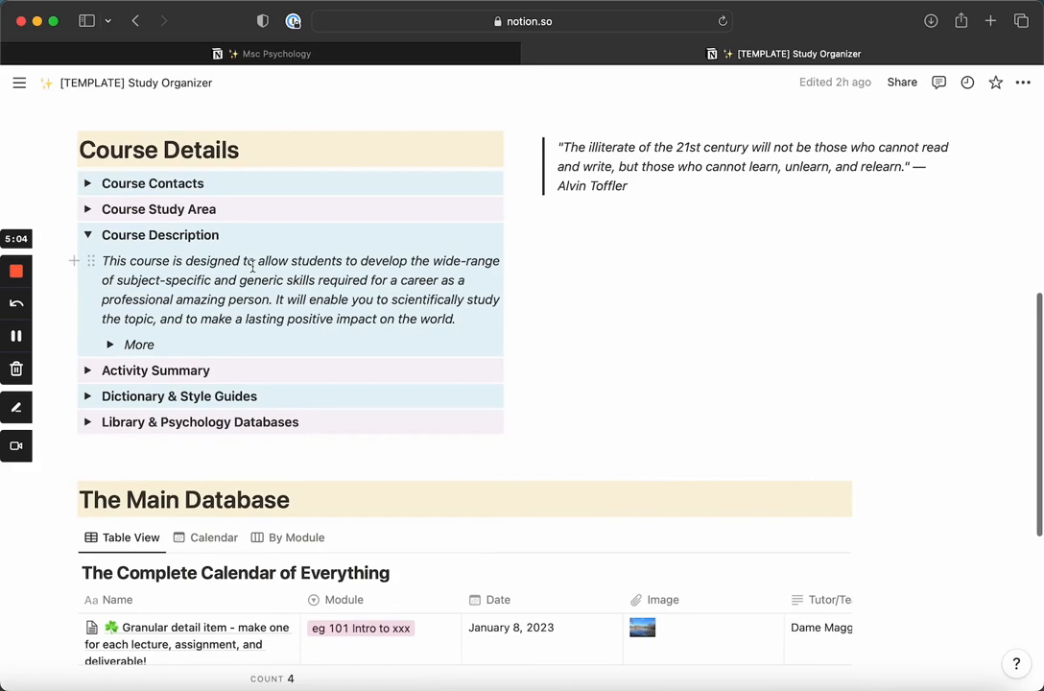
click(109, 344)
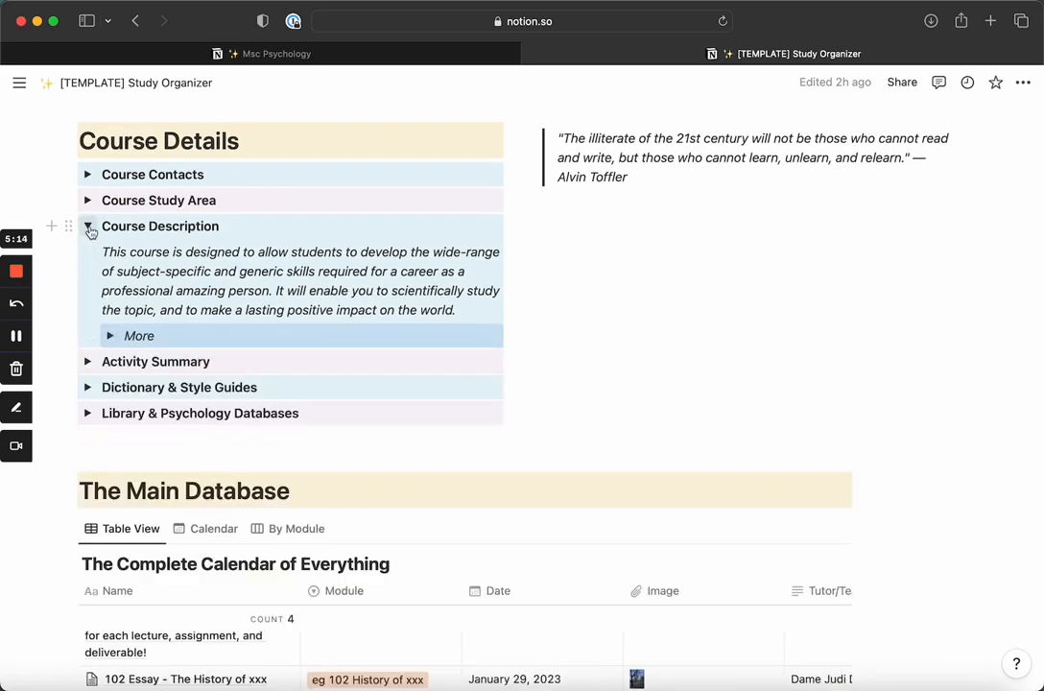
click(87, 226)
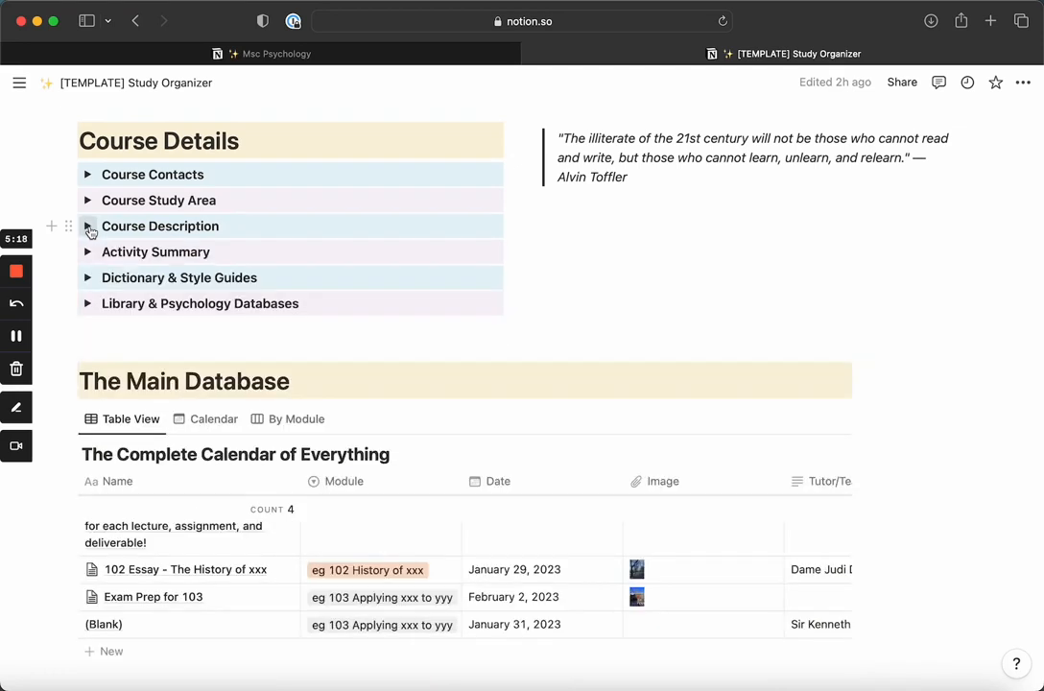
mouse_move(90, 256)
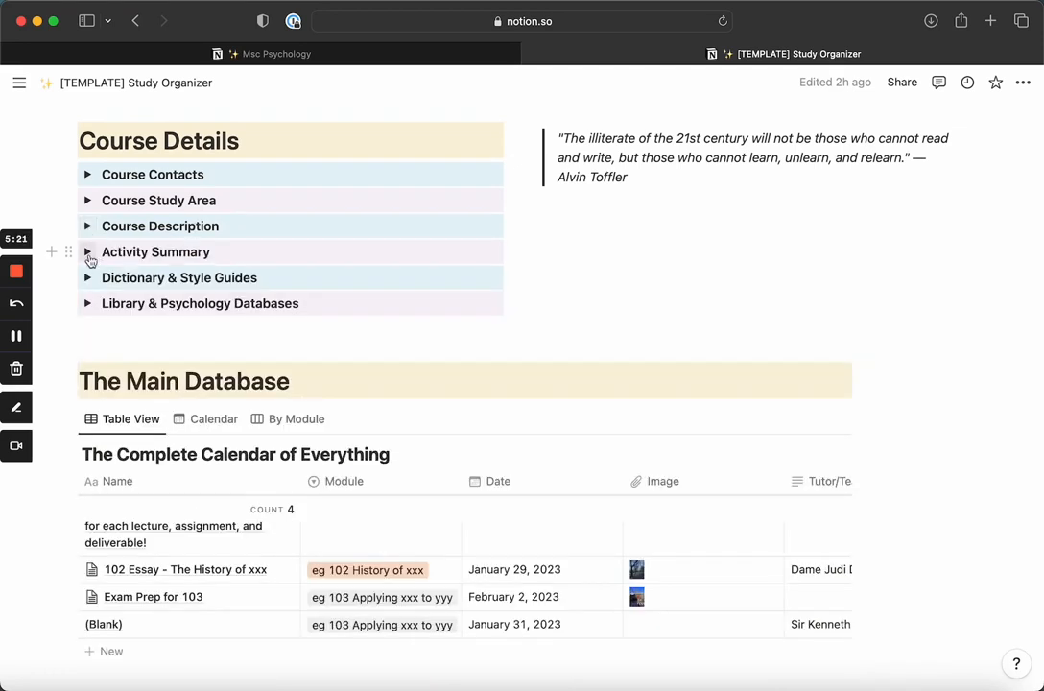
Open Activity Summary and its sample weekly activity breakdown, then collapse the summary
click(87, 251)
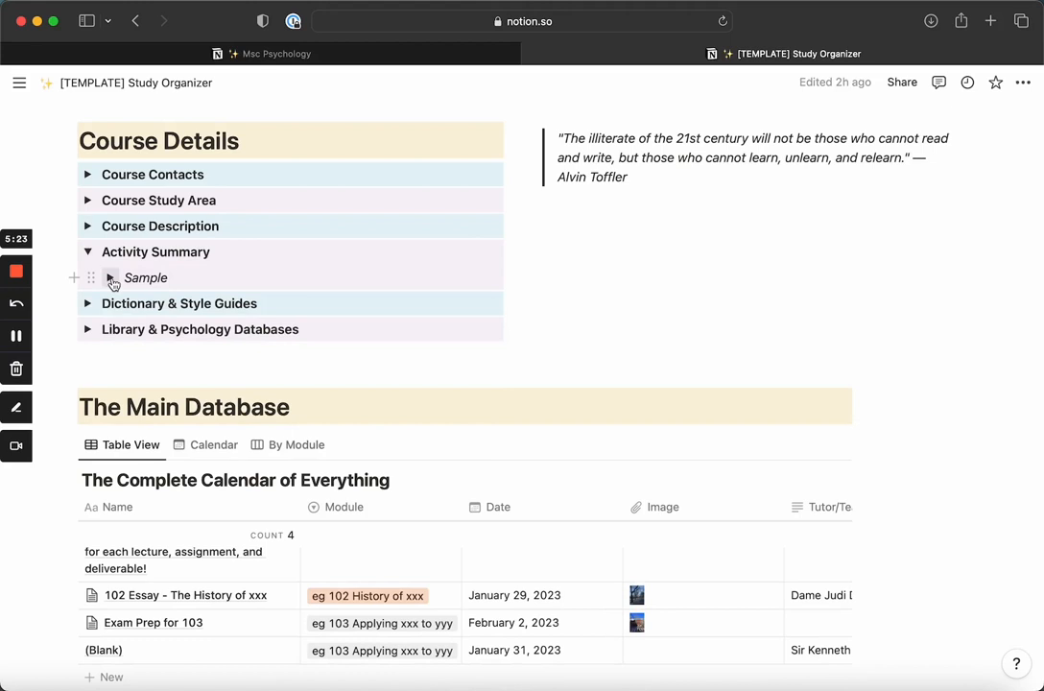
click(110, 277)
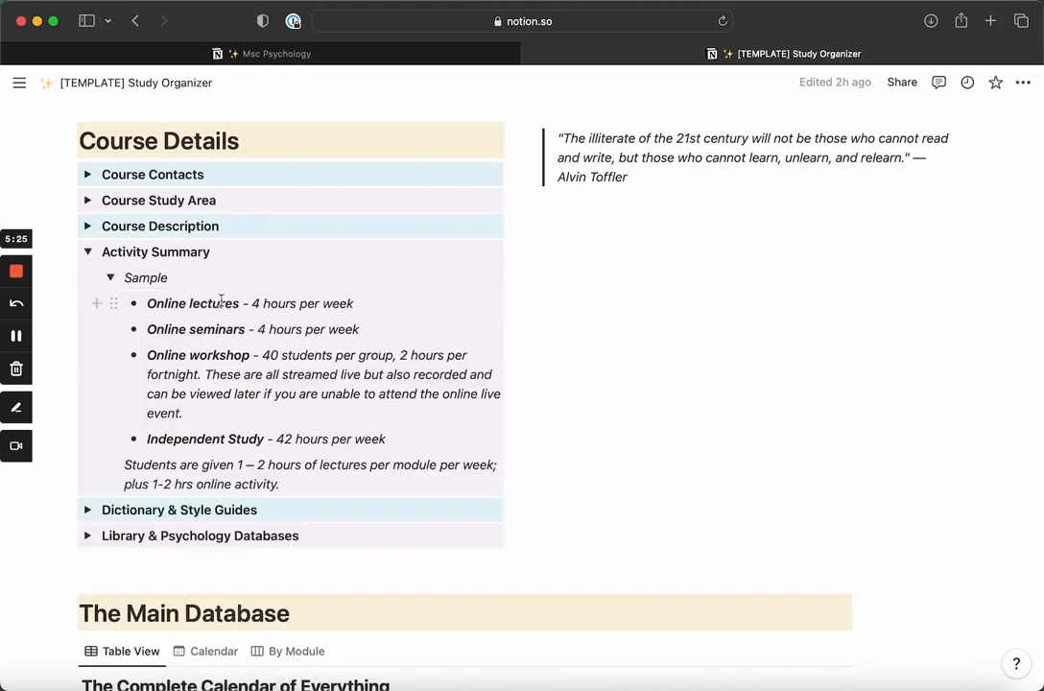
mouse_move(103, 296)
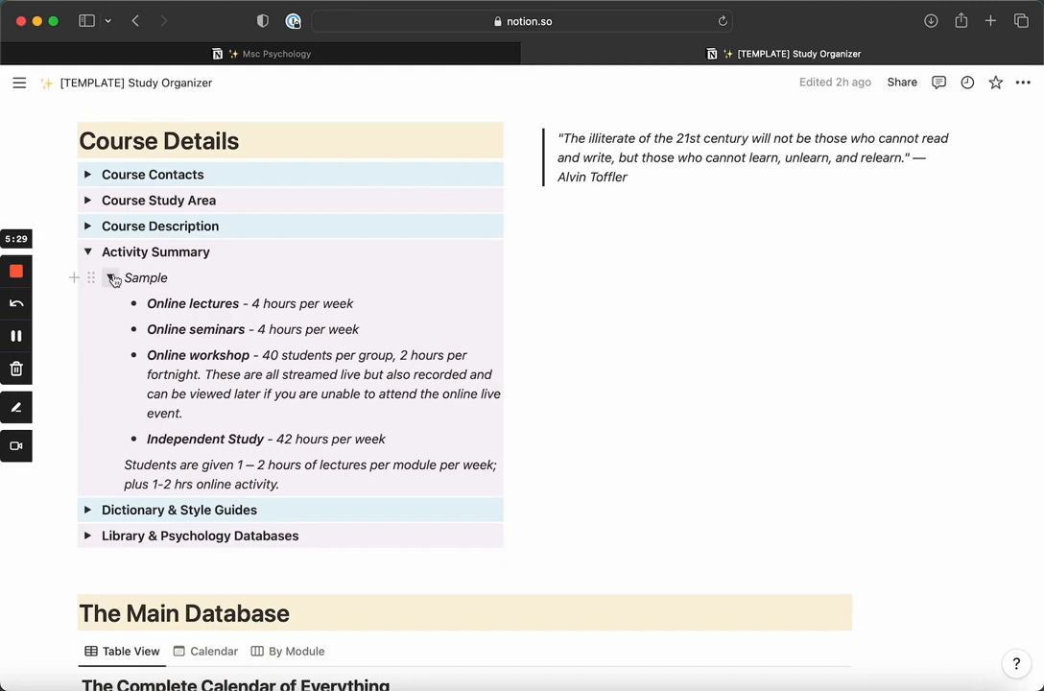
click(87, 251)
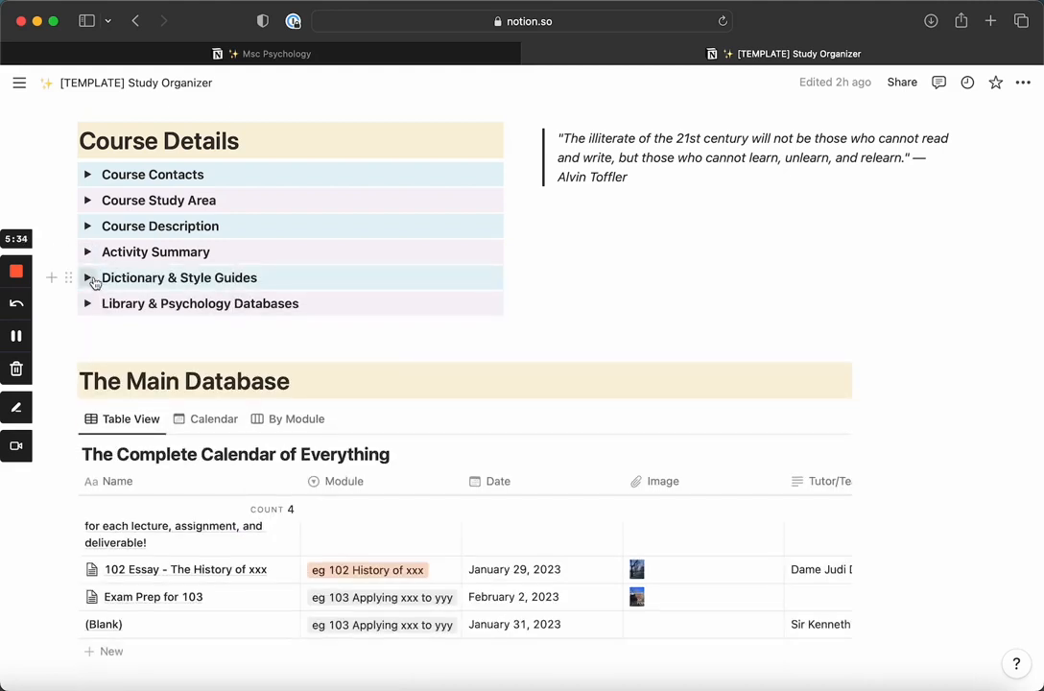
Open and fold the Dictionary & Style Guides and Library & Psychology Databases links
click(87, 277)
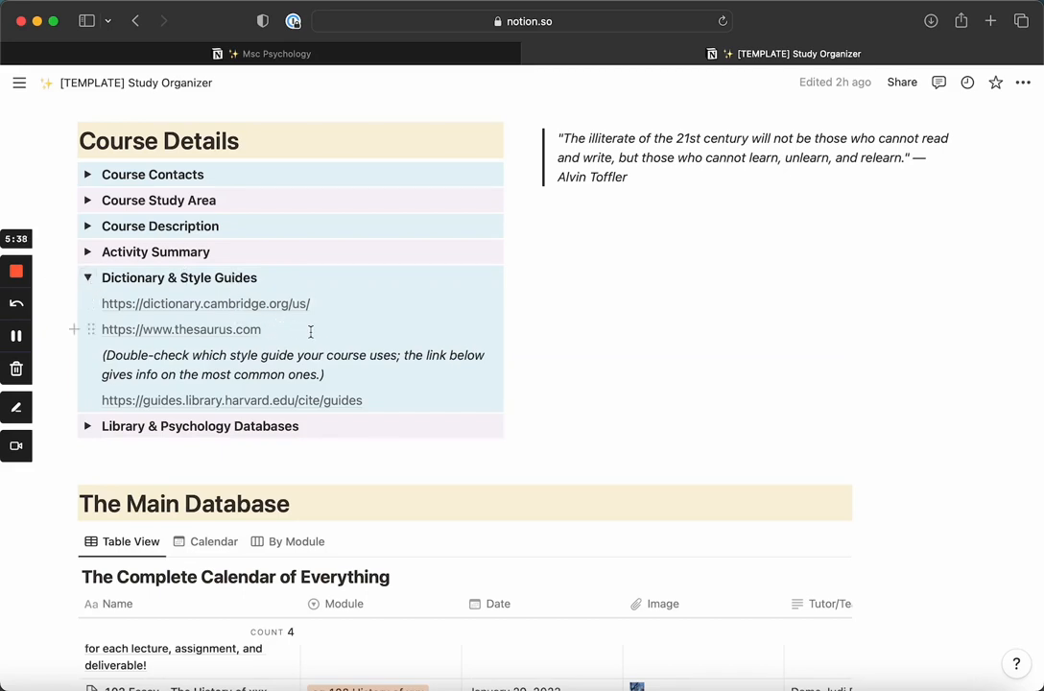
mouse_move(222, 405)
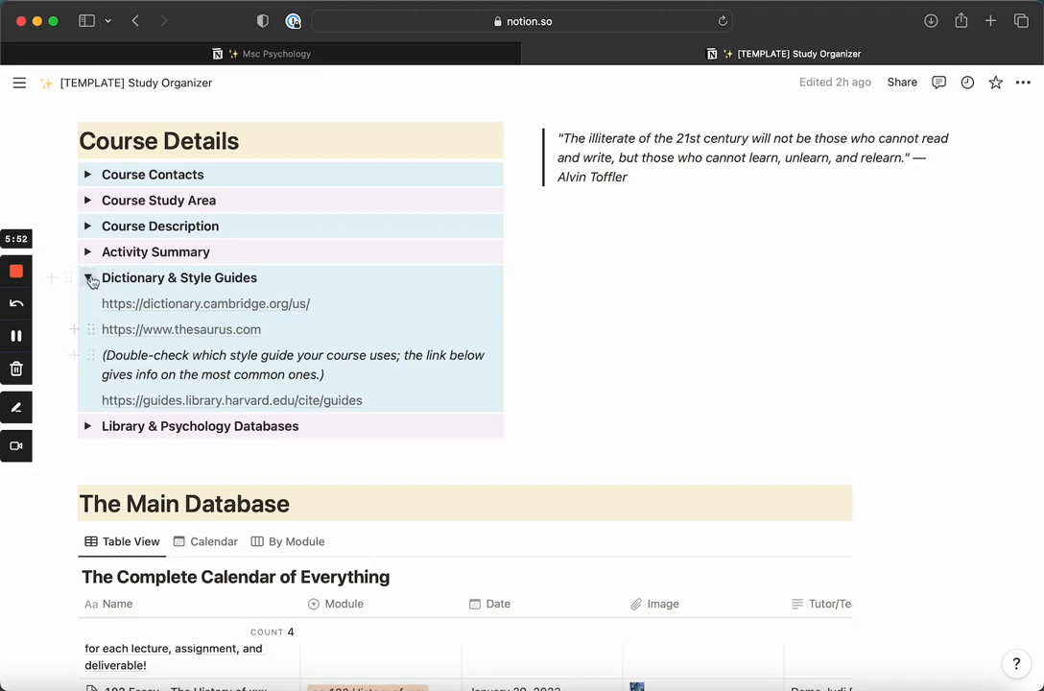
click(87, 277)
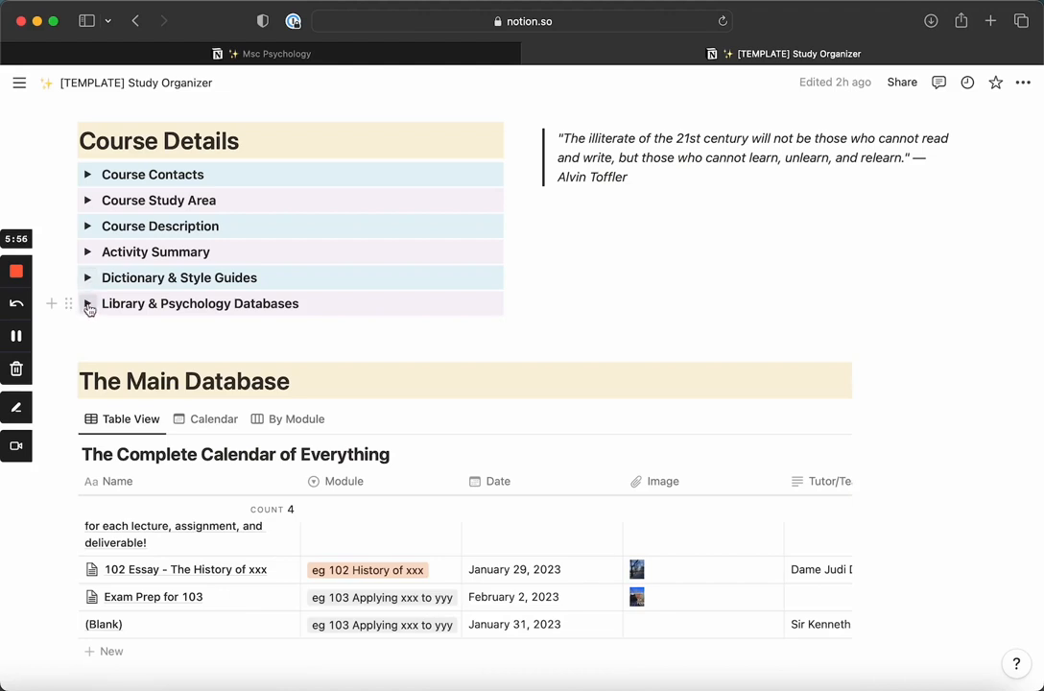
click(88, 303)
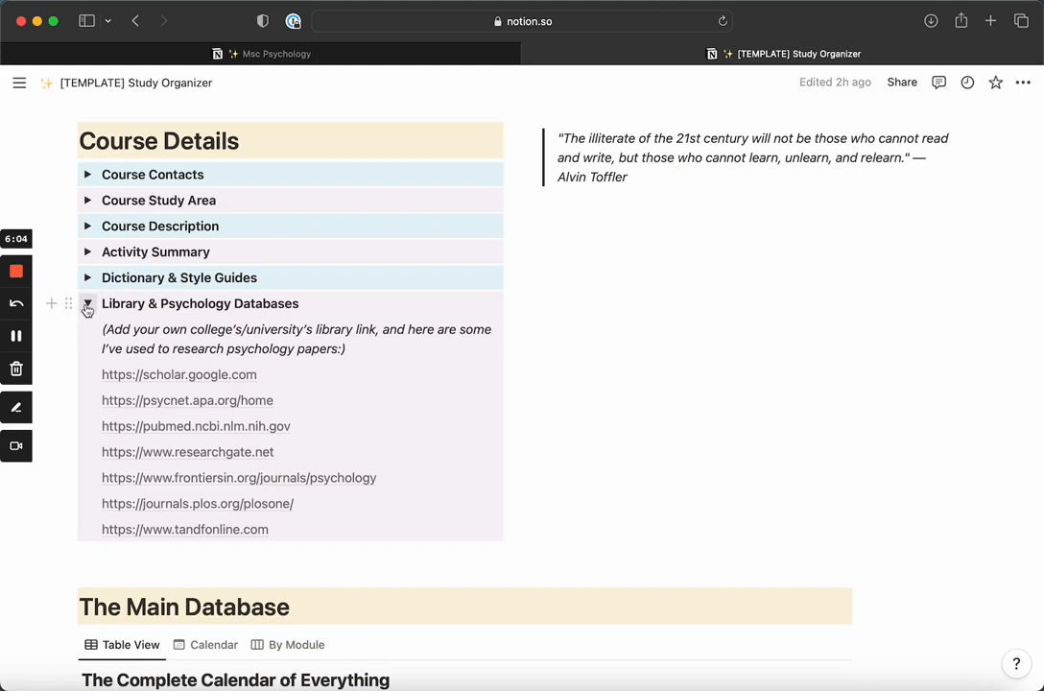
click(87, 303)
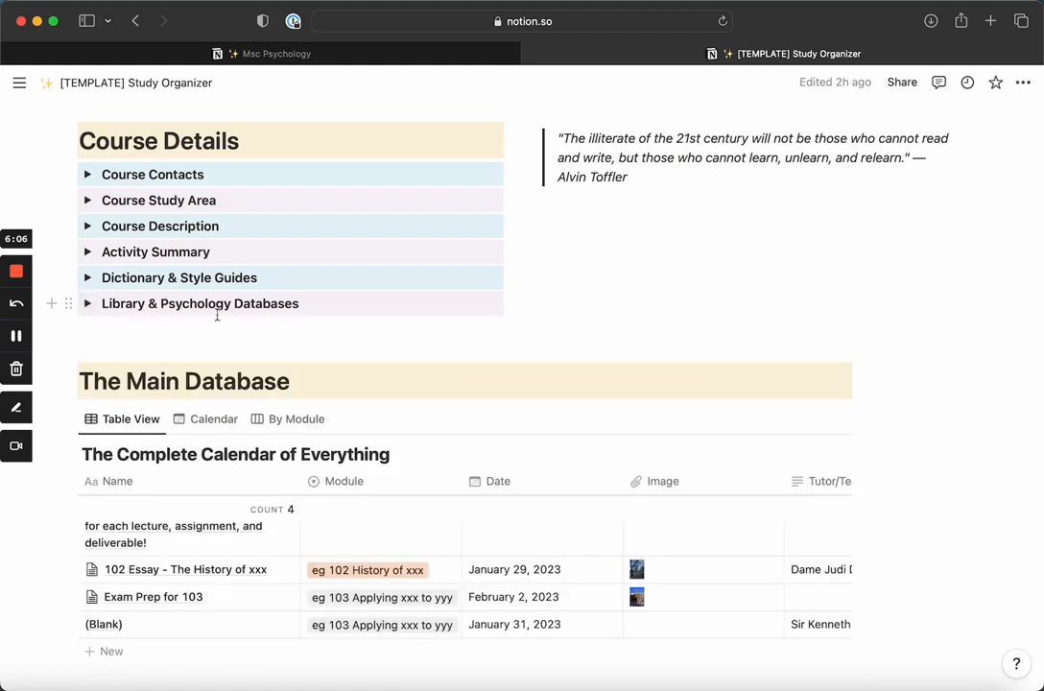
Scroll to The Main Database and open the (Blank) exam entry in side peek
scroll(down, 3)
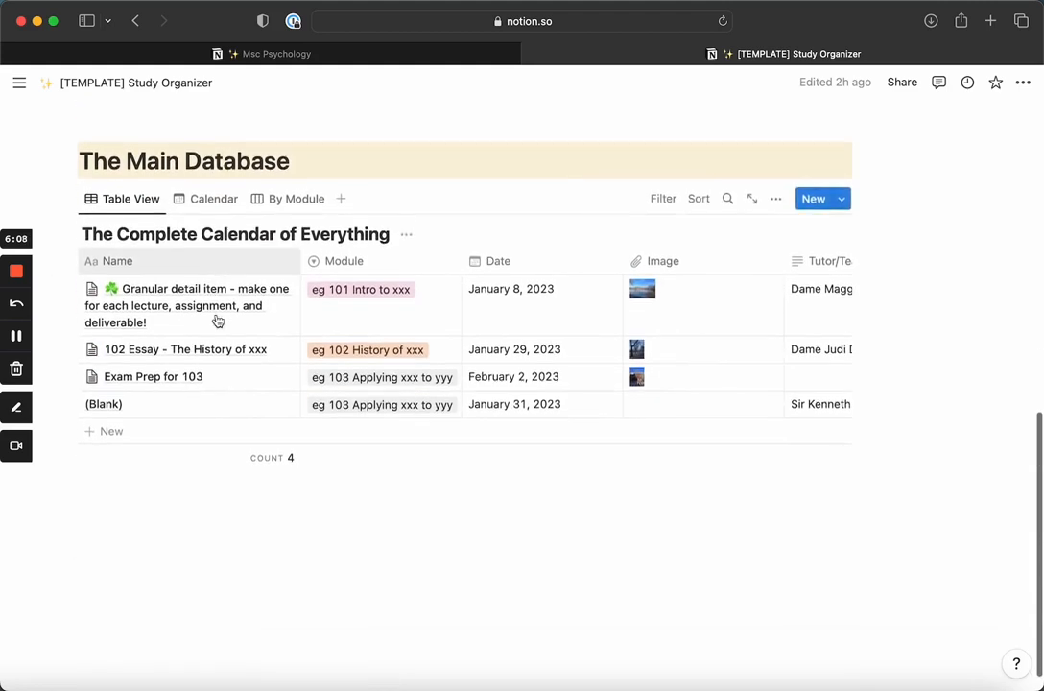
scroll(down, 3)
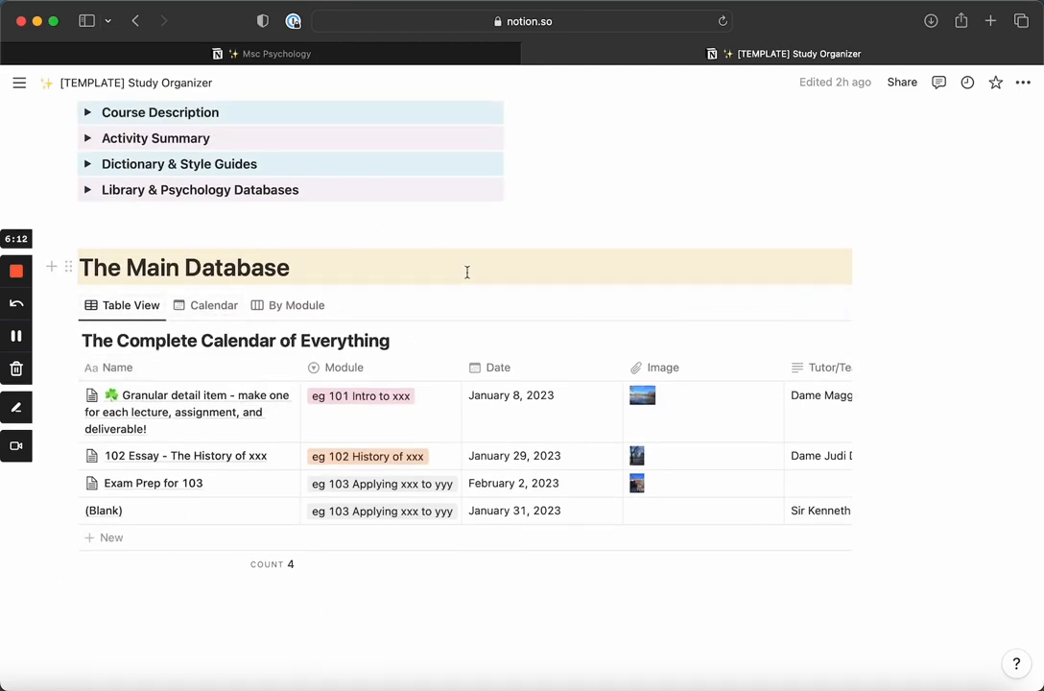
mouse_move(595, 205)
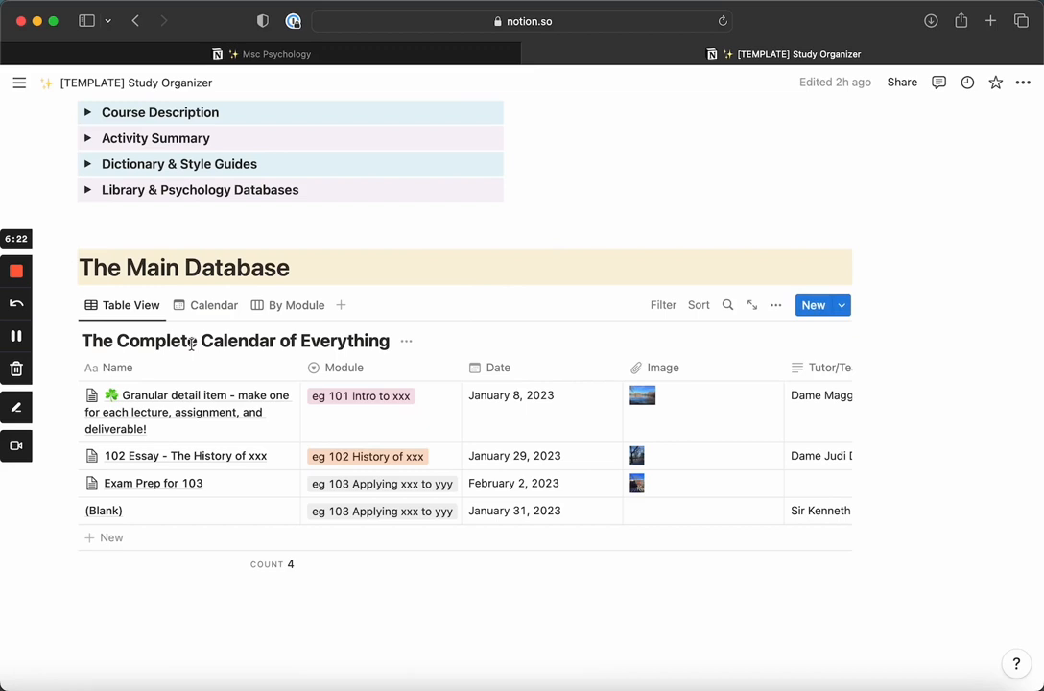
mouse_move(128, 535)
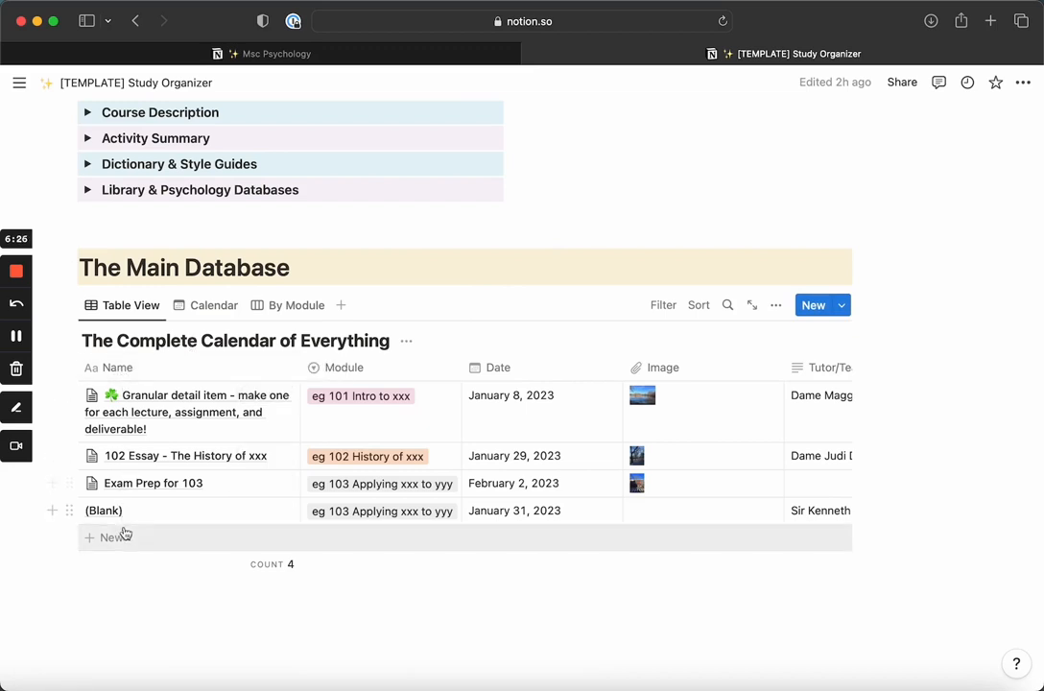
mouse_move(144, 377)
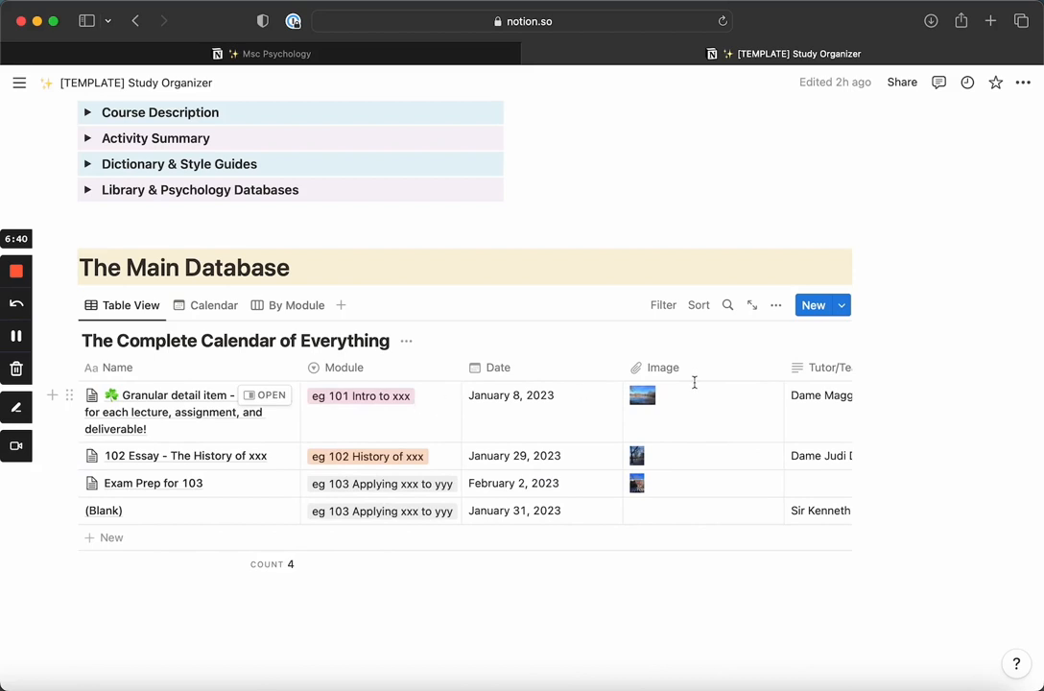
mouse_move(180, 505)
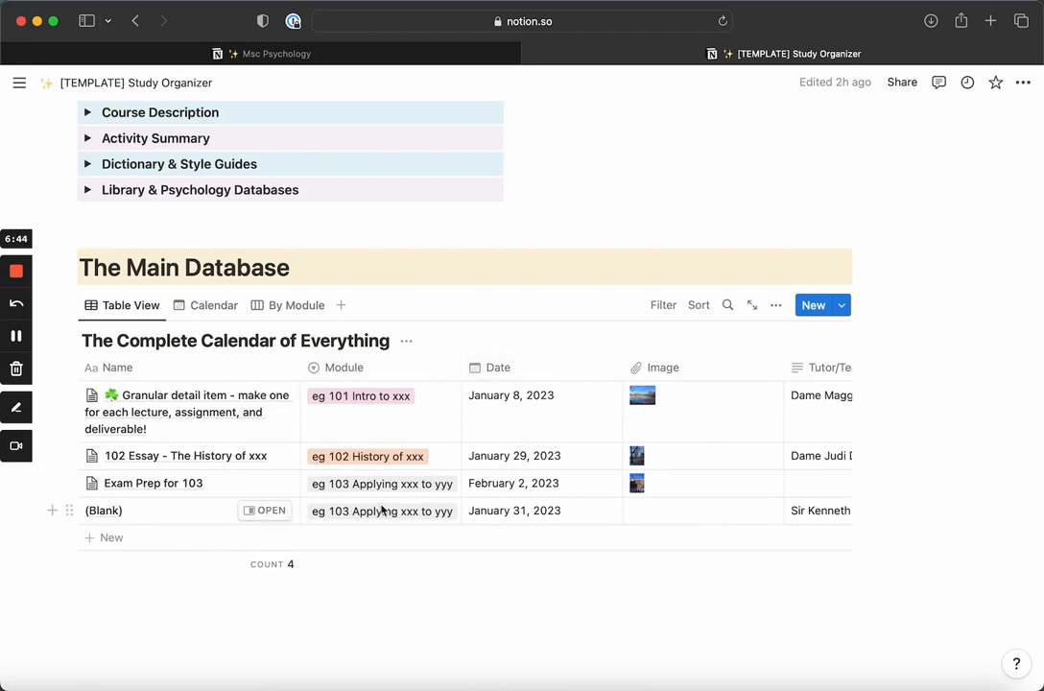
mouse_move(255, 513)
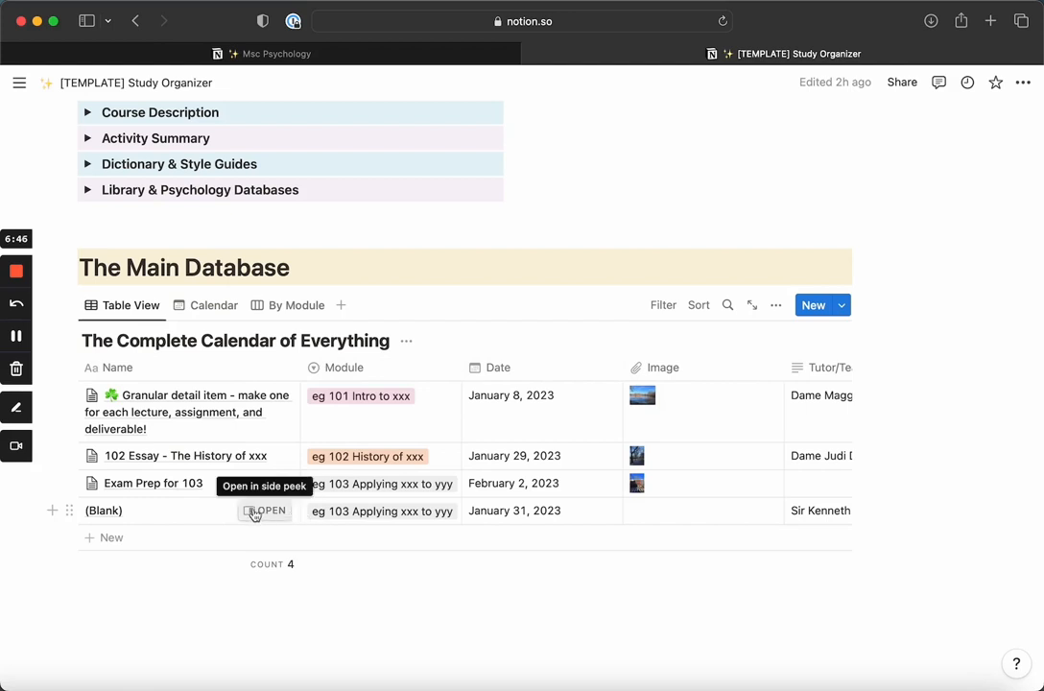
mouse_move(272, 517)
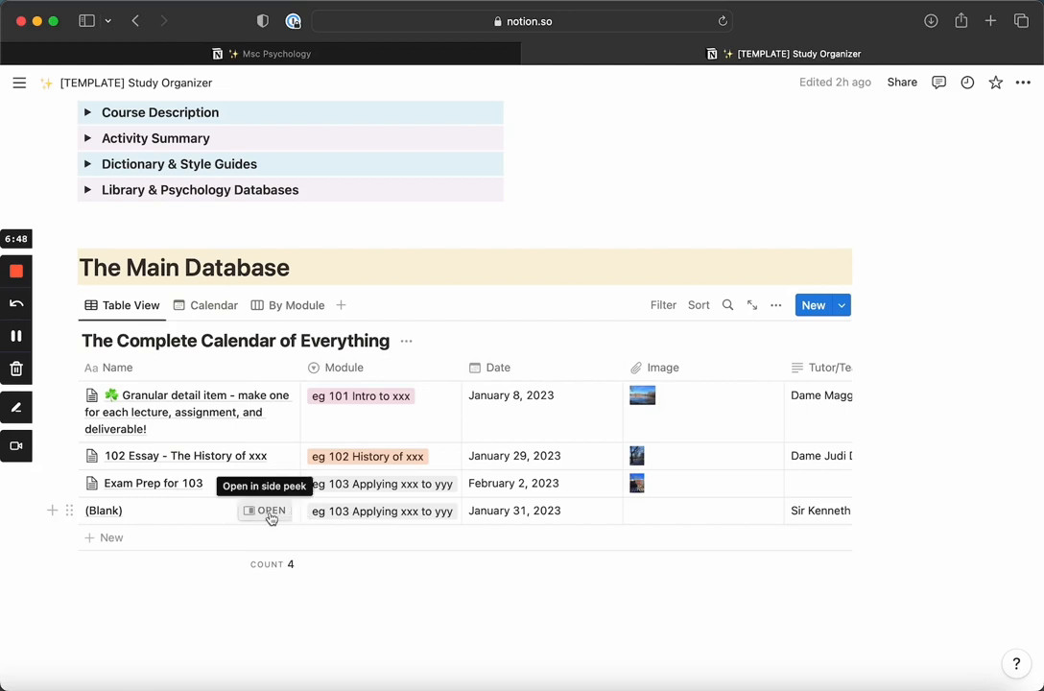
mouse_move(277, 514)
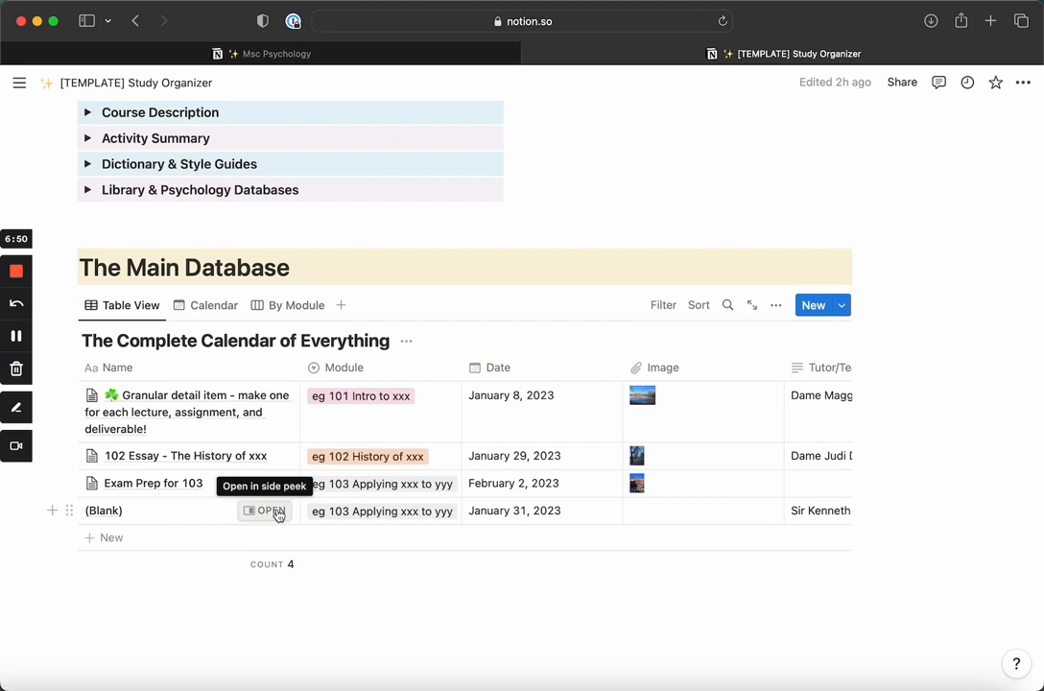
click(271, 510)
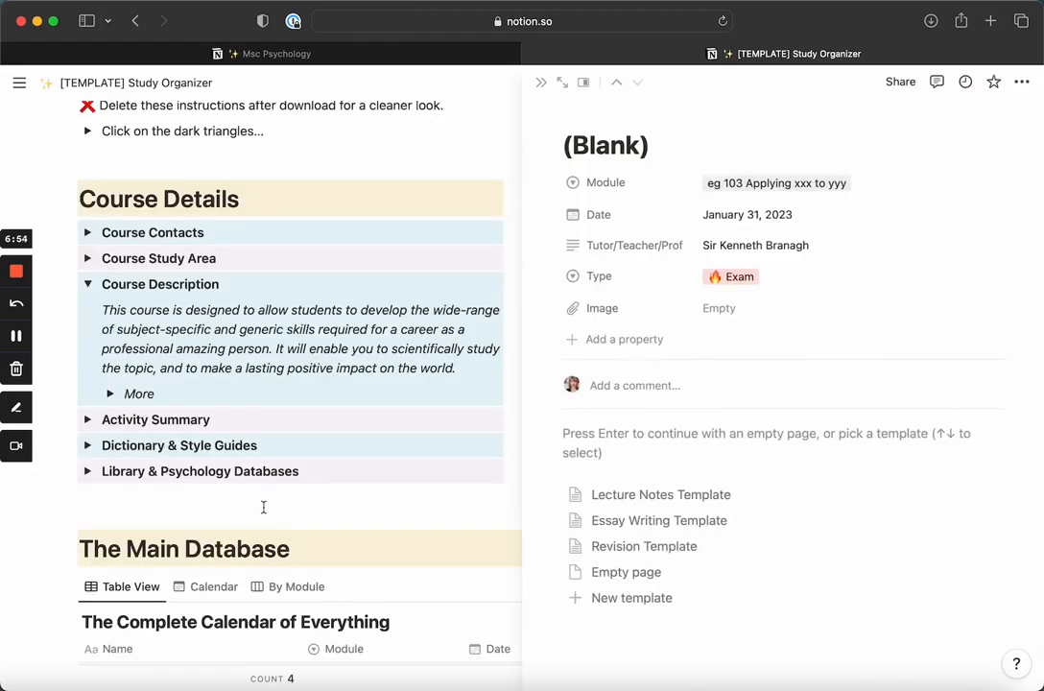
scroll(down, 3)
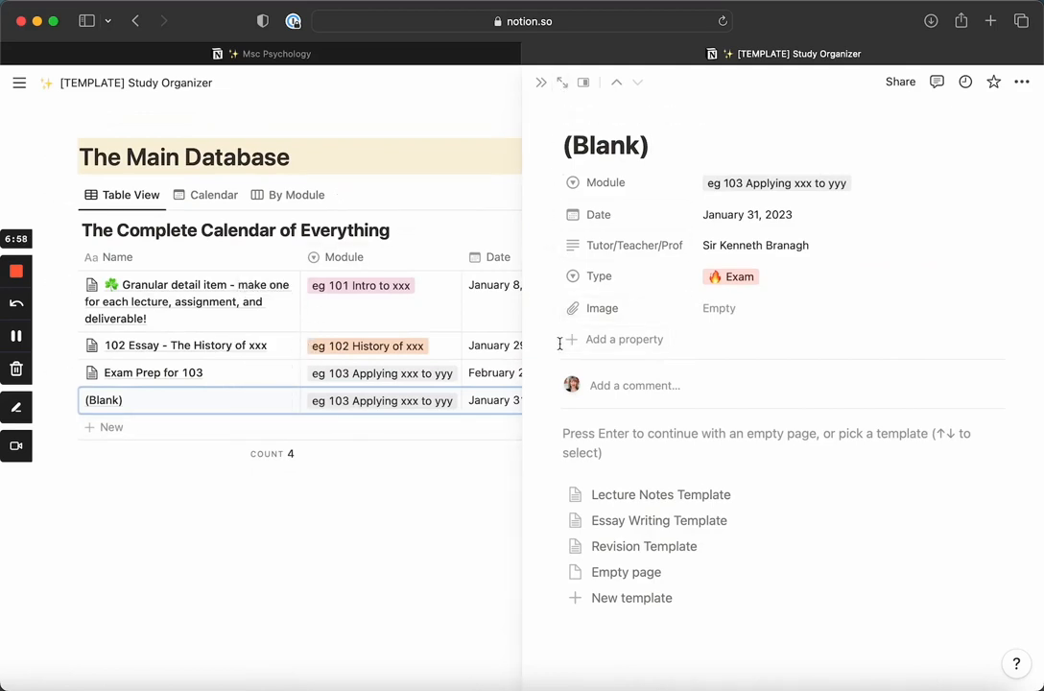
mouse_move(560, 82)
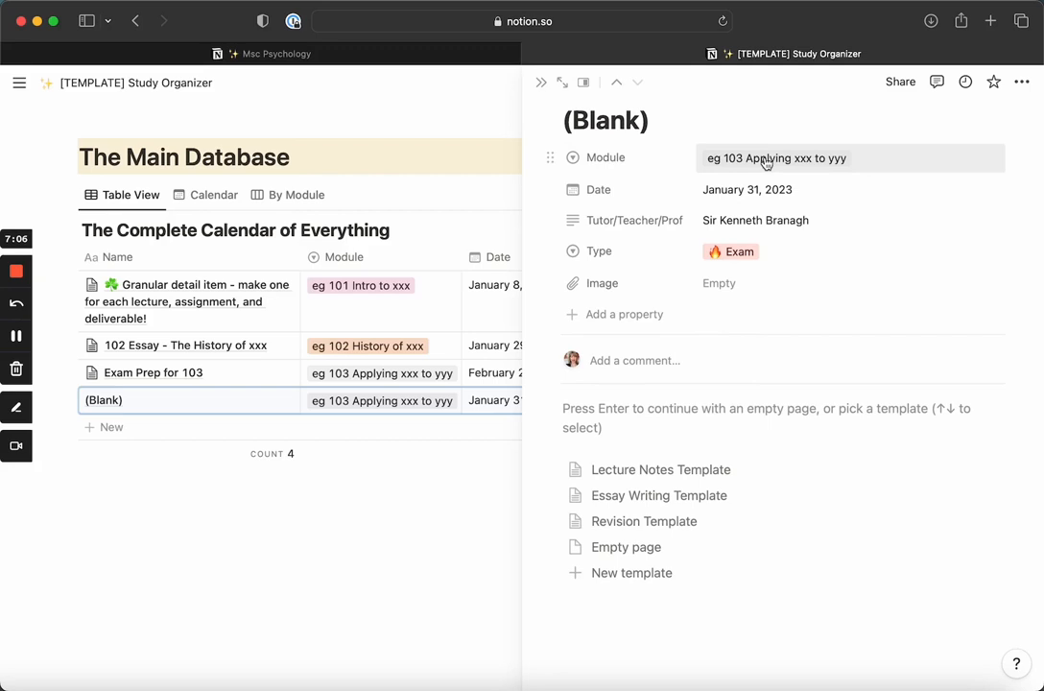
click(777, 158)
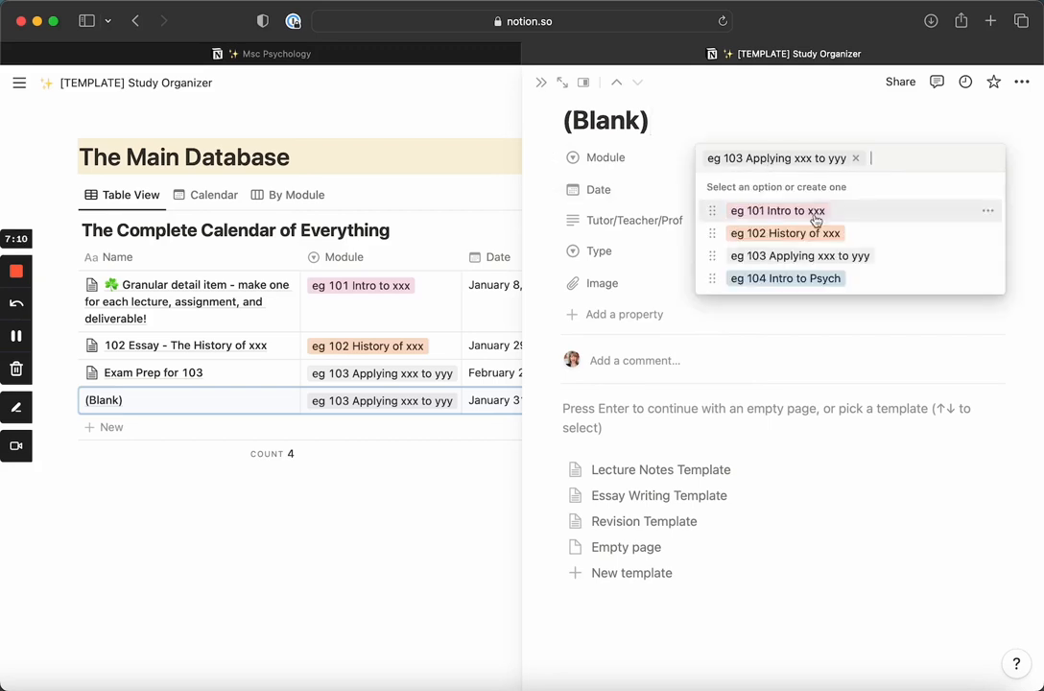
mouse_move(803, 233)
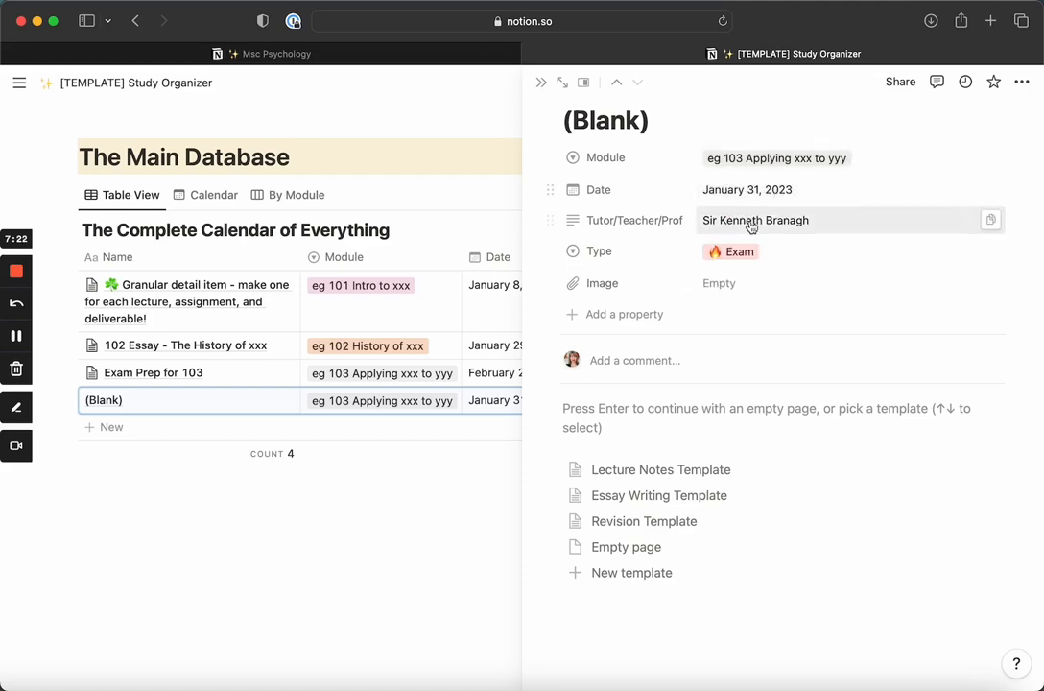
click(730, 251)
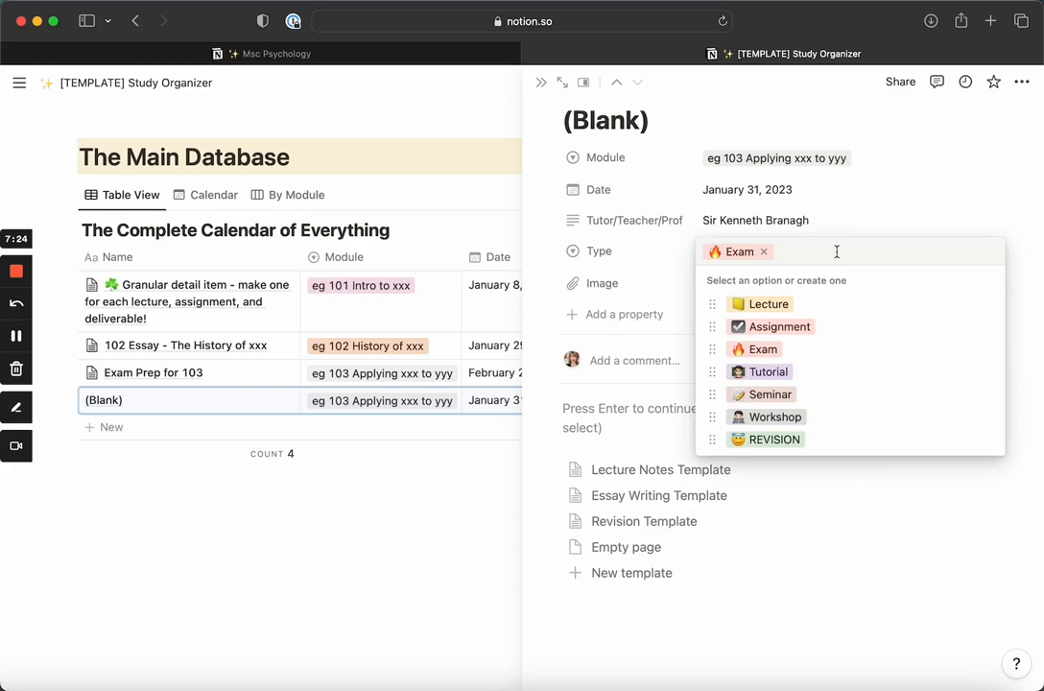
mouse_move(839, 349)
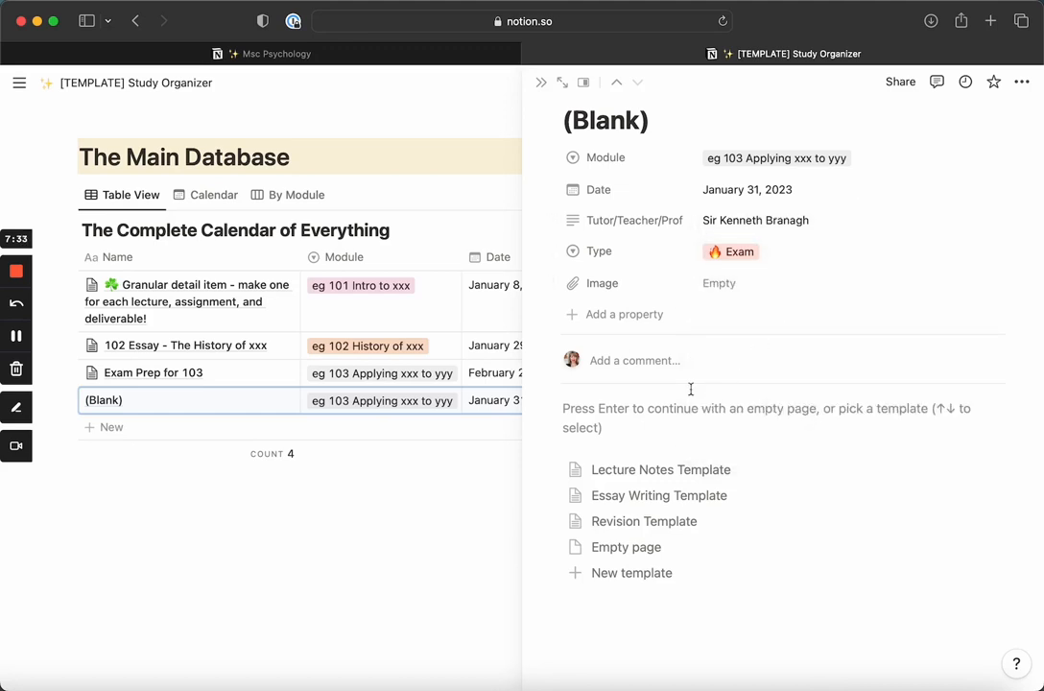
mouse_move(645, 444)
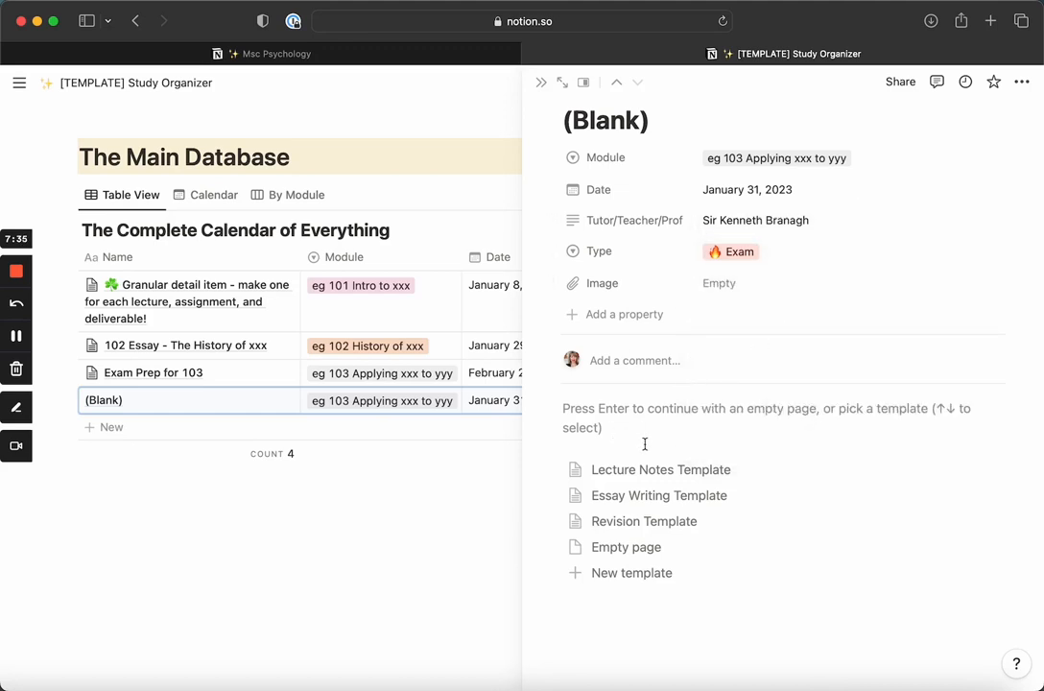
mouse_move(728, 474)
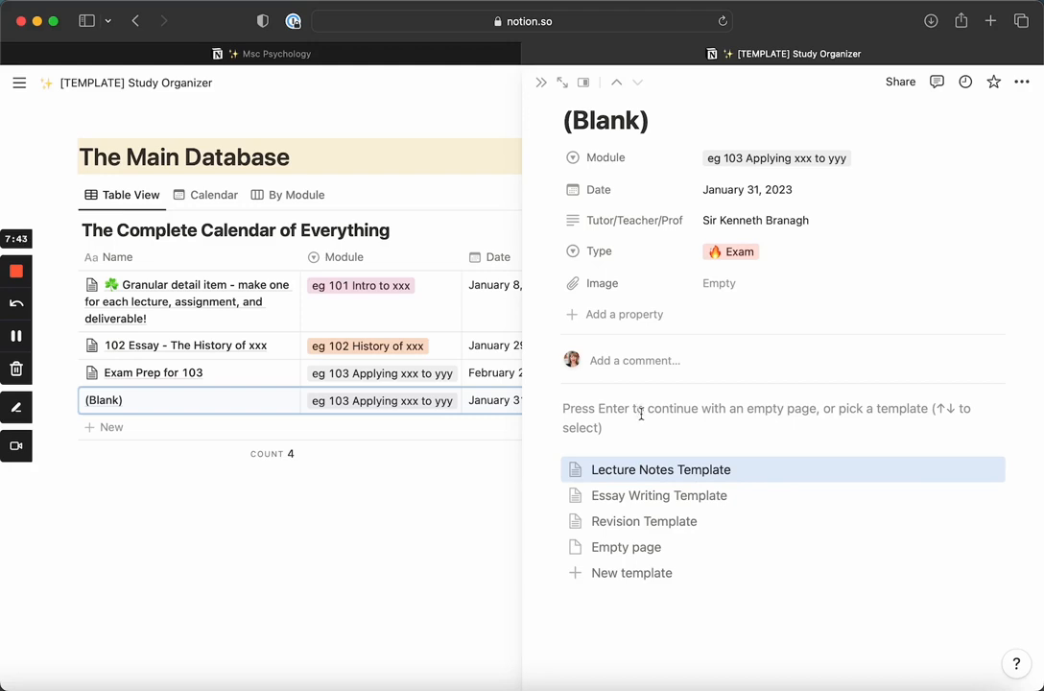
mouse_move(662, 477)
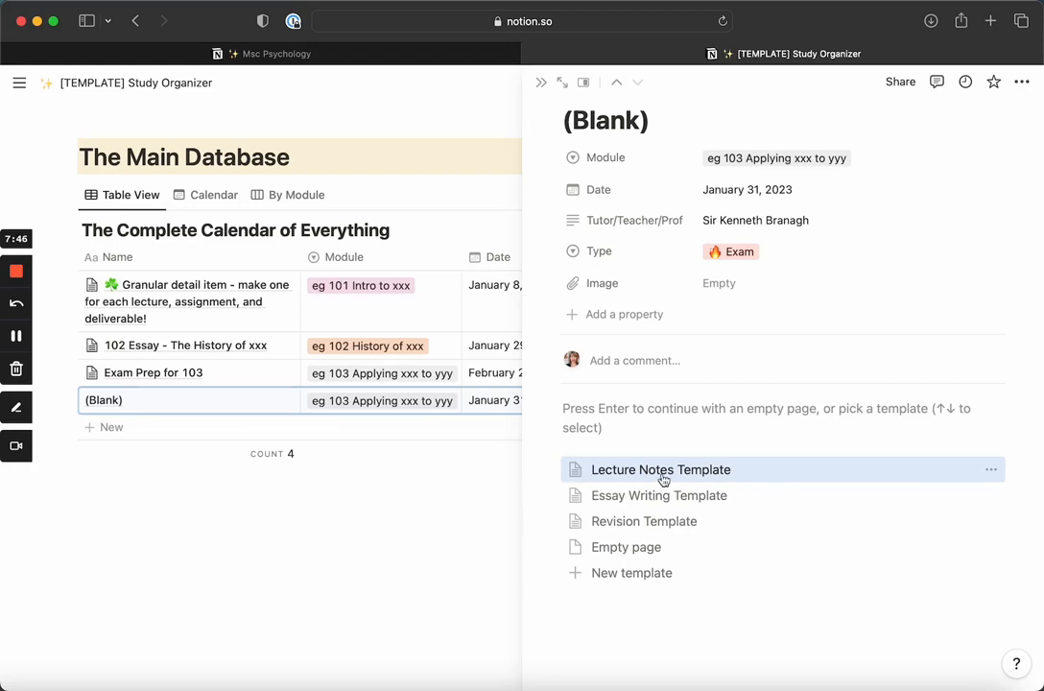
mouse_move(595, 506)
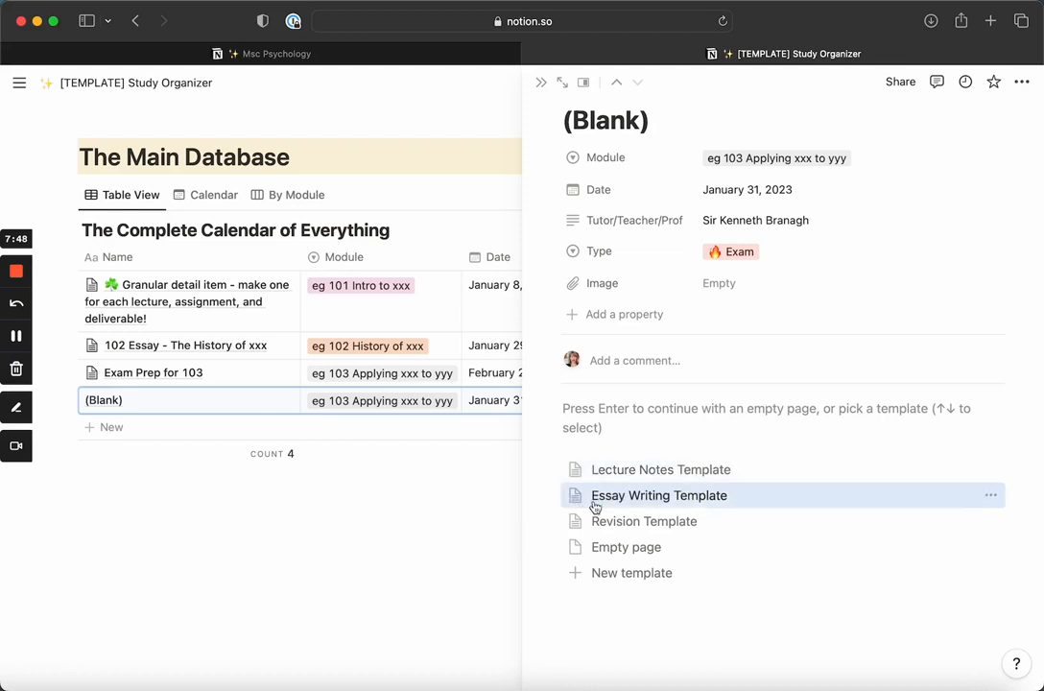
mouse_move(667, 500)
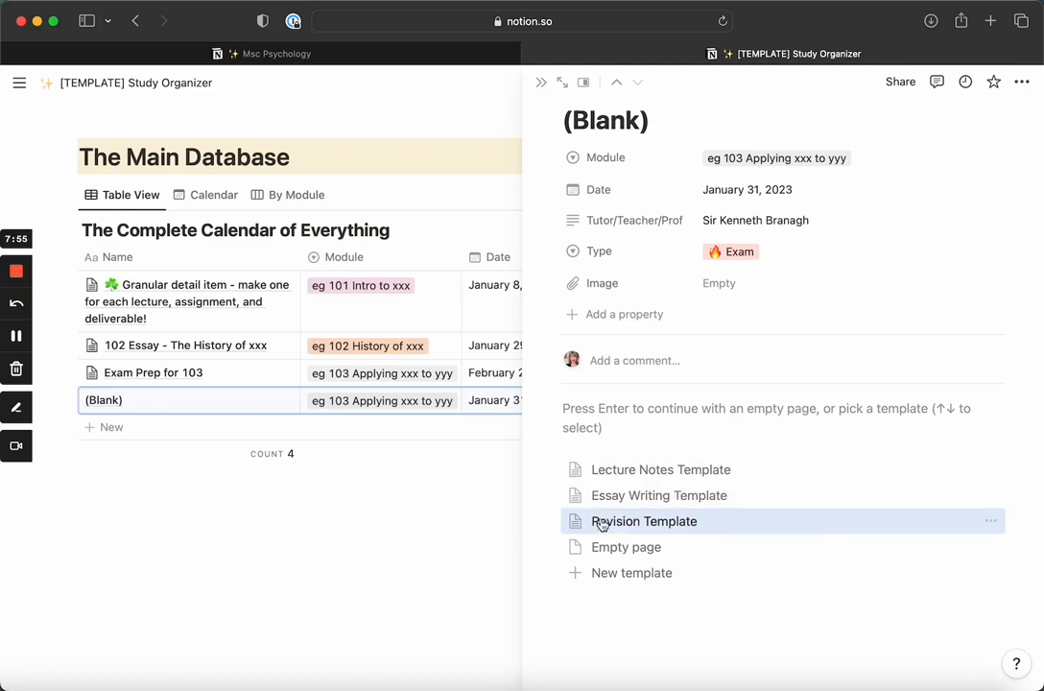
mouse_move(666, 531)
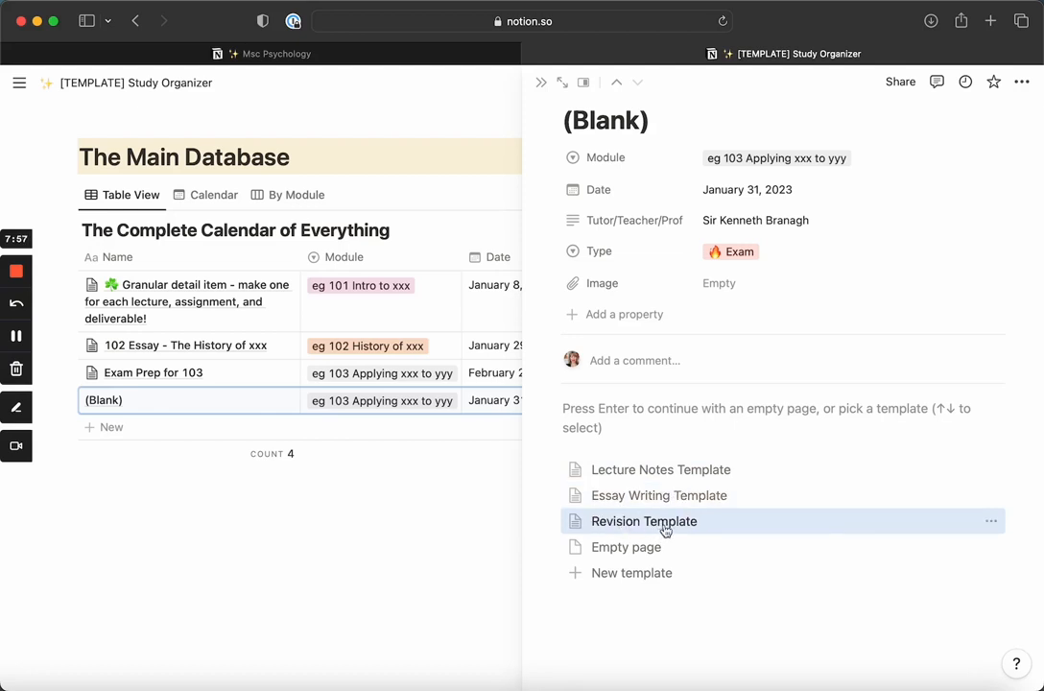
mouse_move(634, 573)
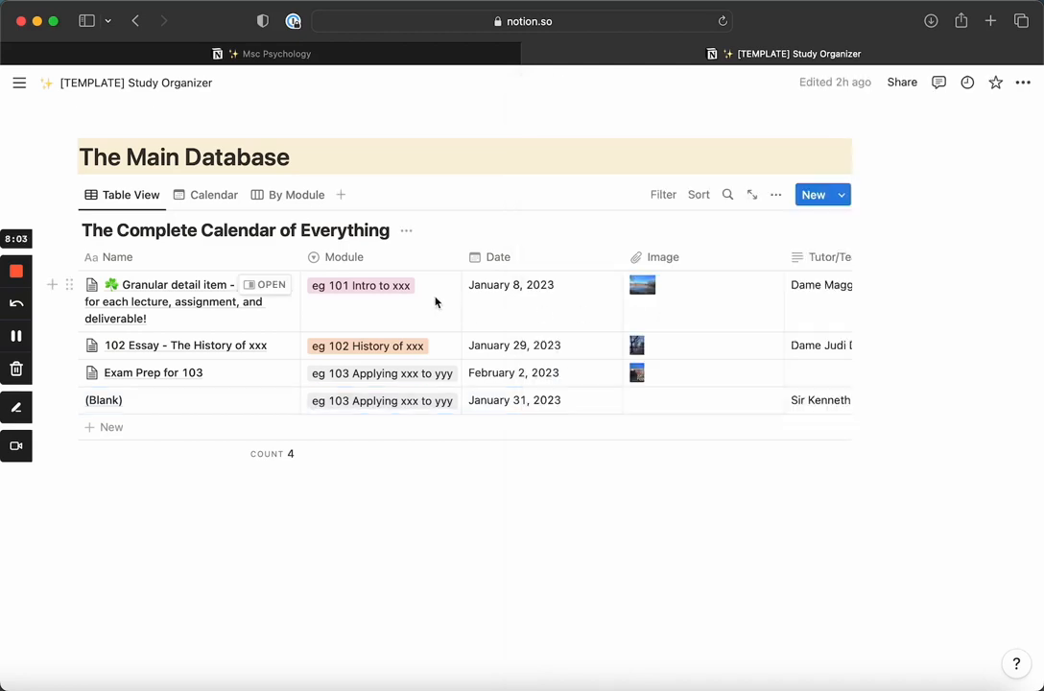
Expand the Granular detail lecture notes instructions and briefly select 'Put your phone away'
scroll(right, 3)
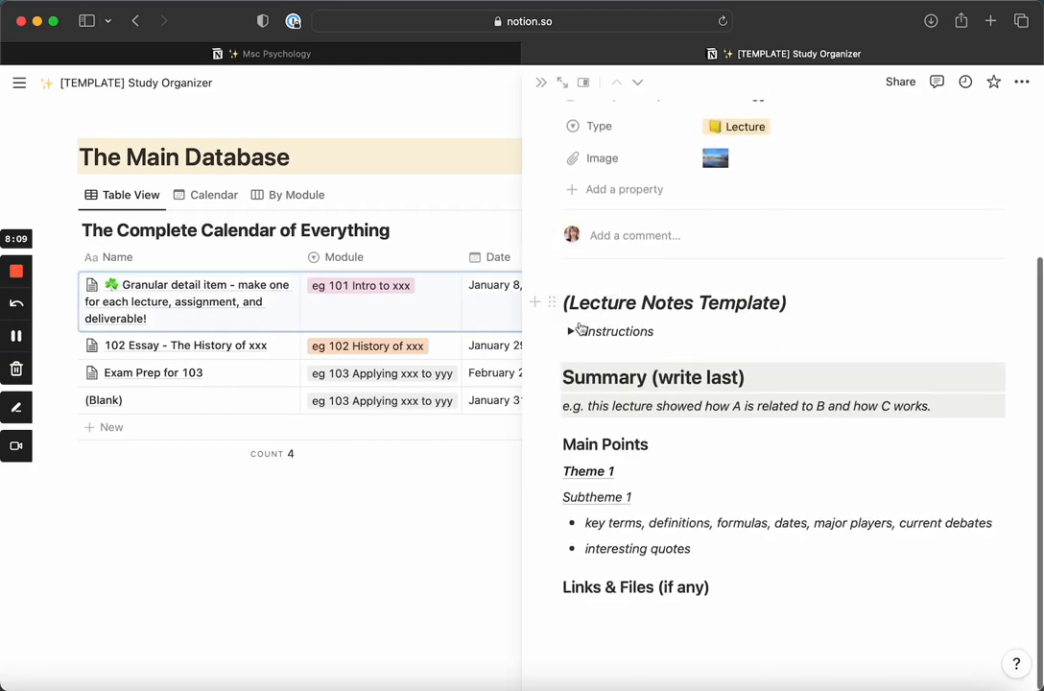
click(571, 331)
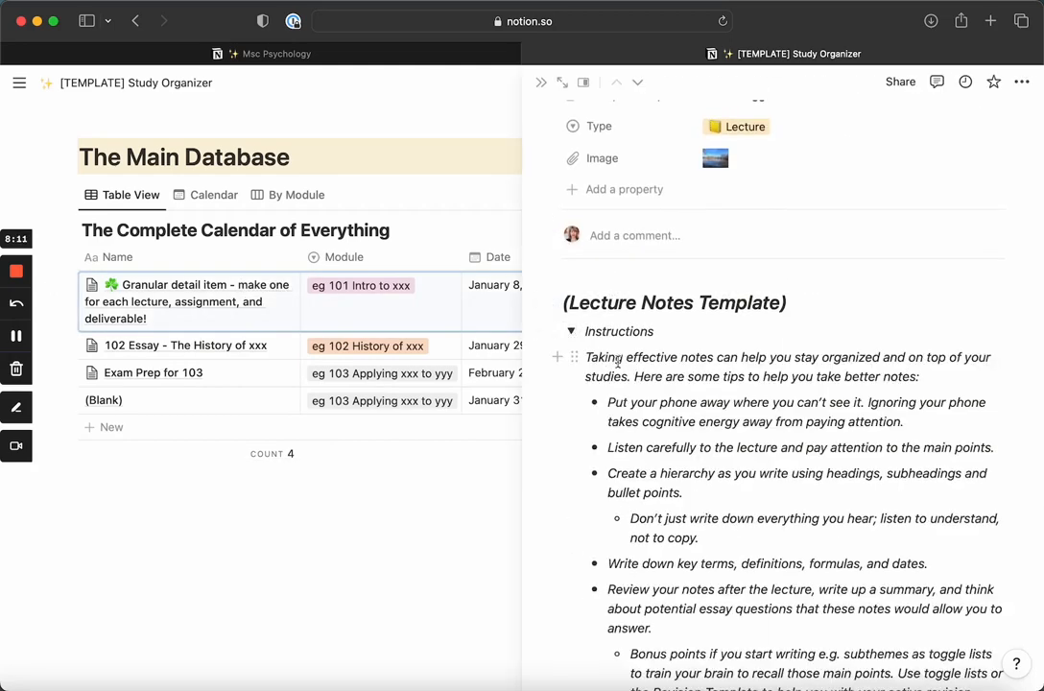
scroll(down, 3)
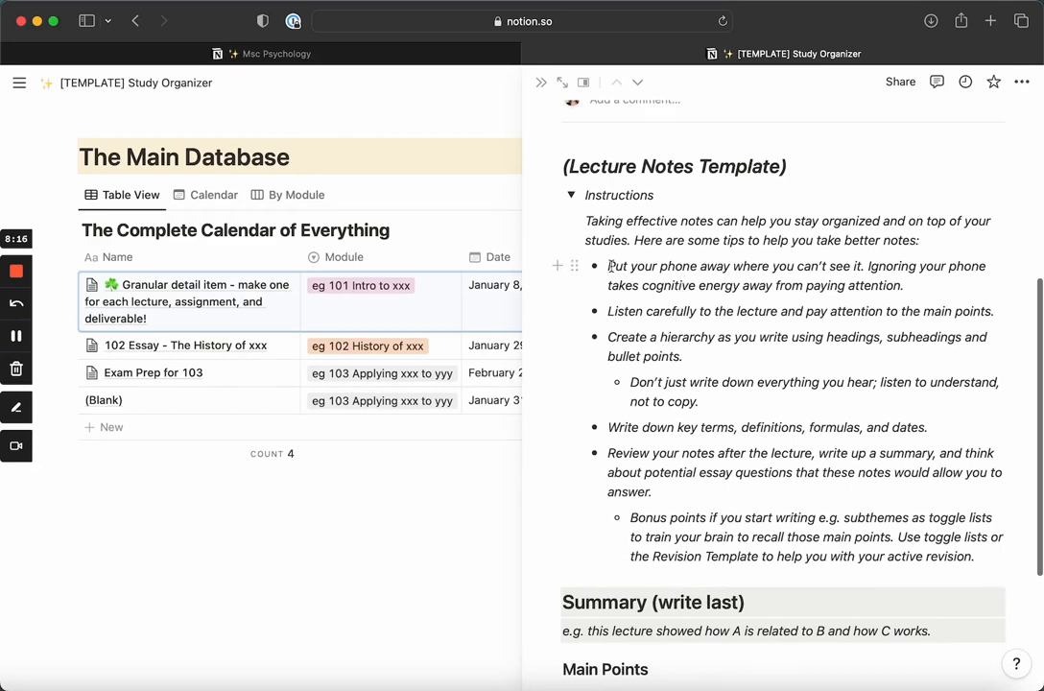
drag(608, 265, 720, 266)
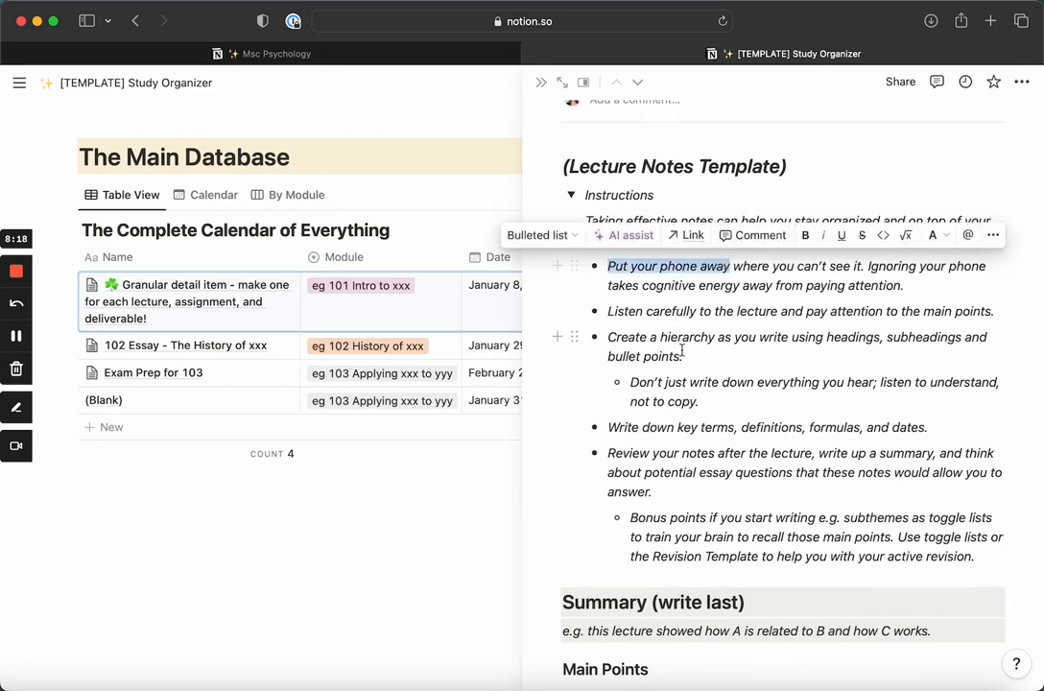
click(816, 166)
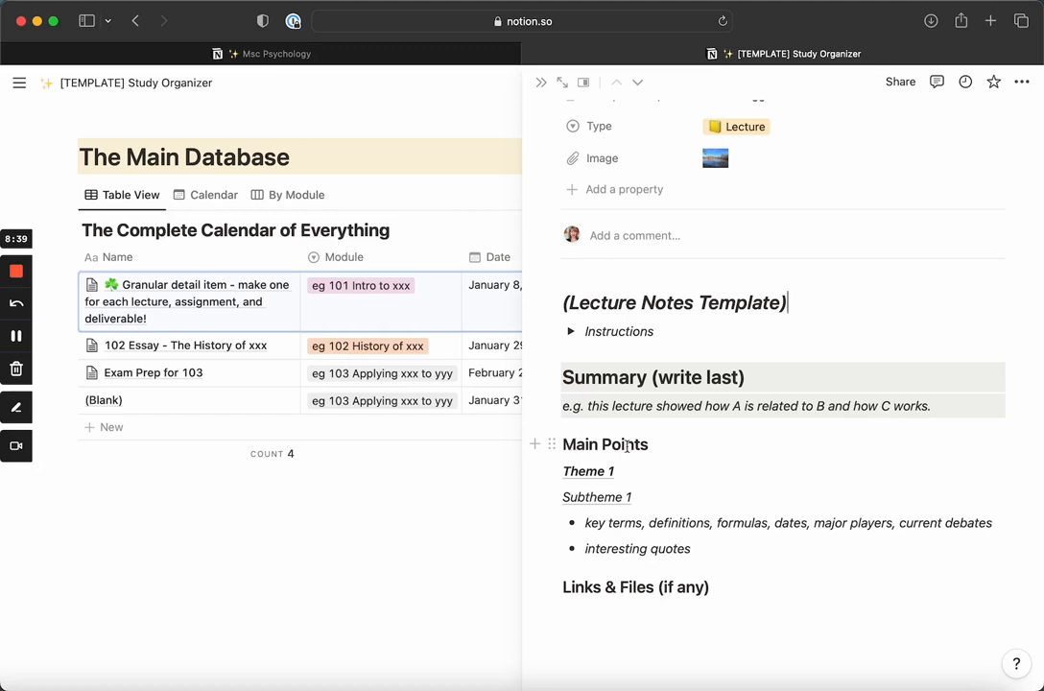
mouse_move(624, 529)
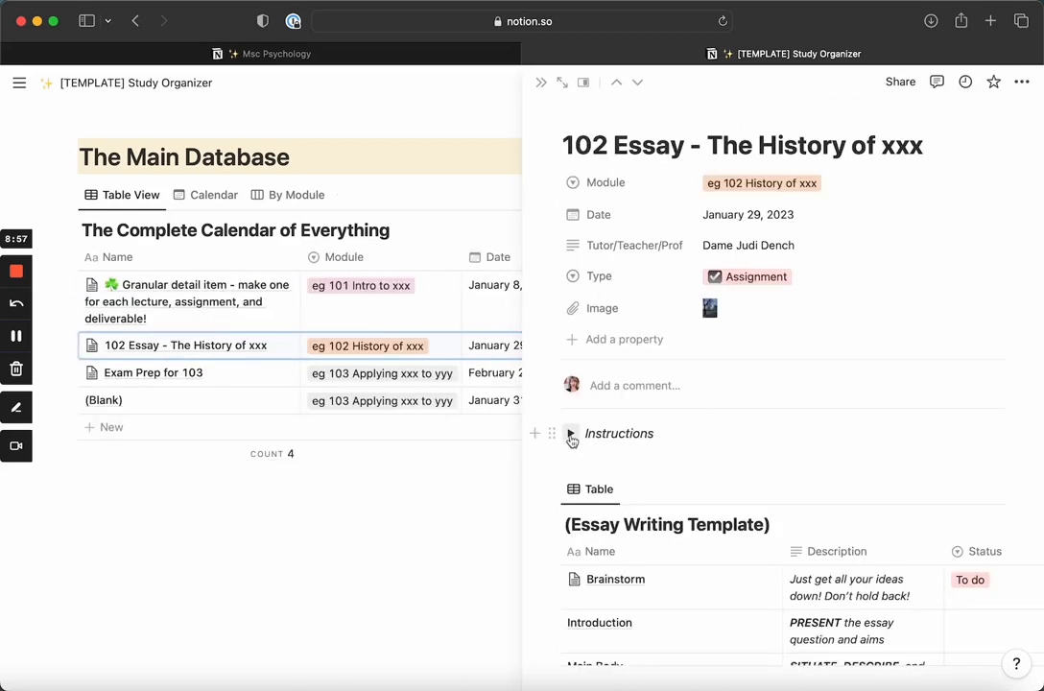
Expand the 102 Essay writing instructions, scroll through them, and fold them again
click(571, 438)
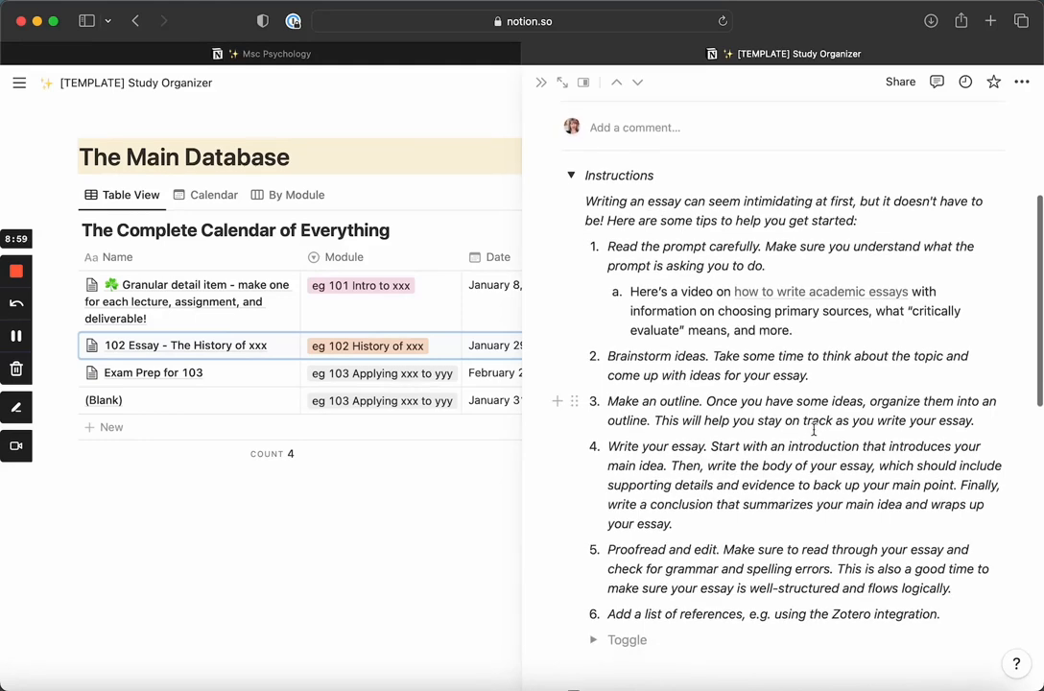
scroll(down, 3)
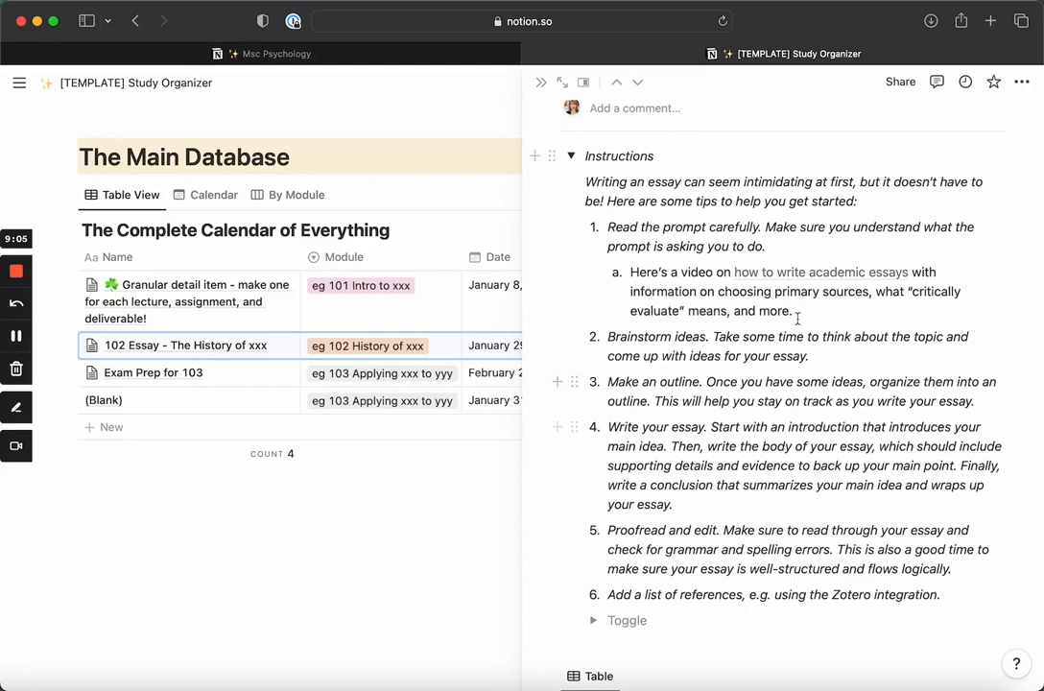
mouse_move(827, 276)
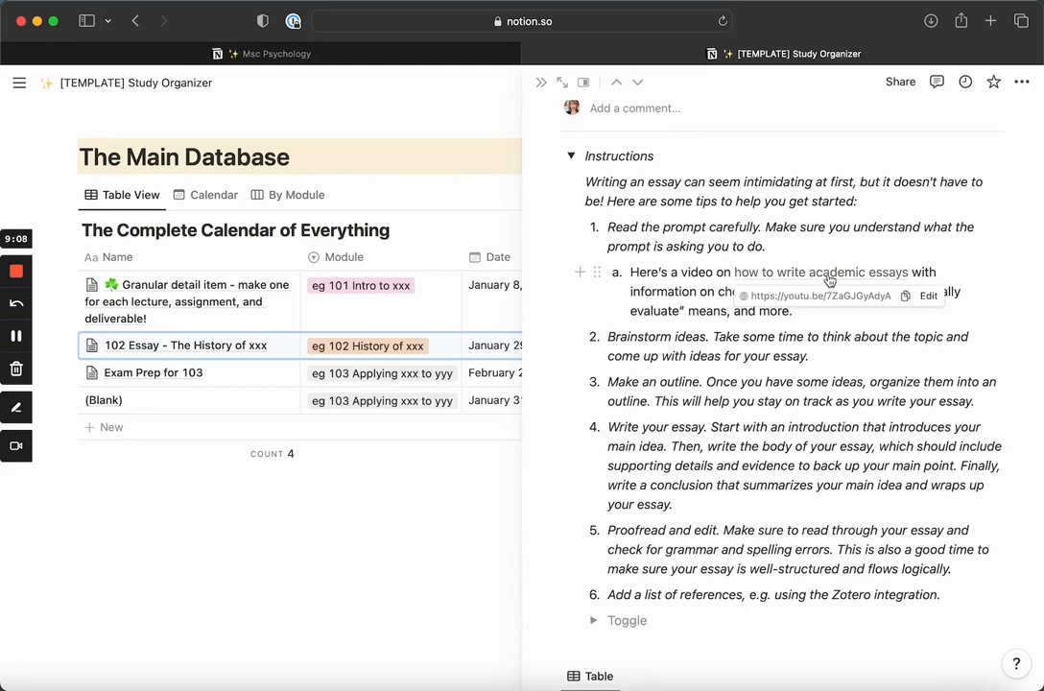
click(571, 155)
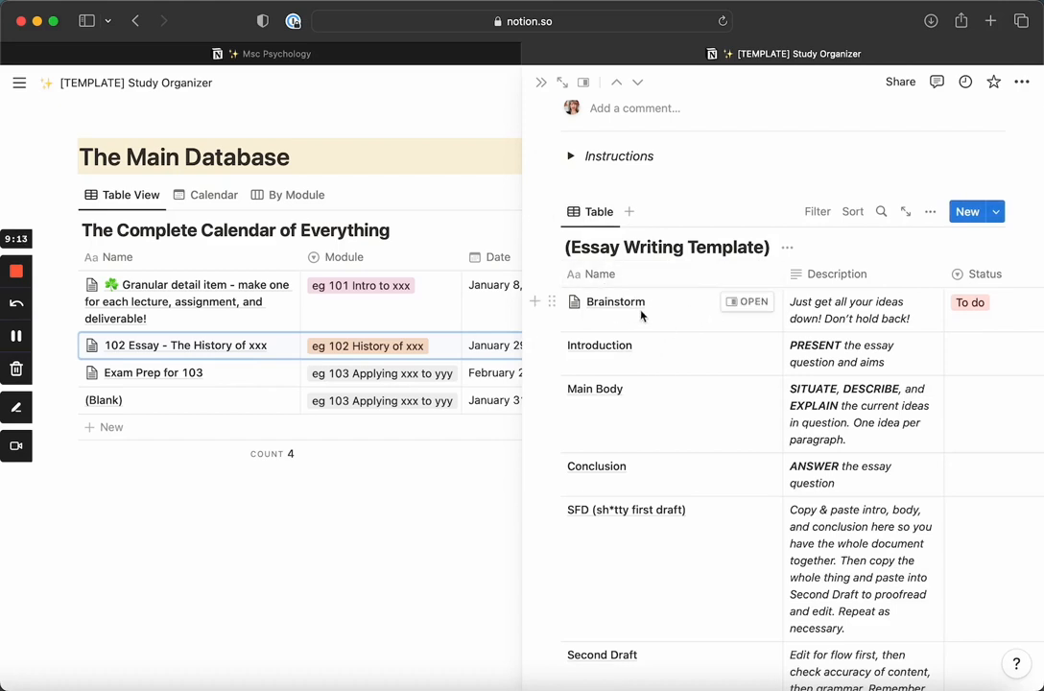
mouse_move(723, 542)
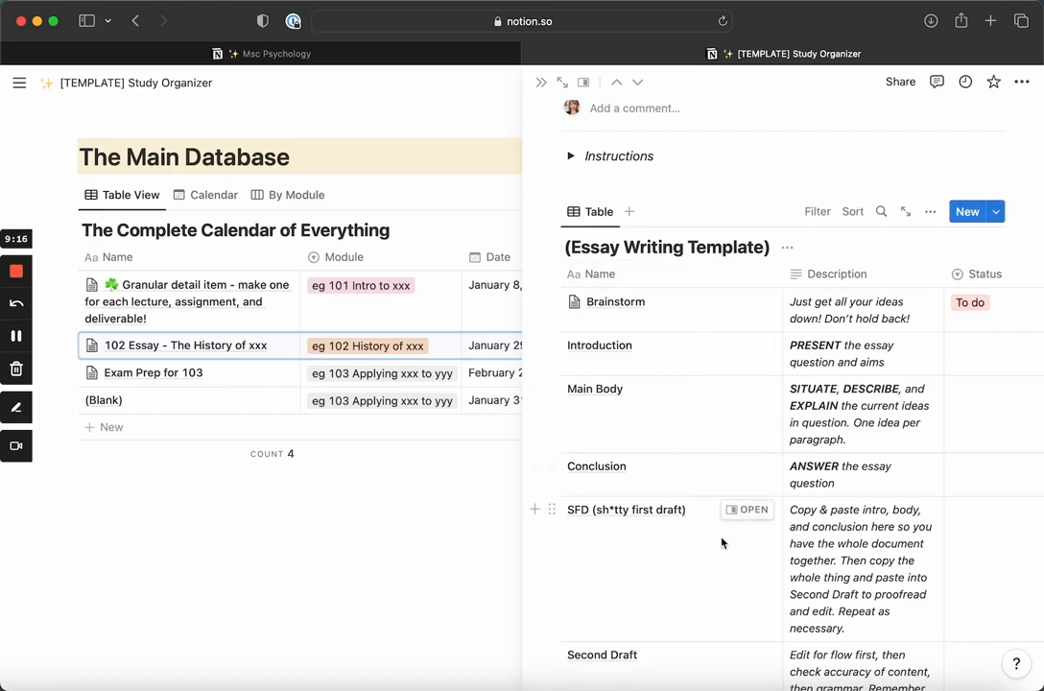
Scroll through the Essay Writing Template stages and open the Second Draft row's action menu
scroll(down, 3)
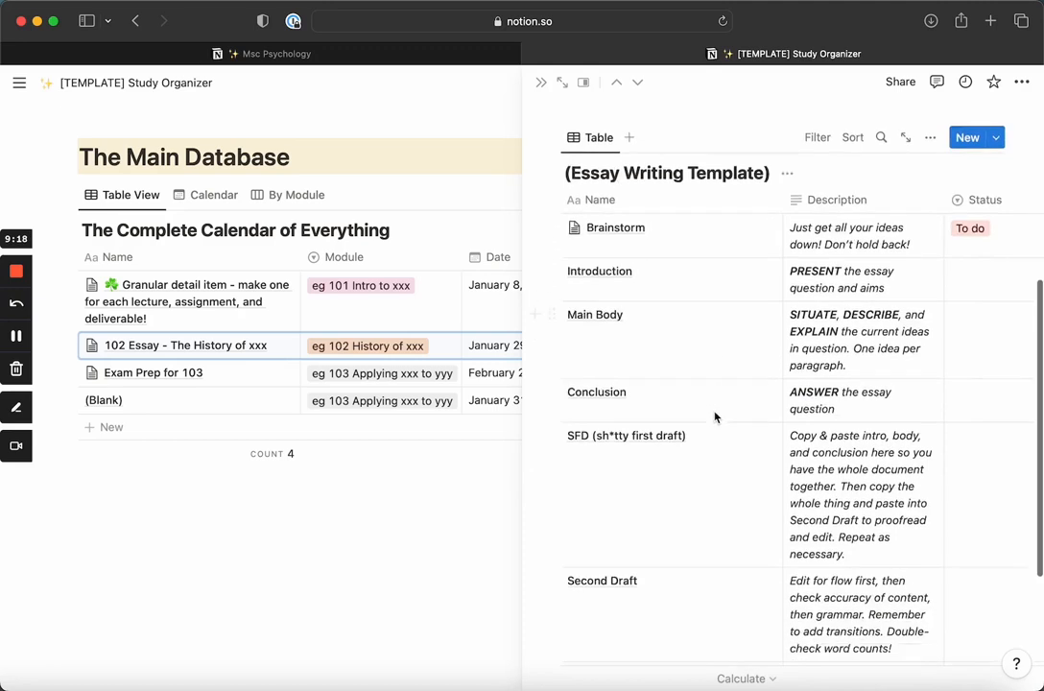
scroll(down, 3)
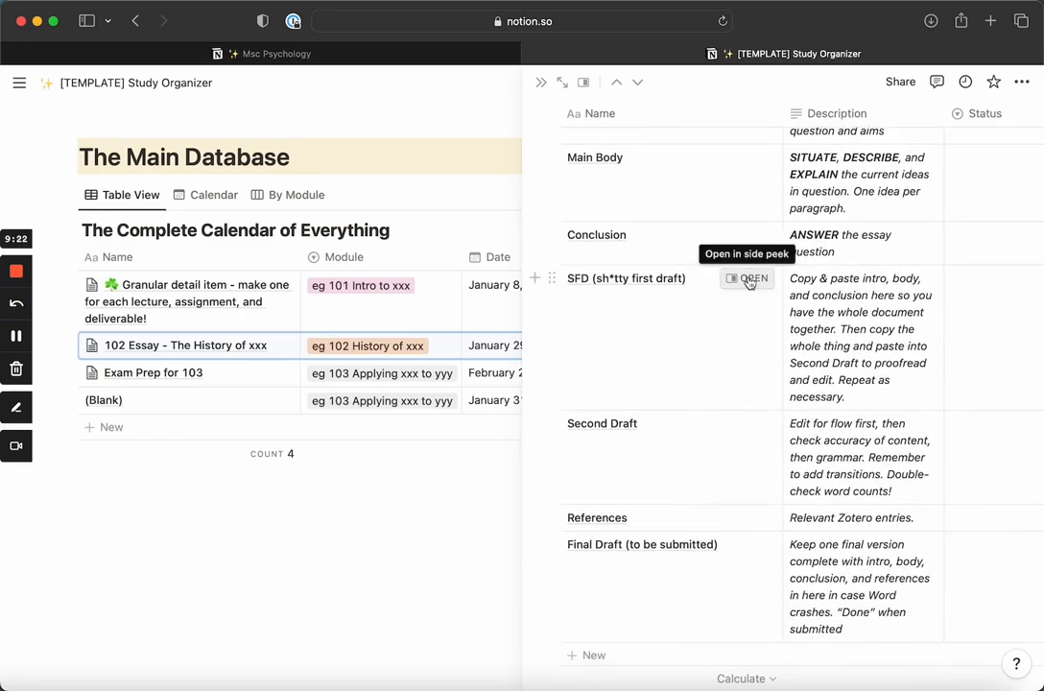
mouse_move(714, 409)
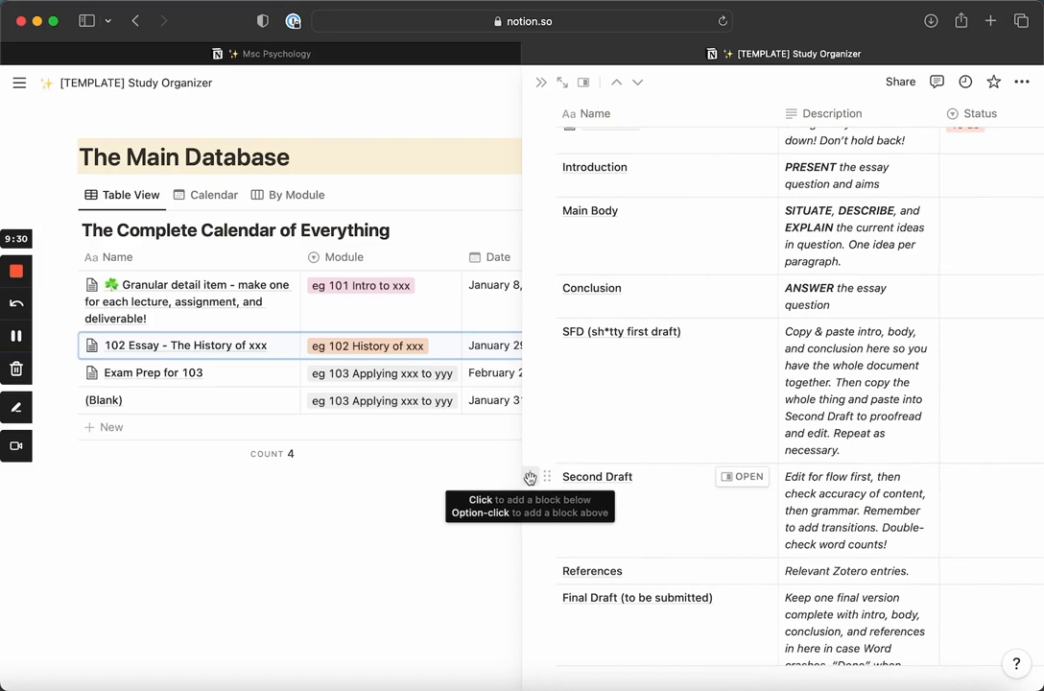
mouse_move(550, 477)
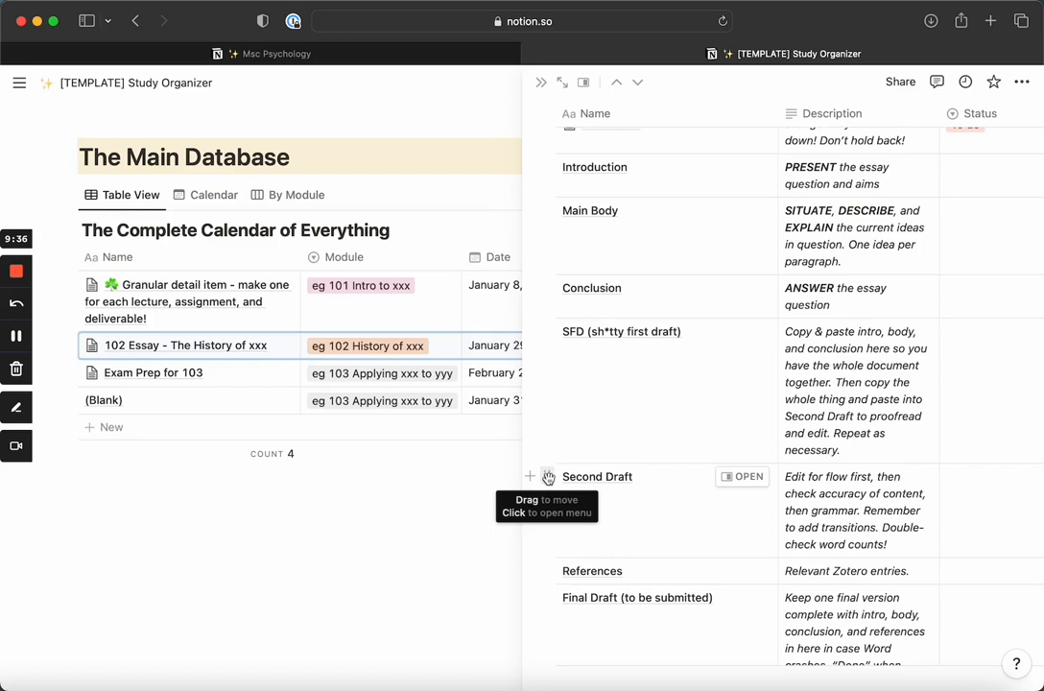
click(546, 477)
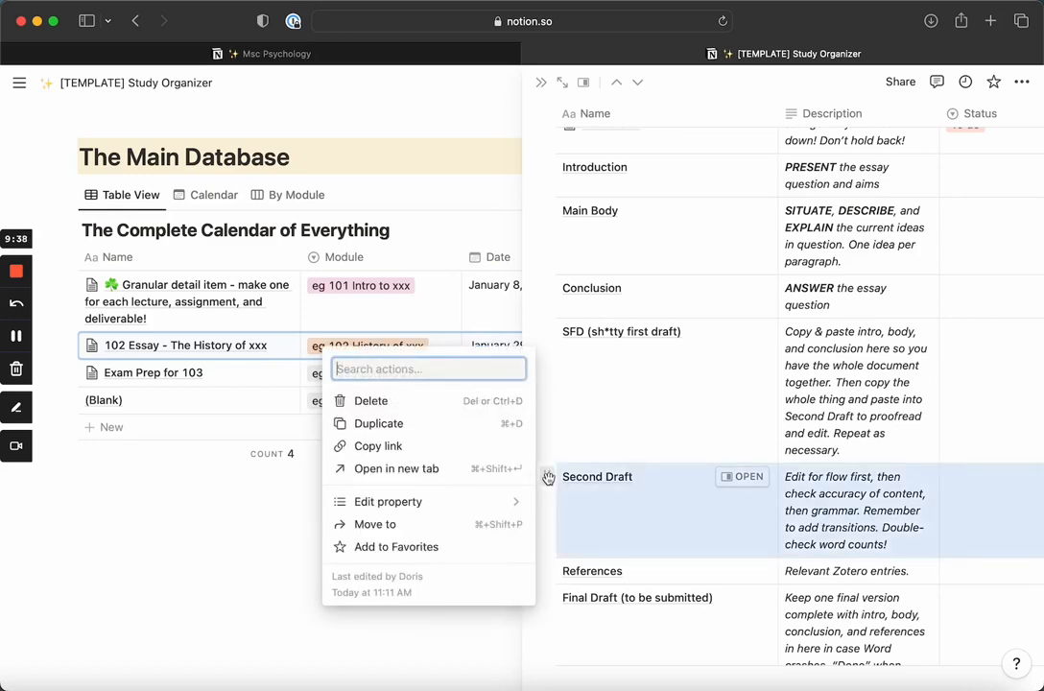
mouse_move(444, 446)
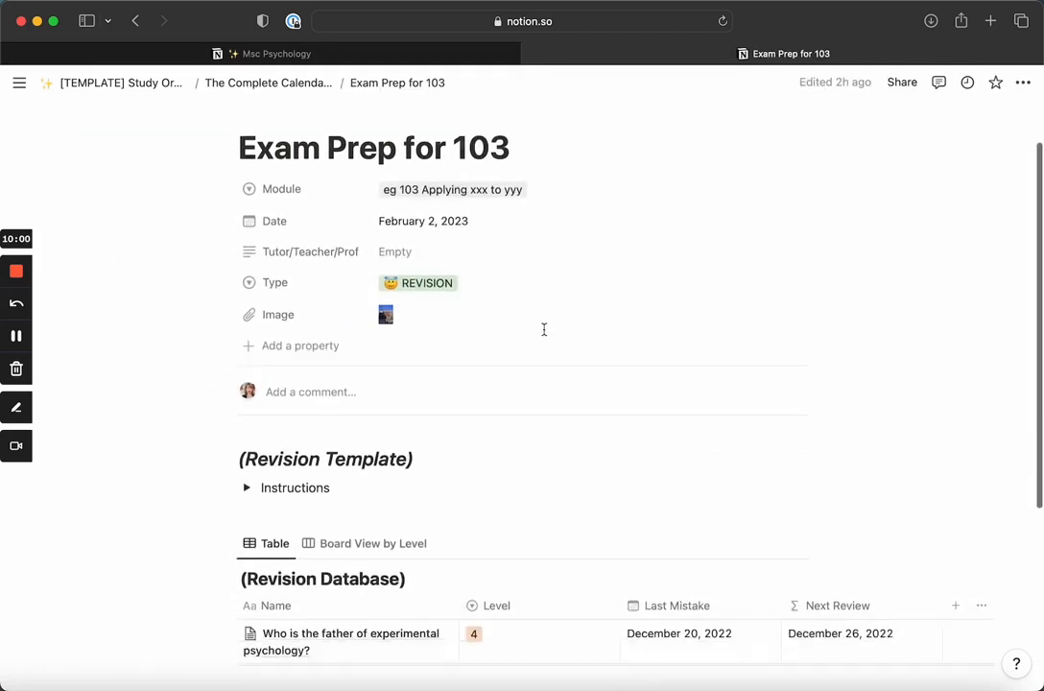
Scroll down to the Revision Template and the two-question Revision Database
scroll(down, 3)
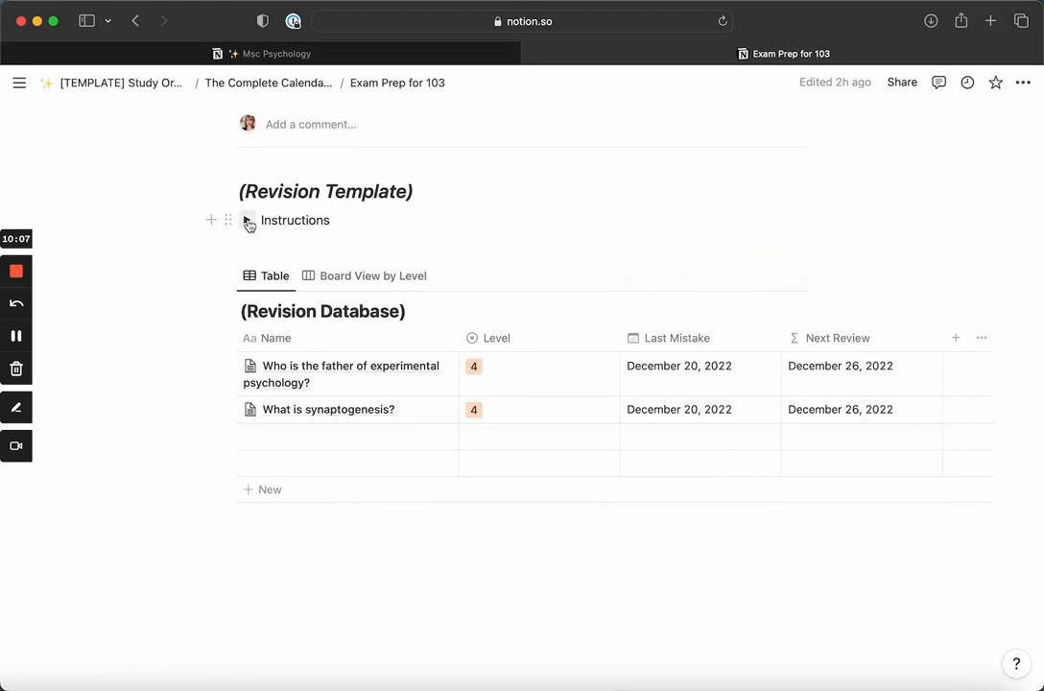
click(247, 220)
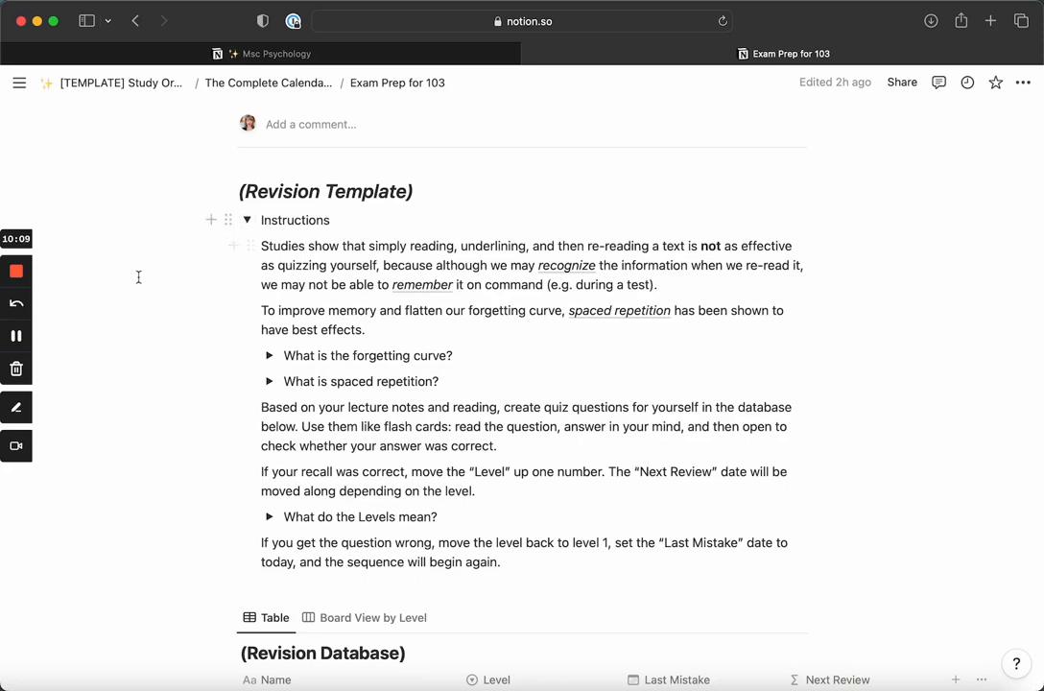
scroll(down, 3)
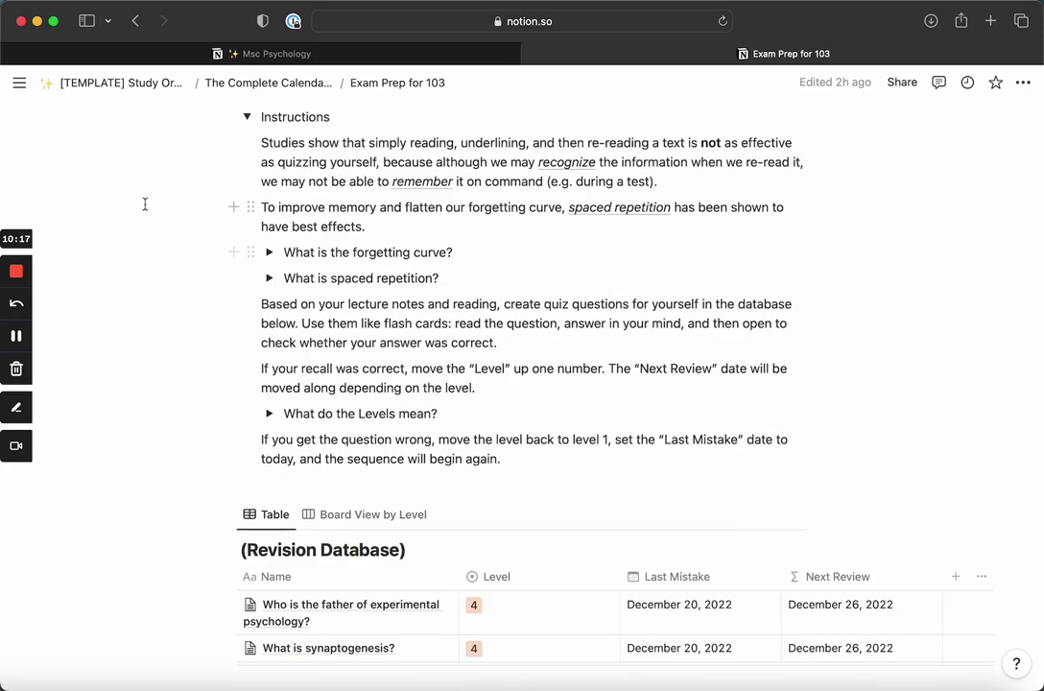
mouse_move(603, 142)
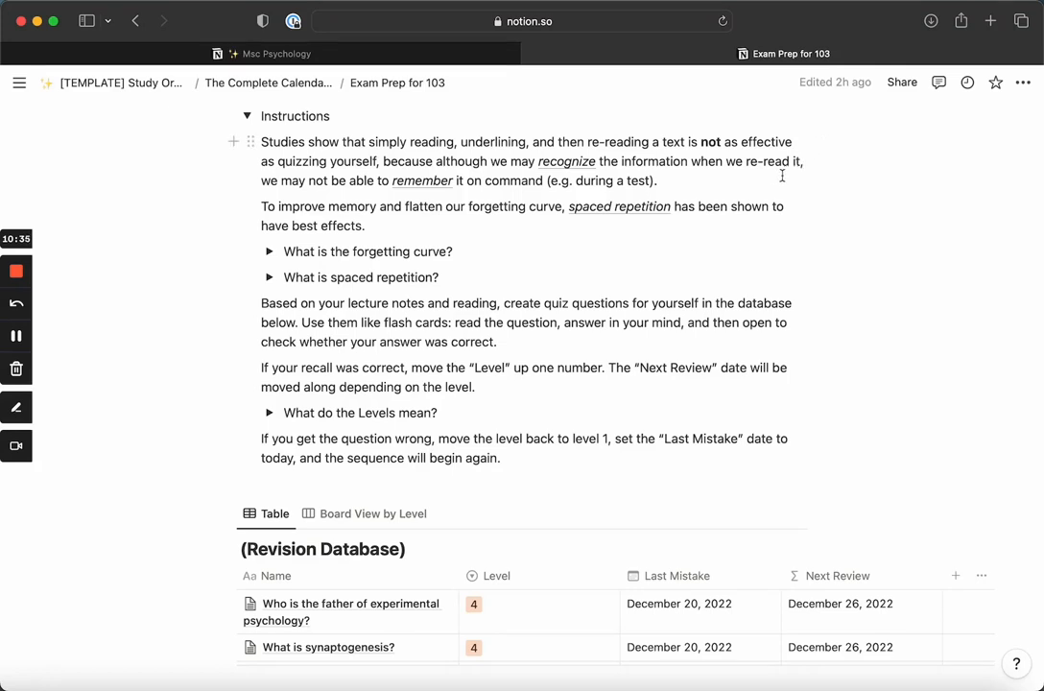
mouse_move(802, 167)
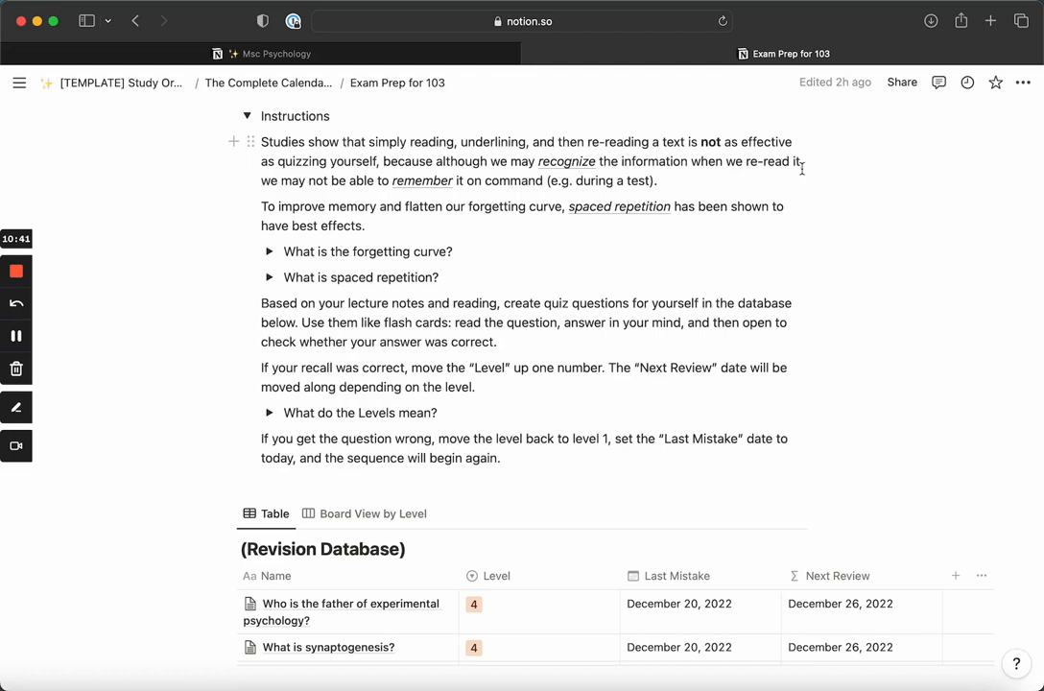
mouse_move(791, 219)
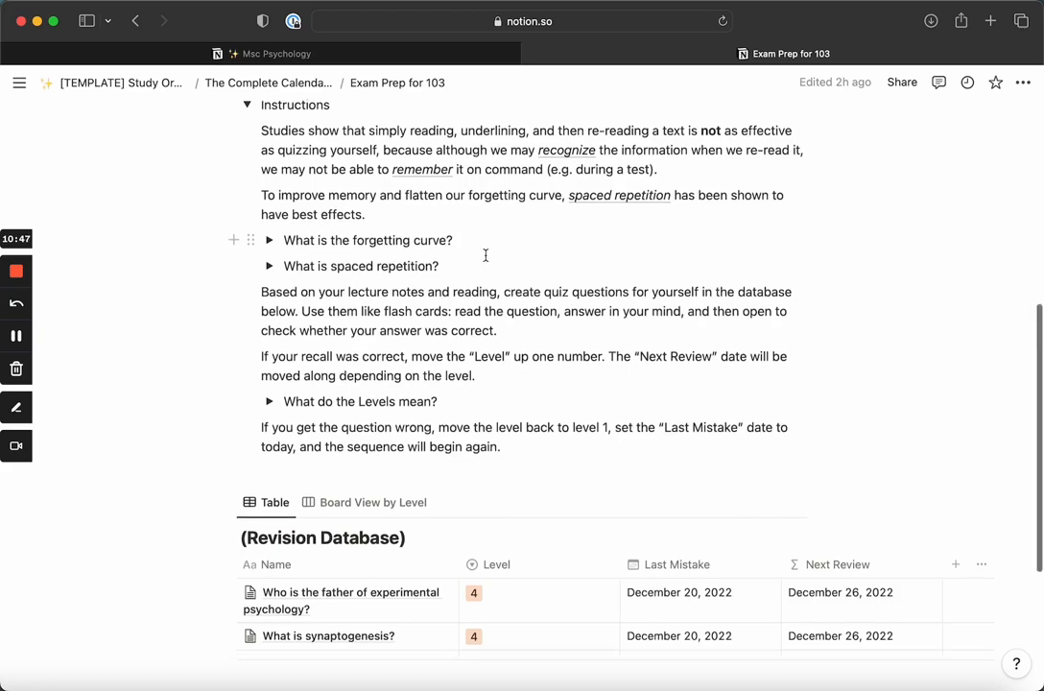
scroll(down, 3)
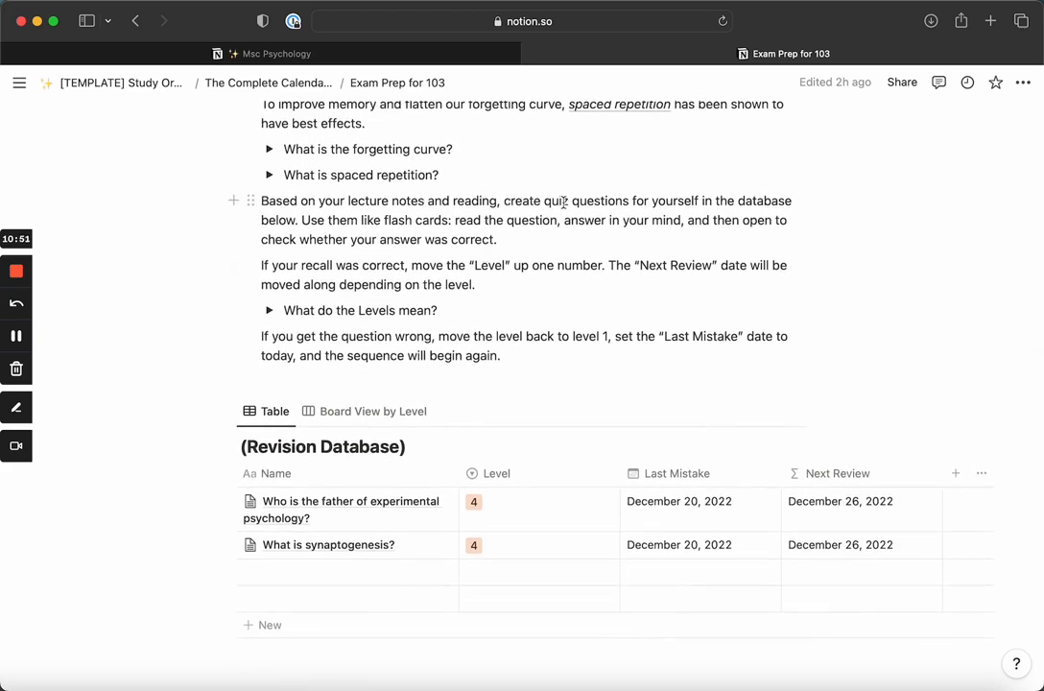
mouse_move(441, 465)
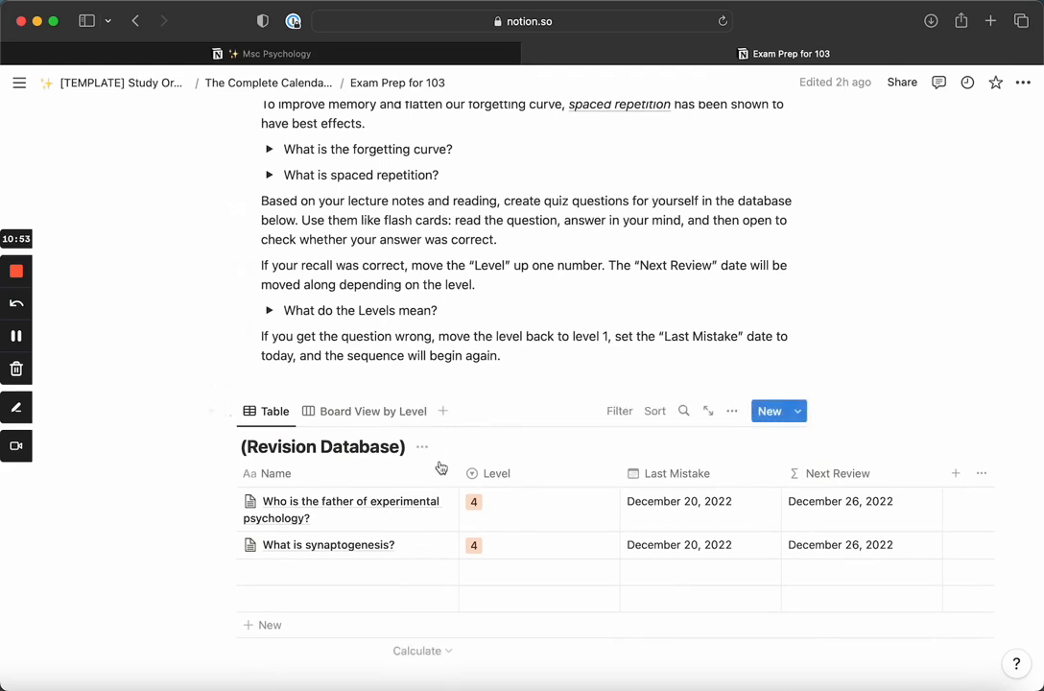
mouse_move(353, 554)
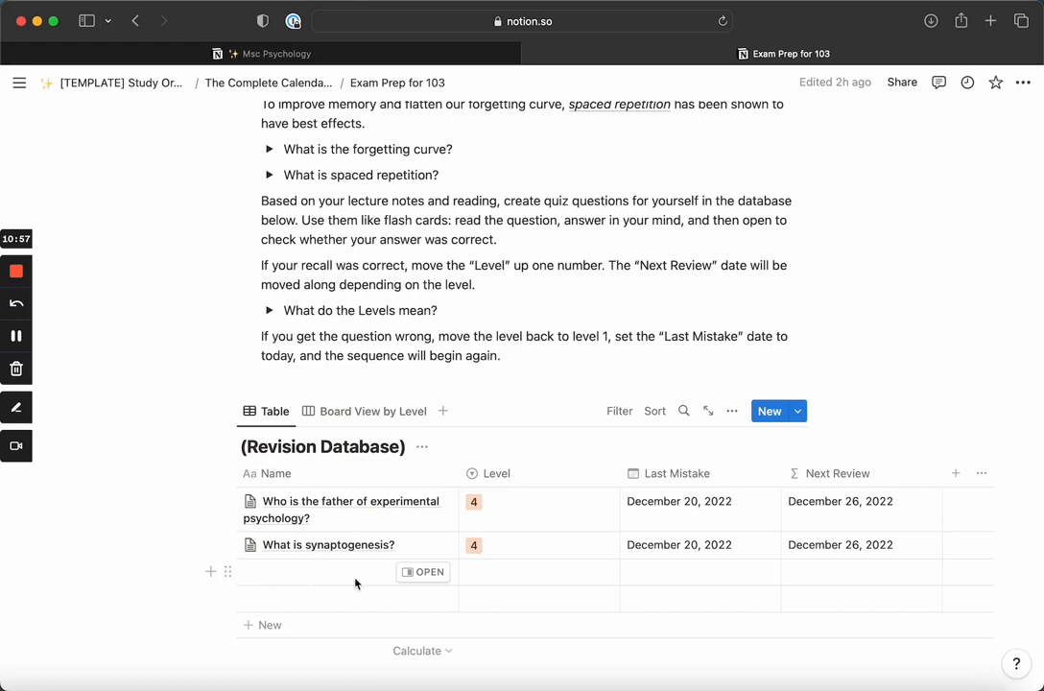
mouse_move(430, 579)
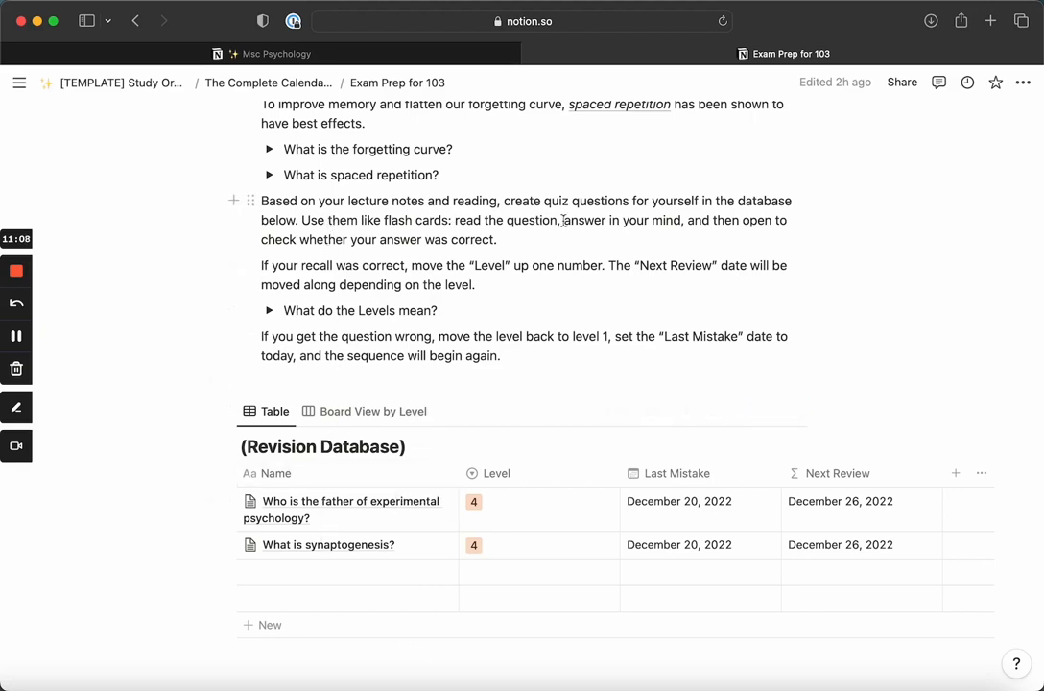
mouse_move(331, 252)
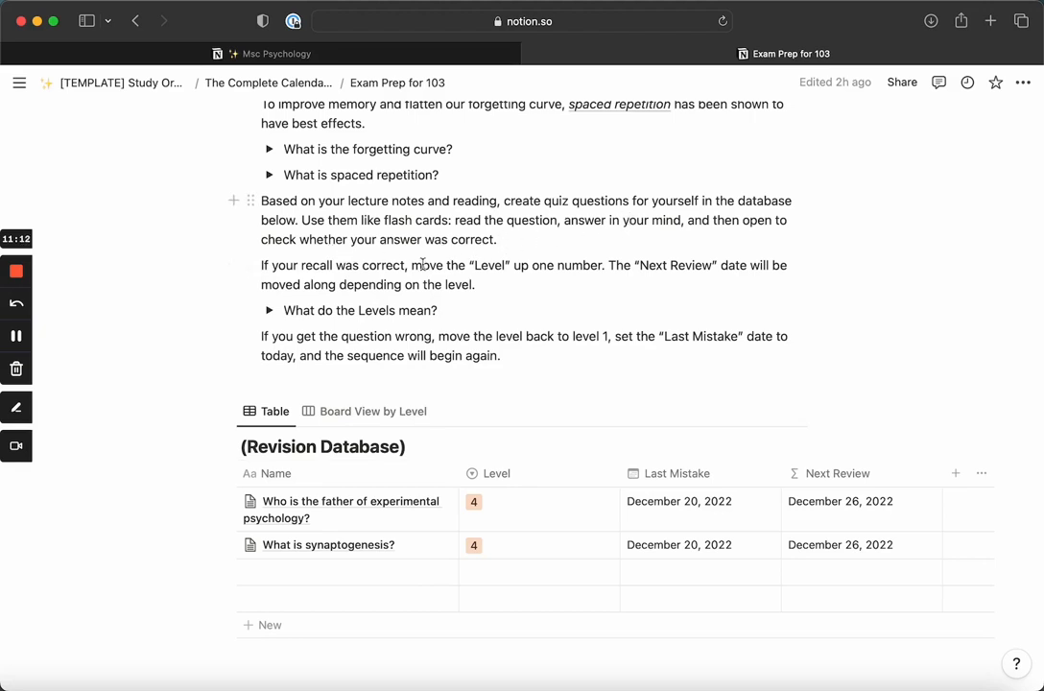
mouse_move(376, 277)
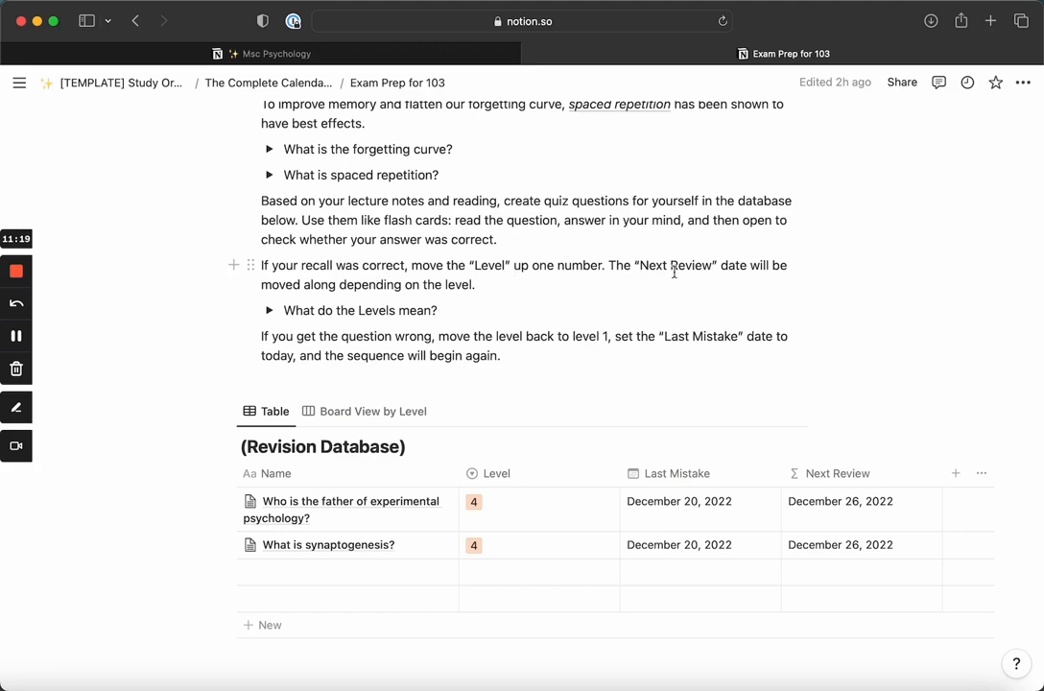
mouse_move(324, 290)
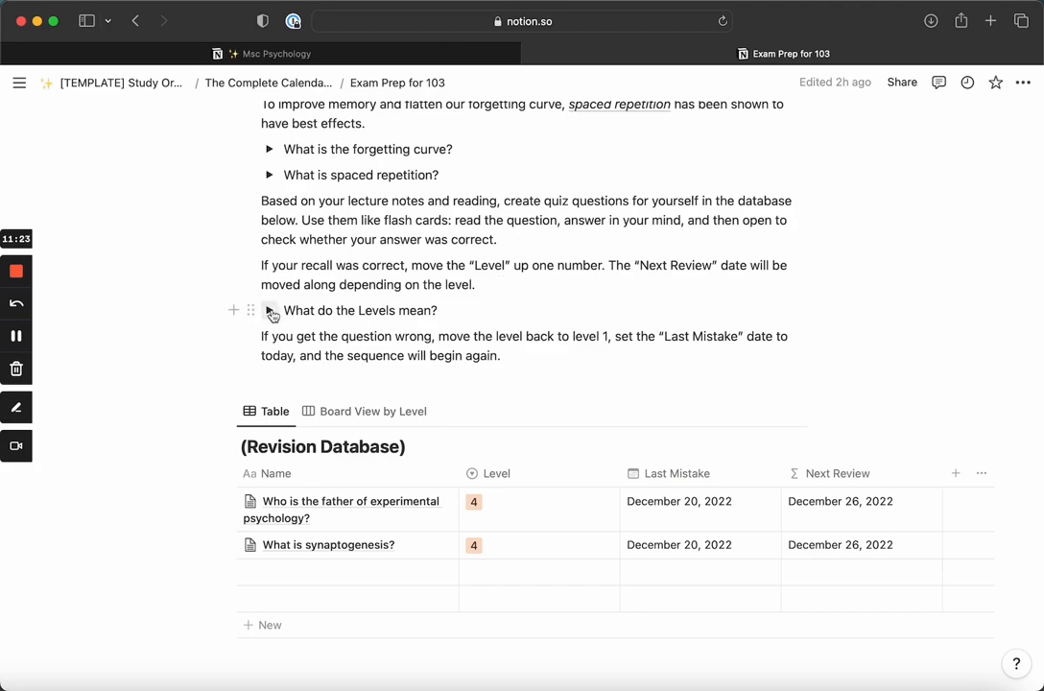
Expand 'What do the Levels mean?' to show the review intervals for Levels 1–5
click(270, 310)
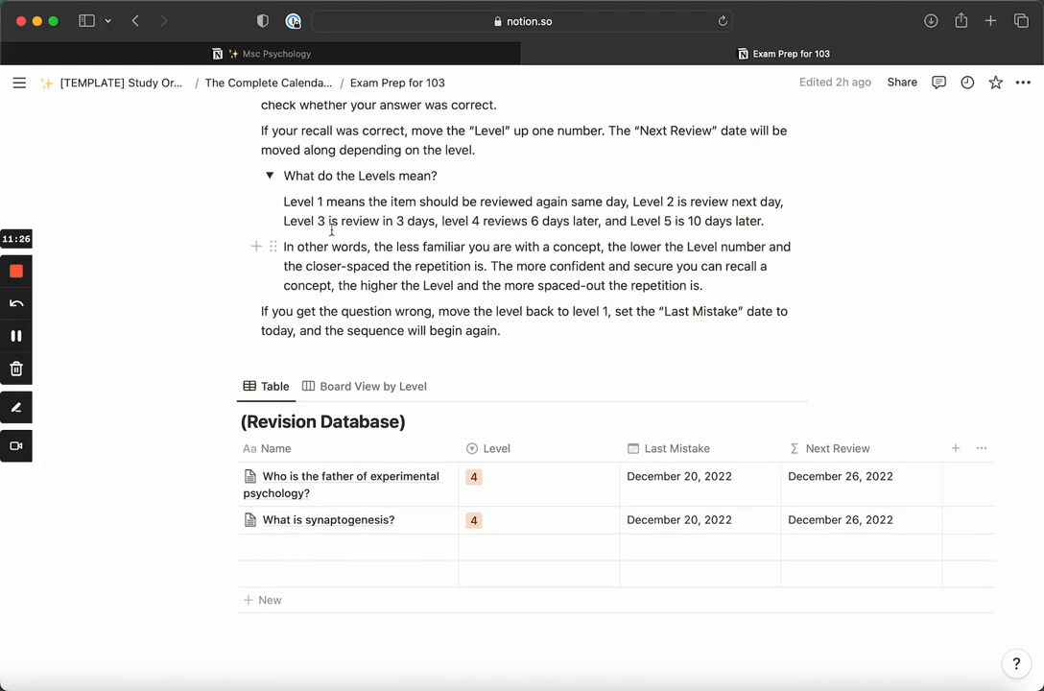
mouse_move(537, 209)
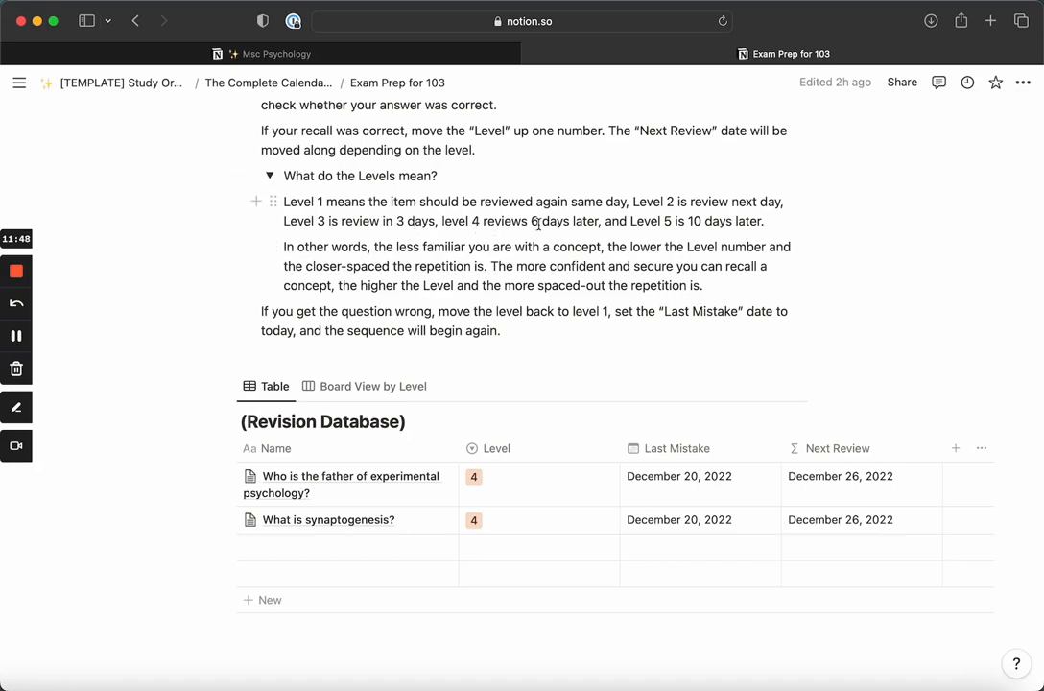
mouse_move(668, 223)
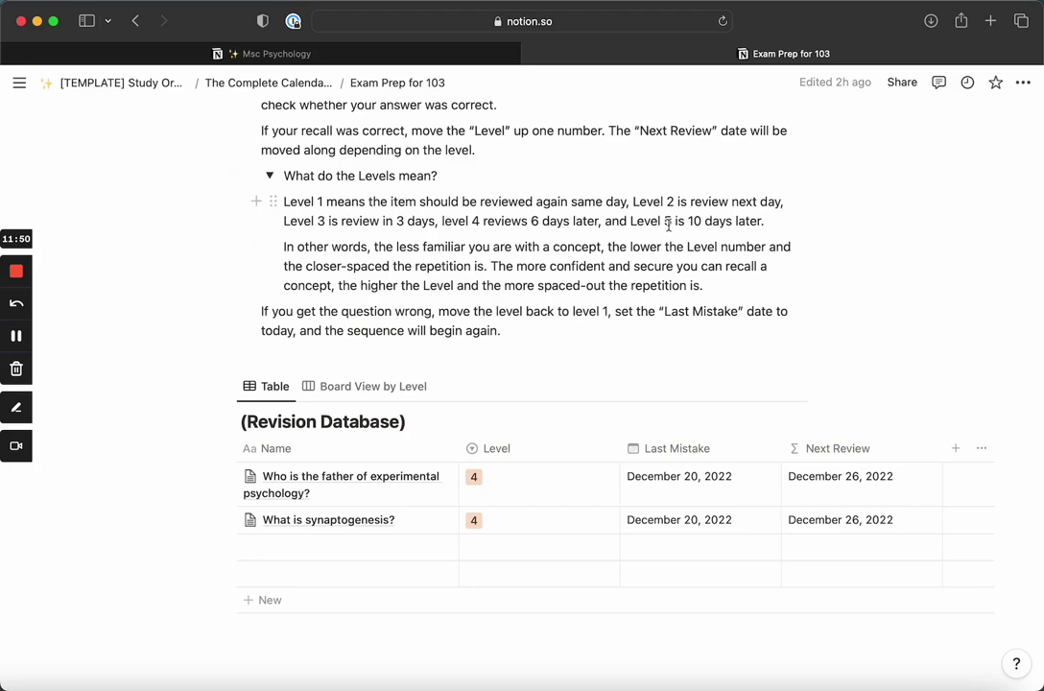
mouse_move(429, 228)
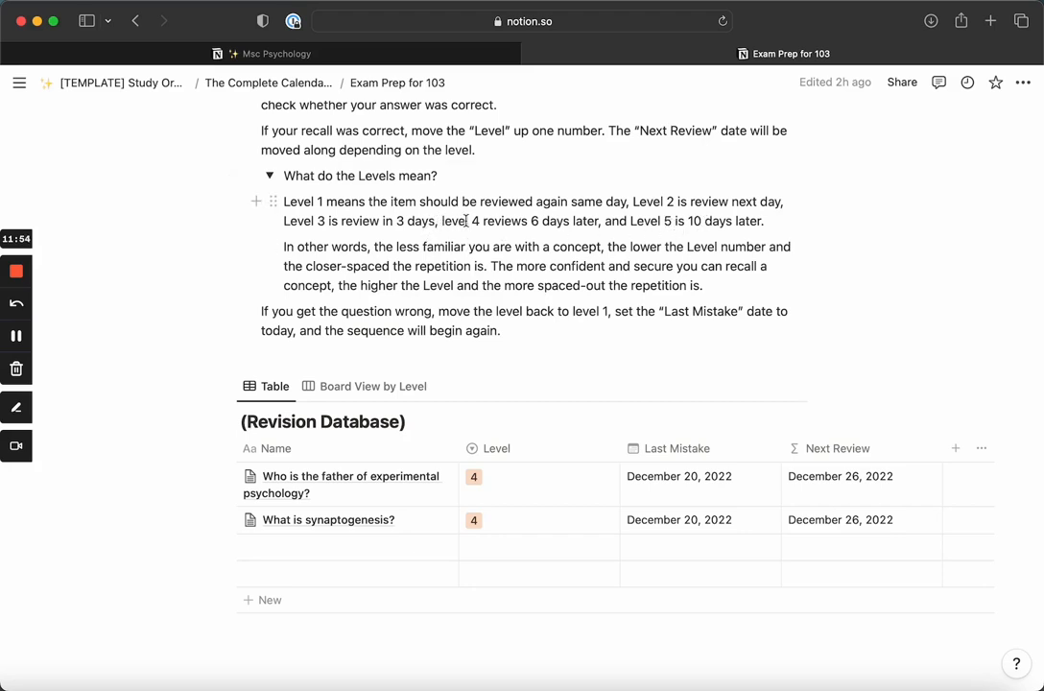
mouse_move(538, 224)
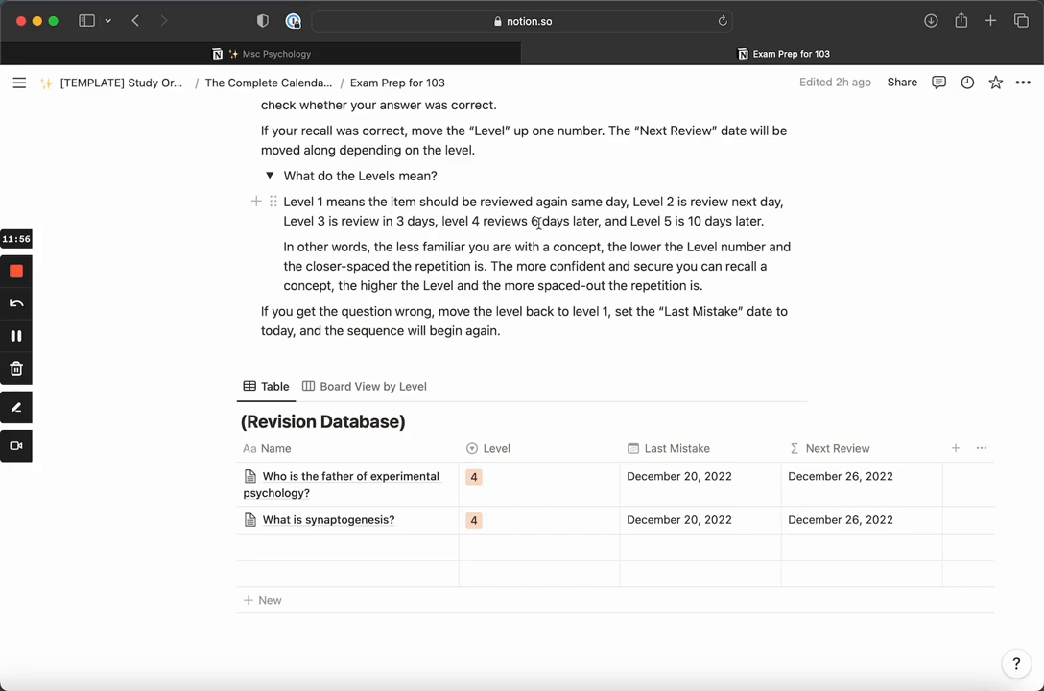
mouse_move(617, 230)
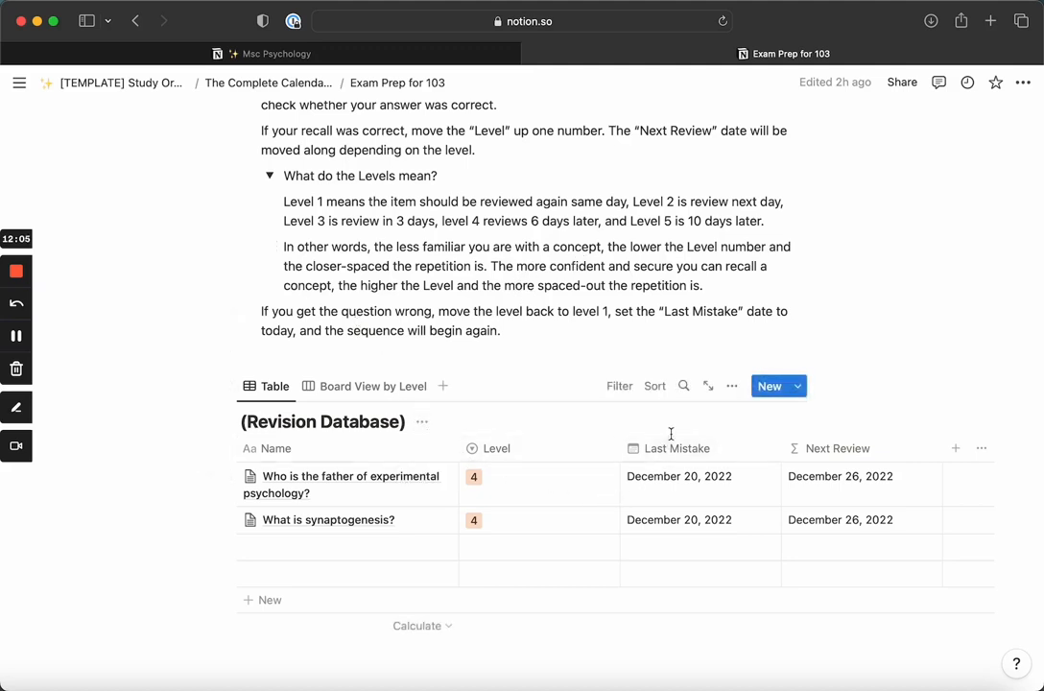
mouse_move(675, 484)
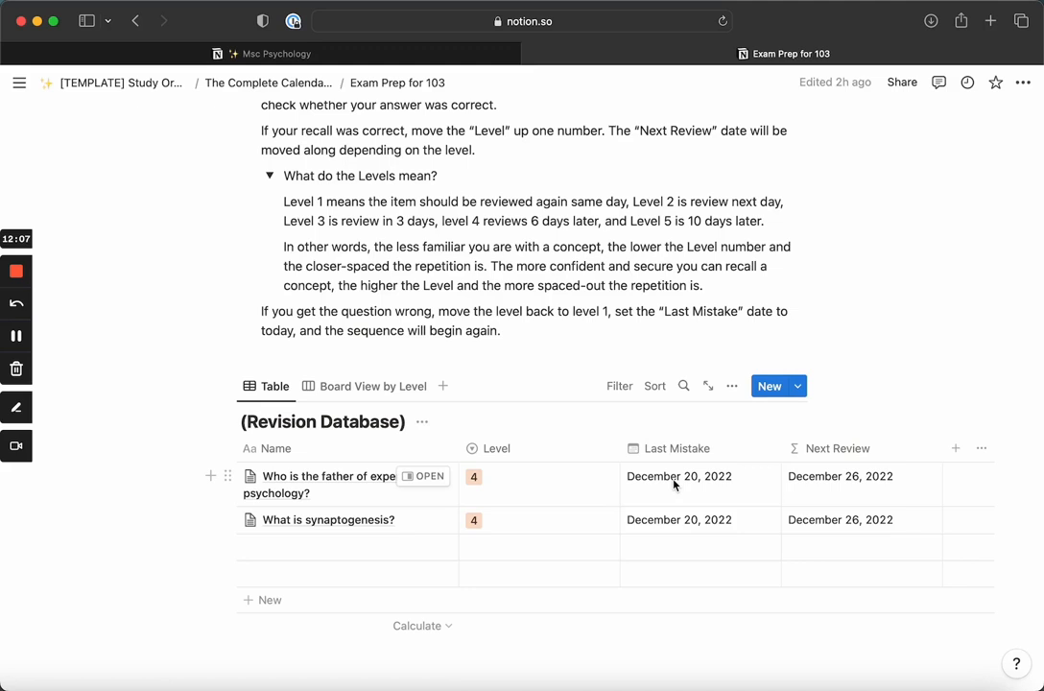
mouse_move(532, 485)
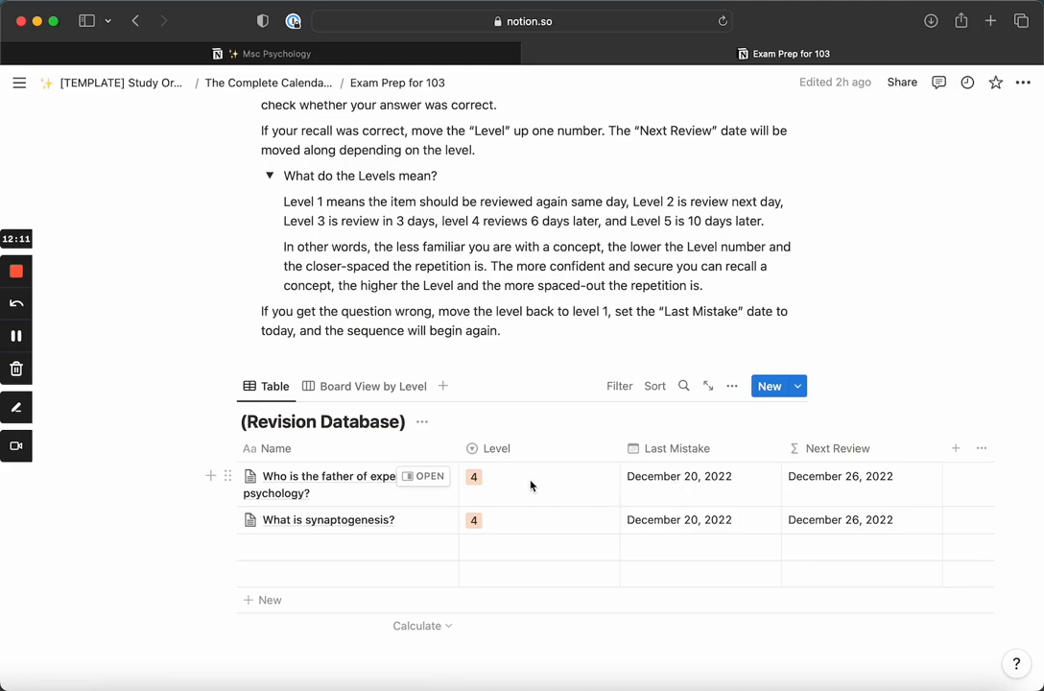
Browse the first revision question's Level options, then return to the Study Organizer page
click(537, 476)
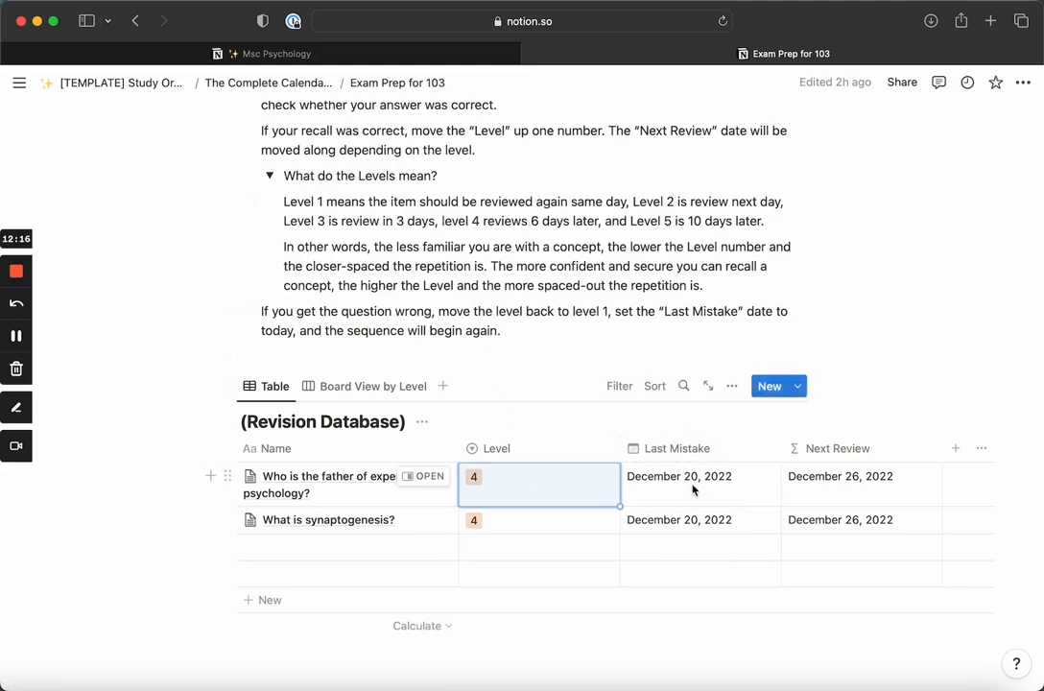
click(538, 483)
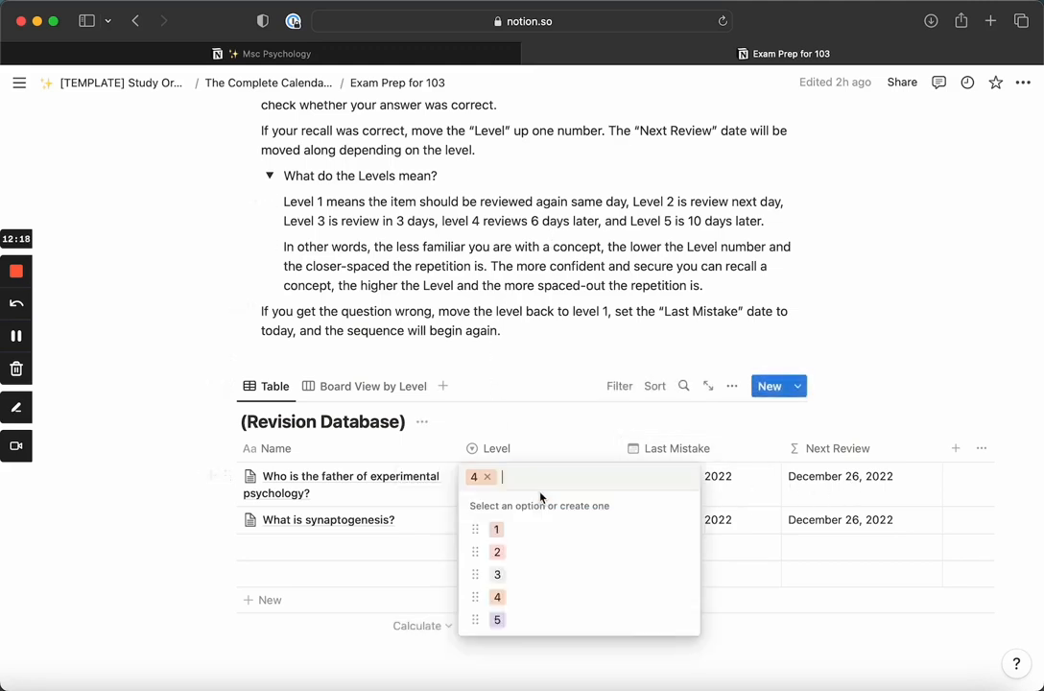
click(496, 552)
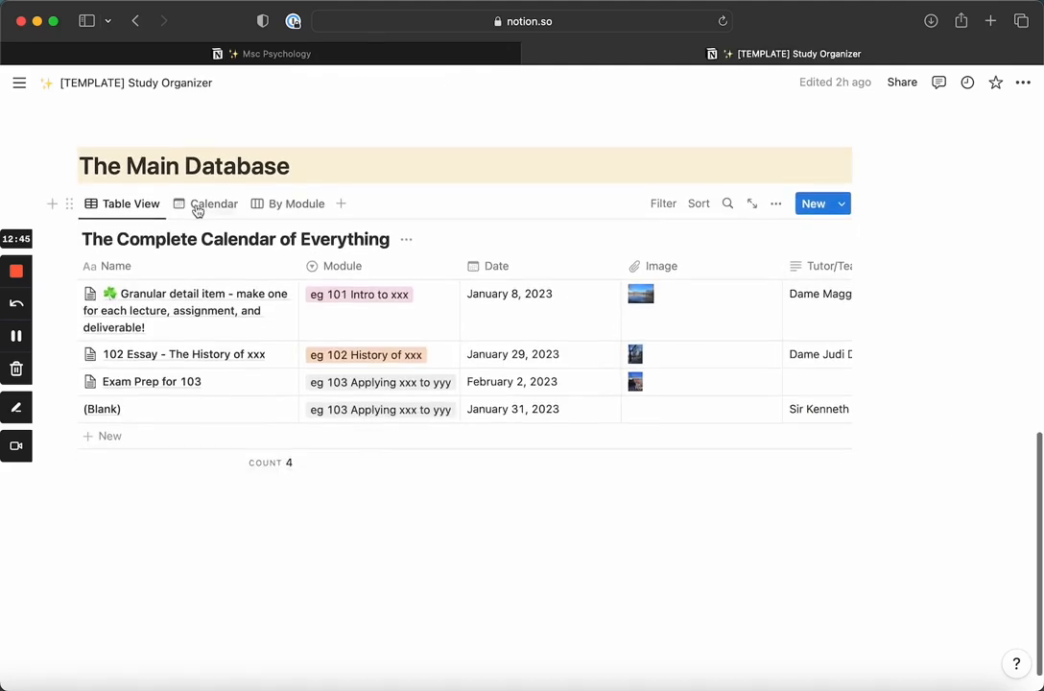
Switch The Main Database to Calendar view, scroll it, then switch to the By Module board
click(214, 203)
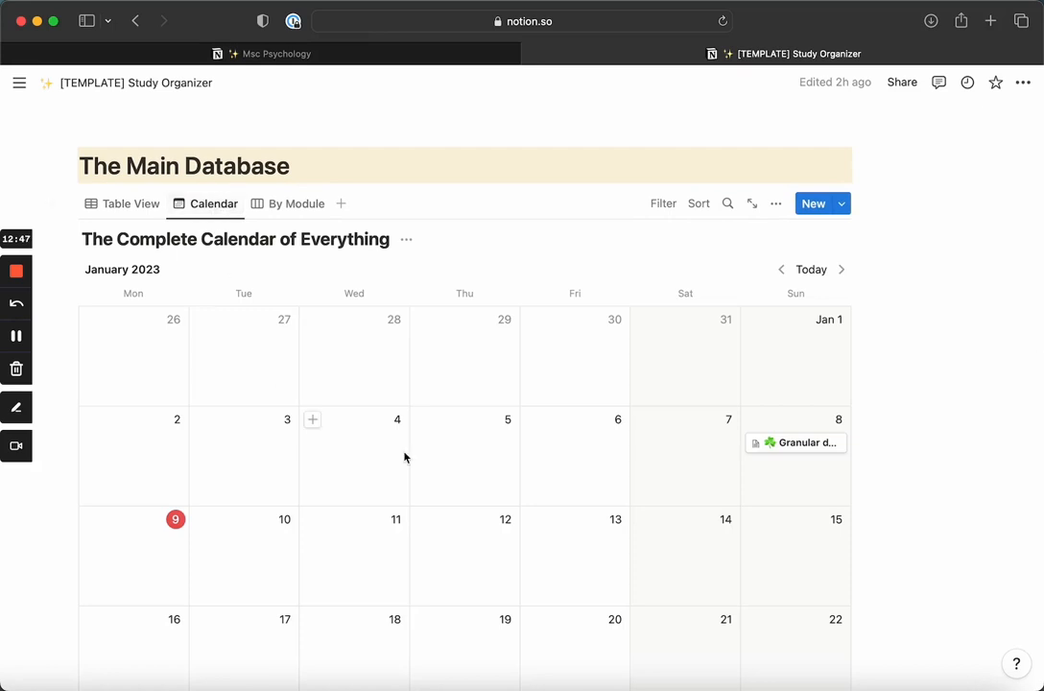
scroll(down, 3)
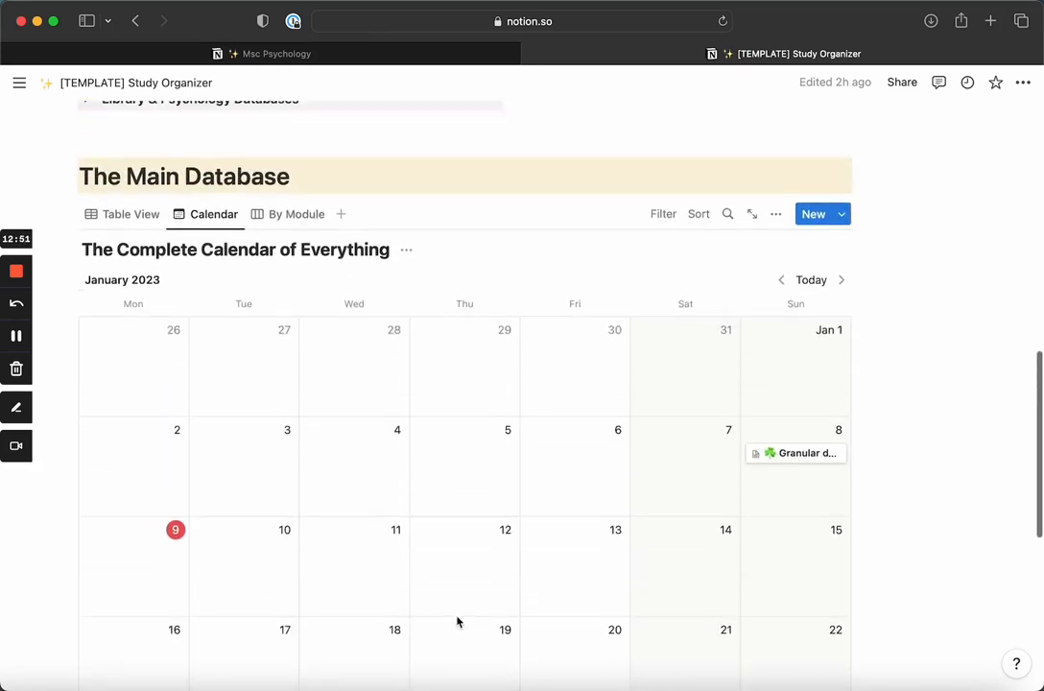
click(296, 214)
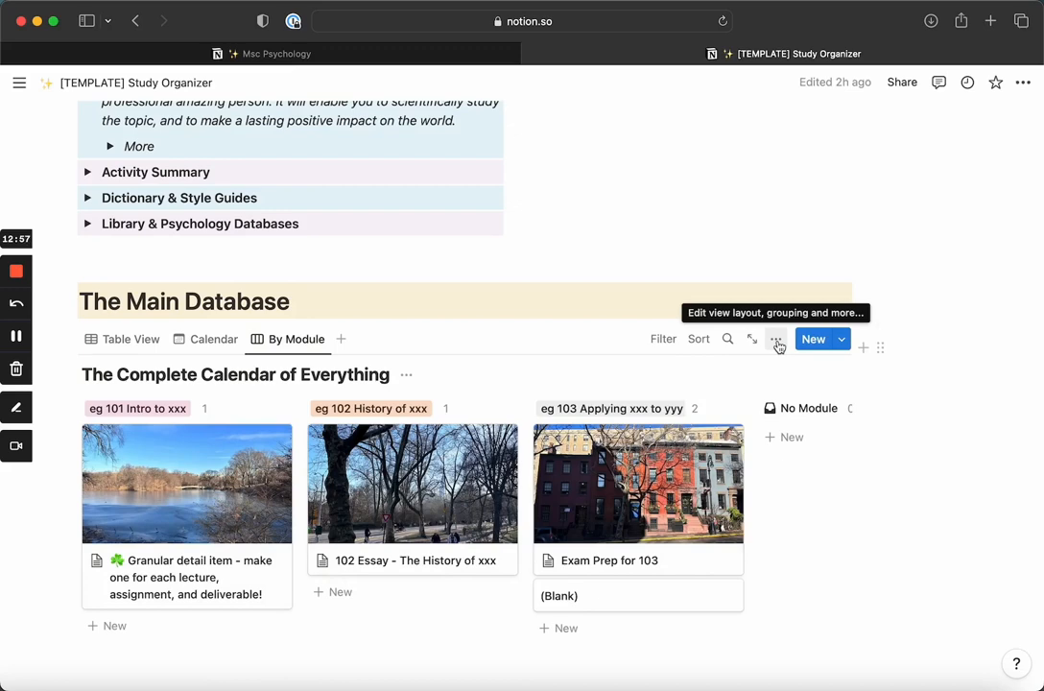
Look at the By Module view settings, then switch back to Table View
click(776, 338)
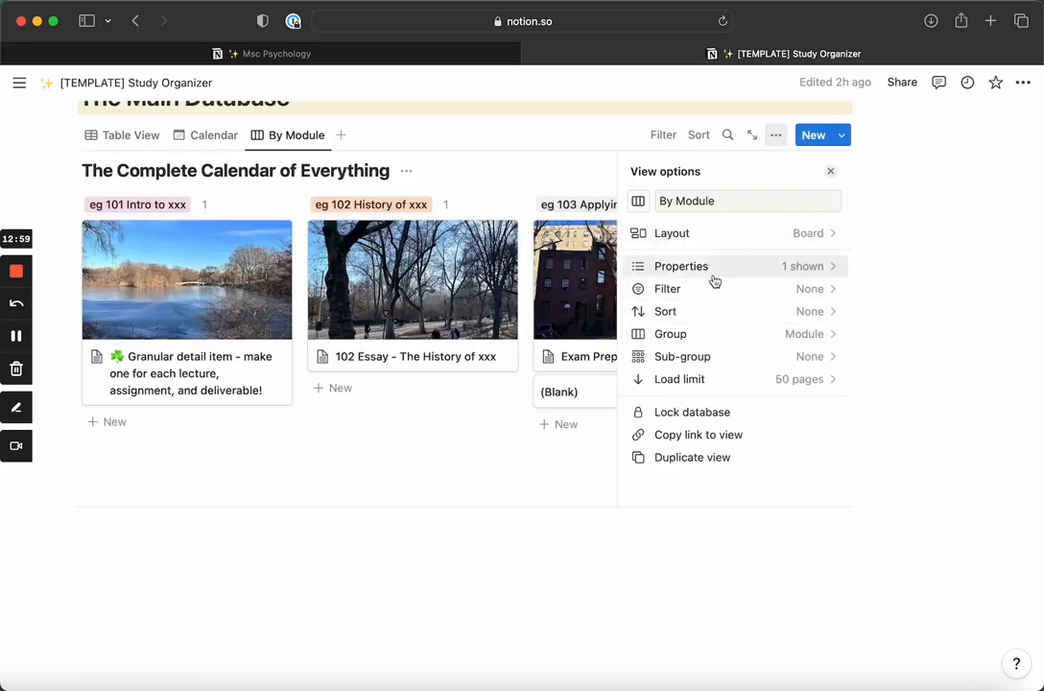
click(830, 171)
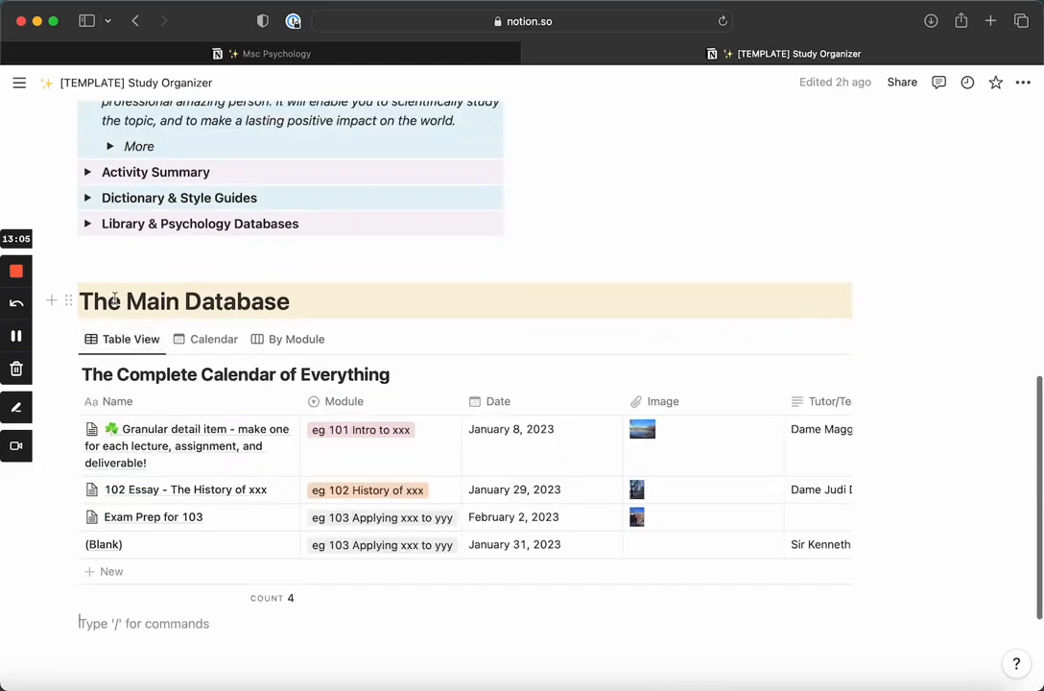
mouse_move(693, 152)
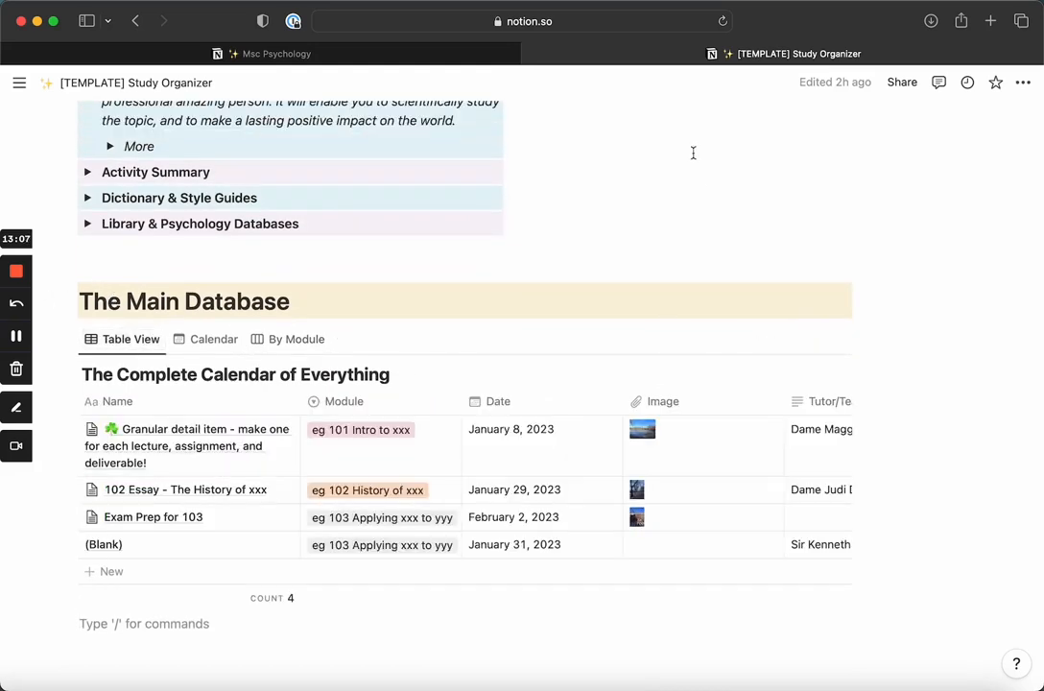
mouse_move(682, 179)
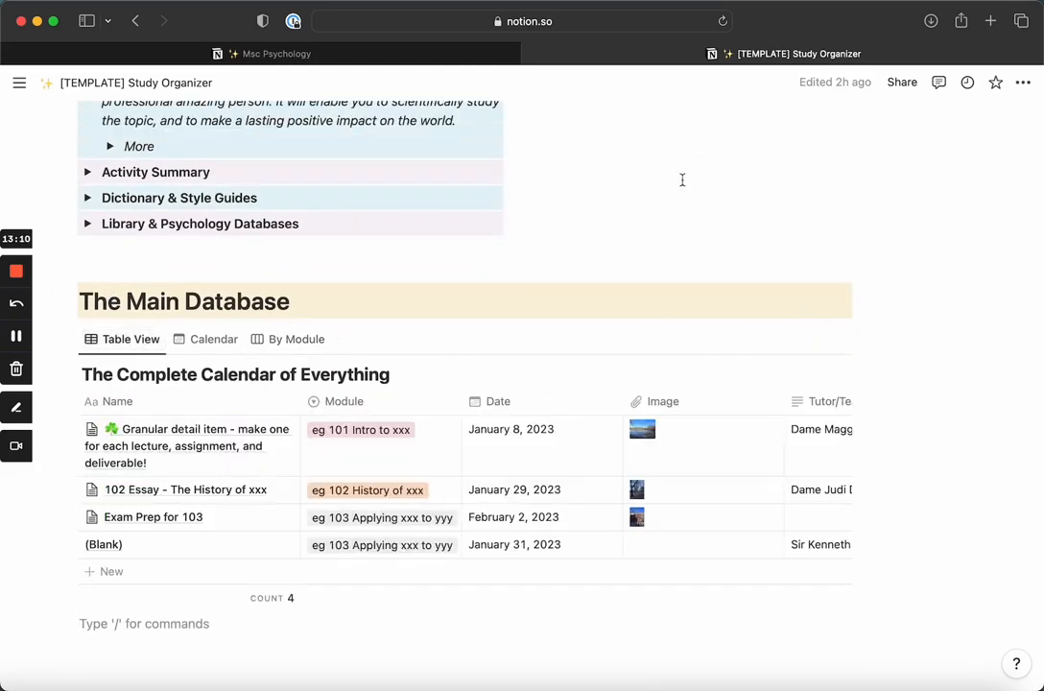